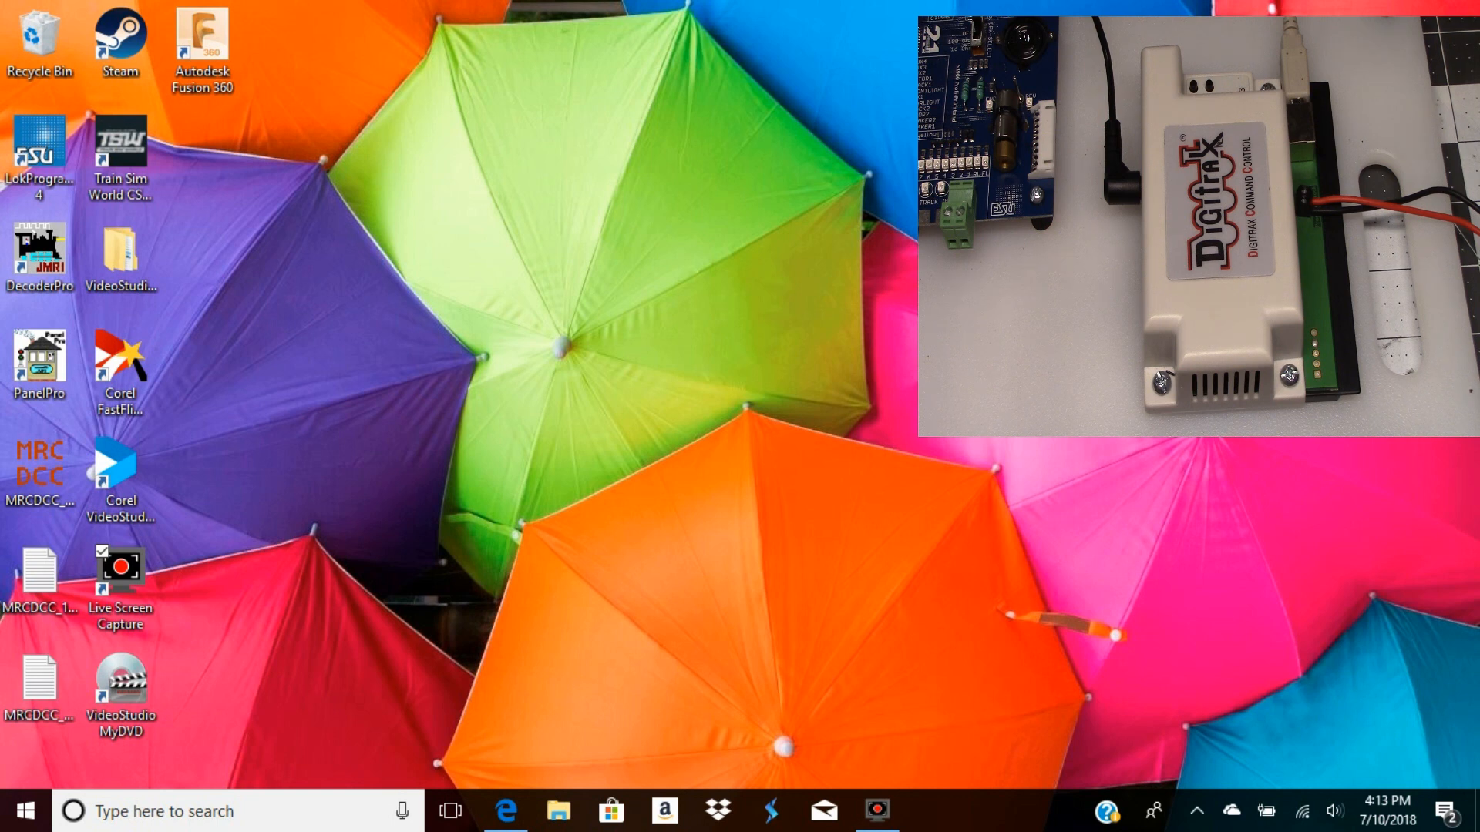
mouse_move(527, 749)
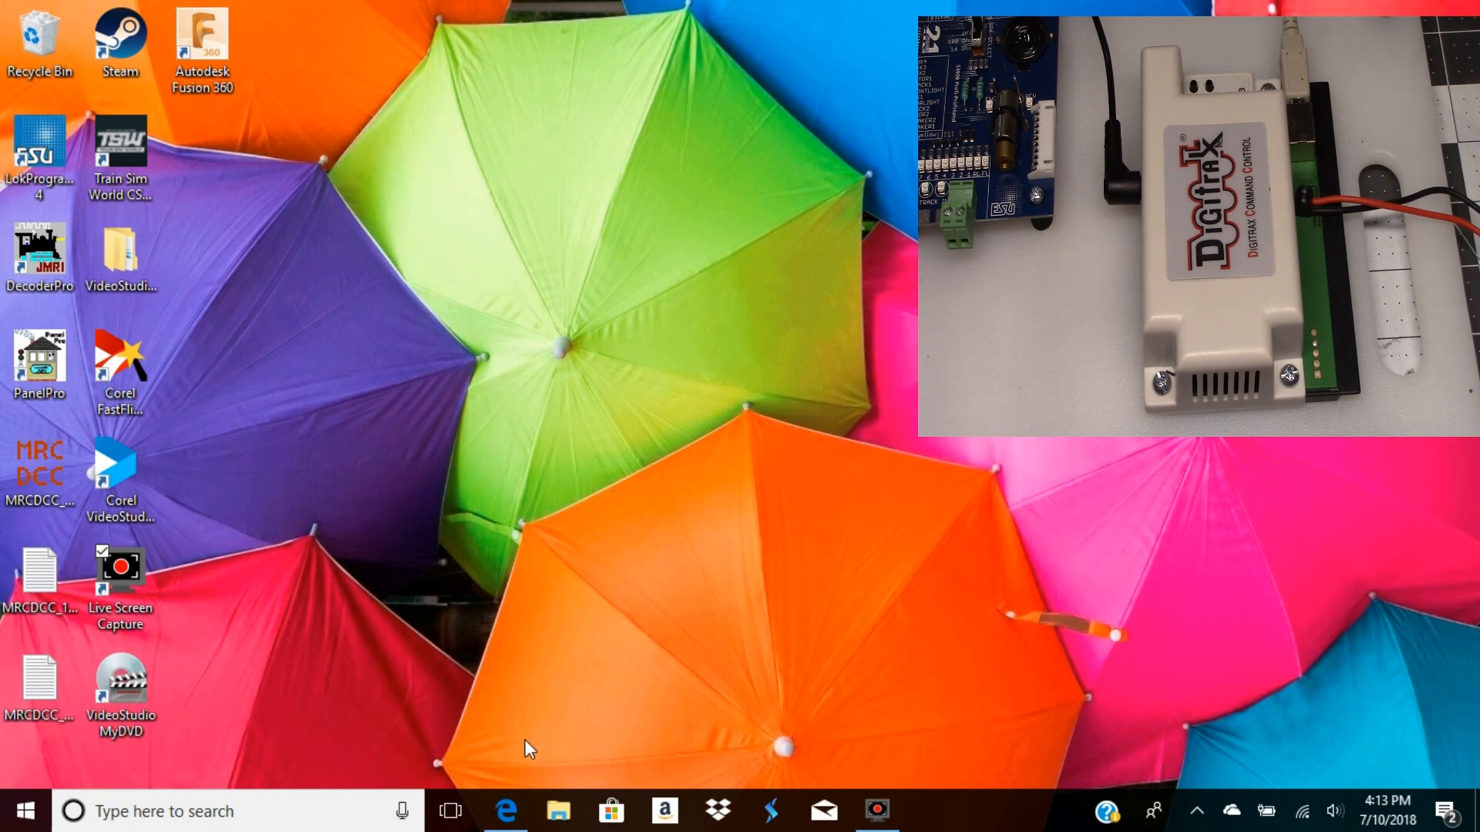
mouse_move(507, 810)
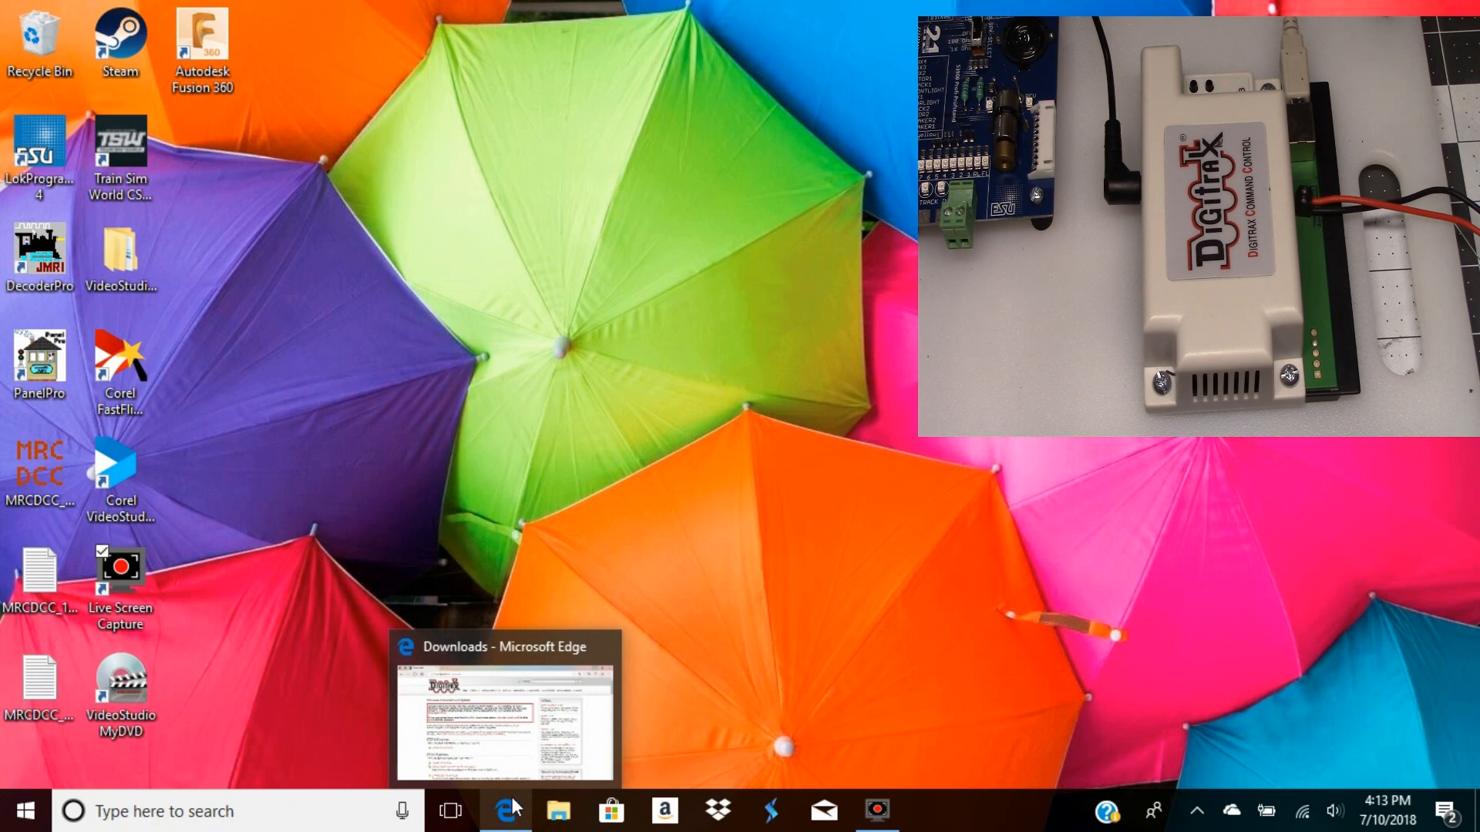
Restore the Digitrax downloads page and scroll to the PR3 / PR4 Windows 10 Drivers section
click(506, 710)
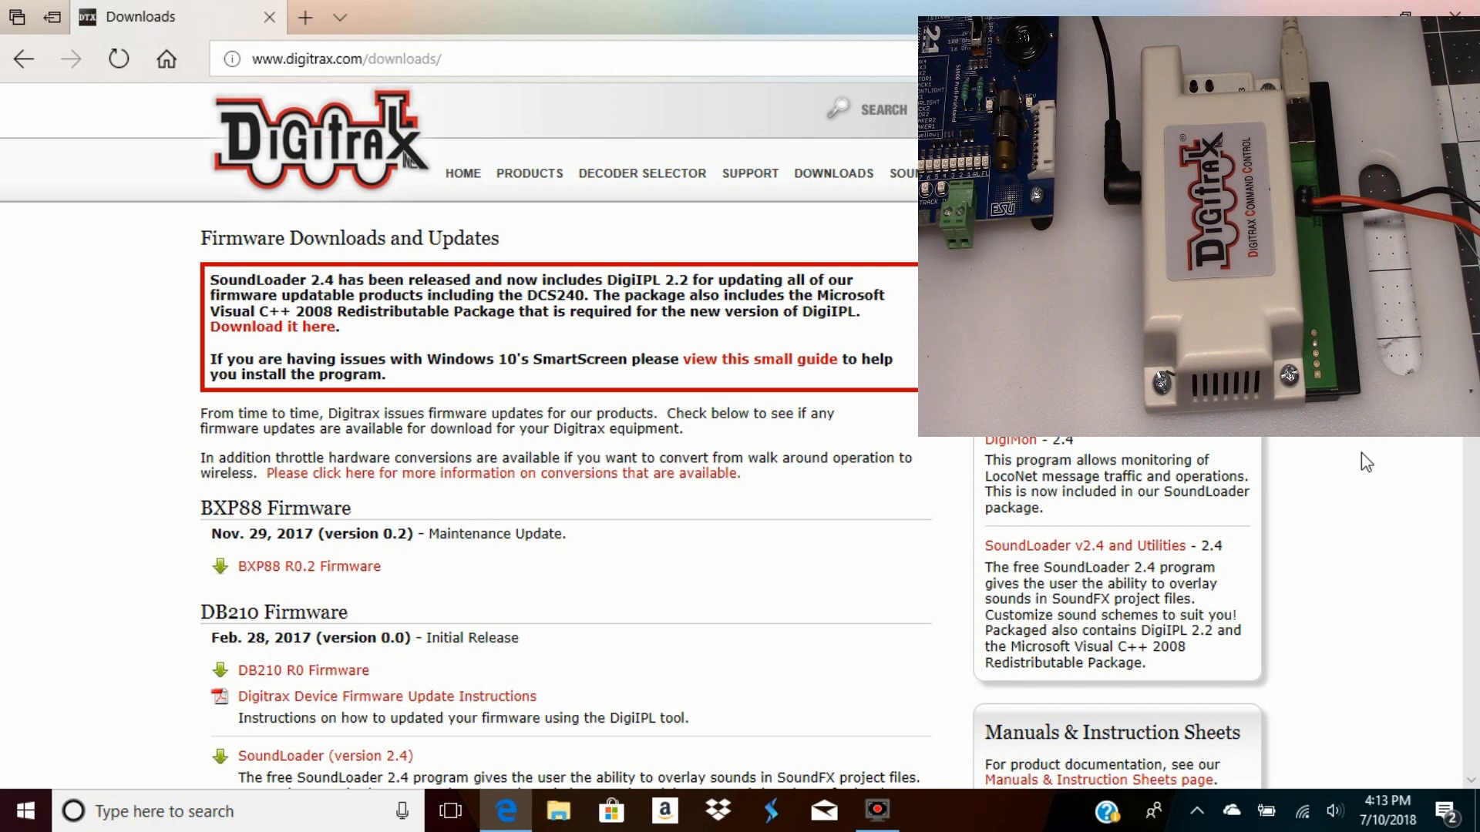
scroll(down, 3)
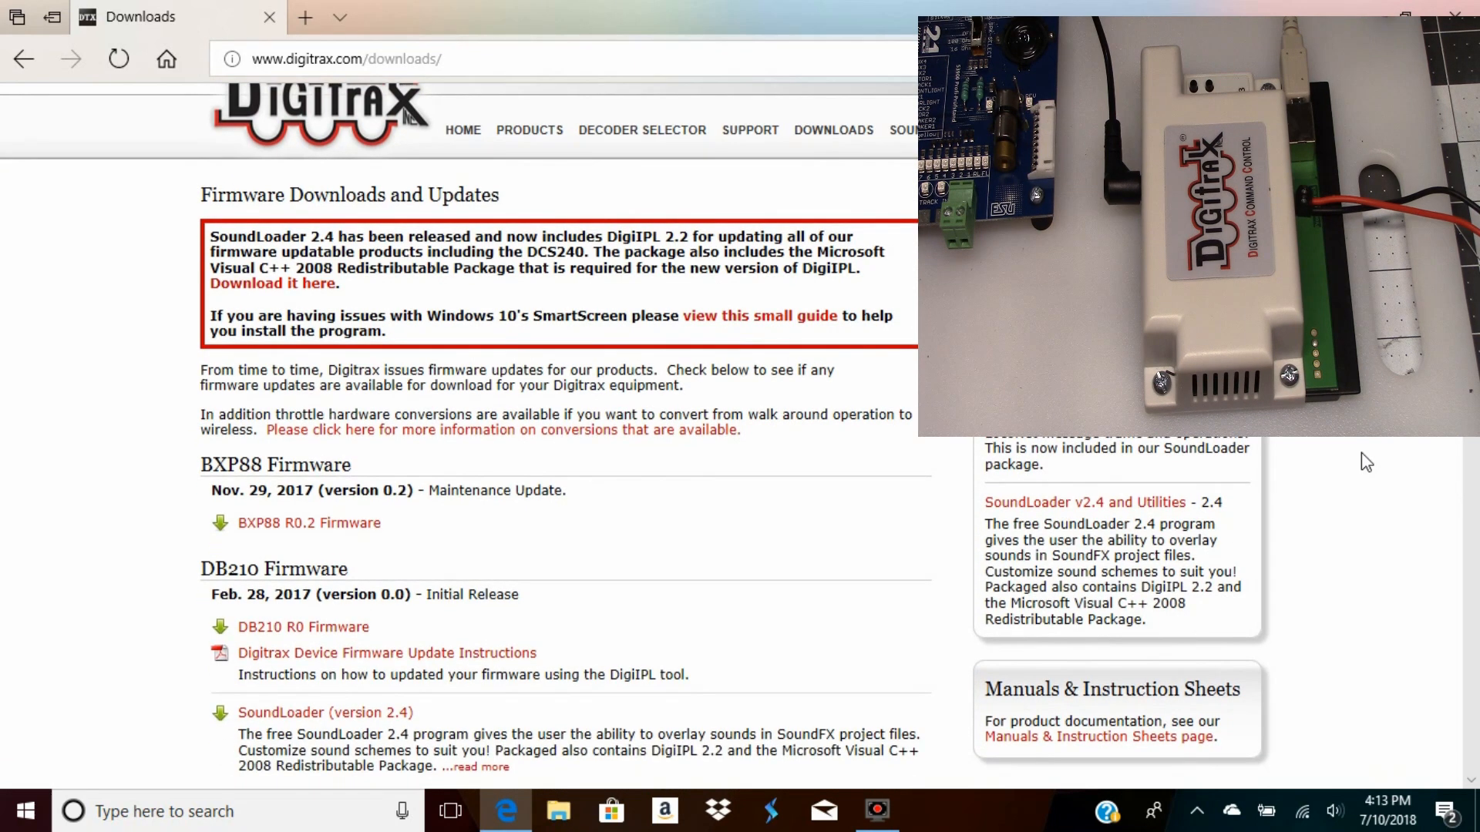
scroll(down, 3)
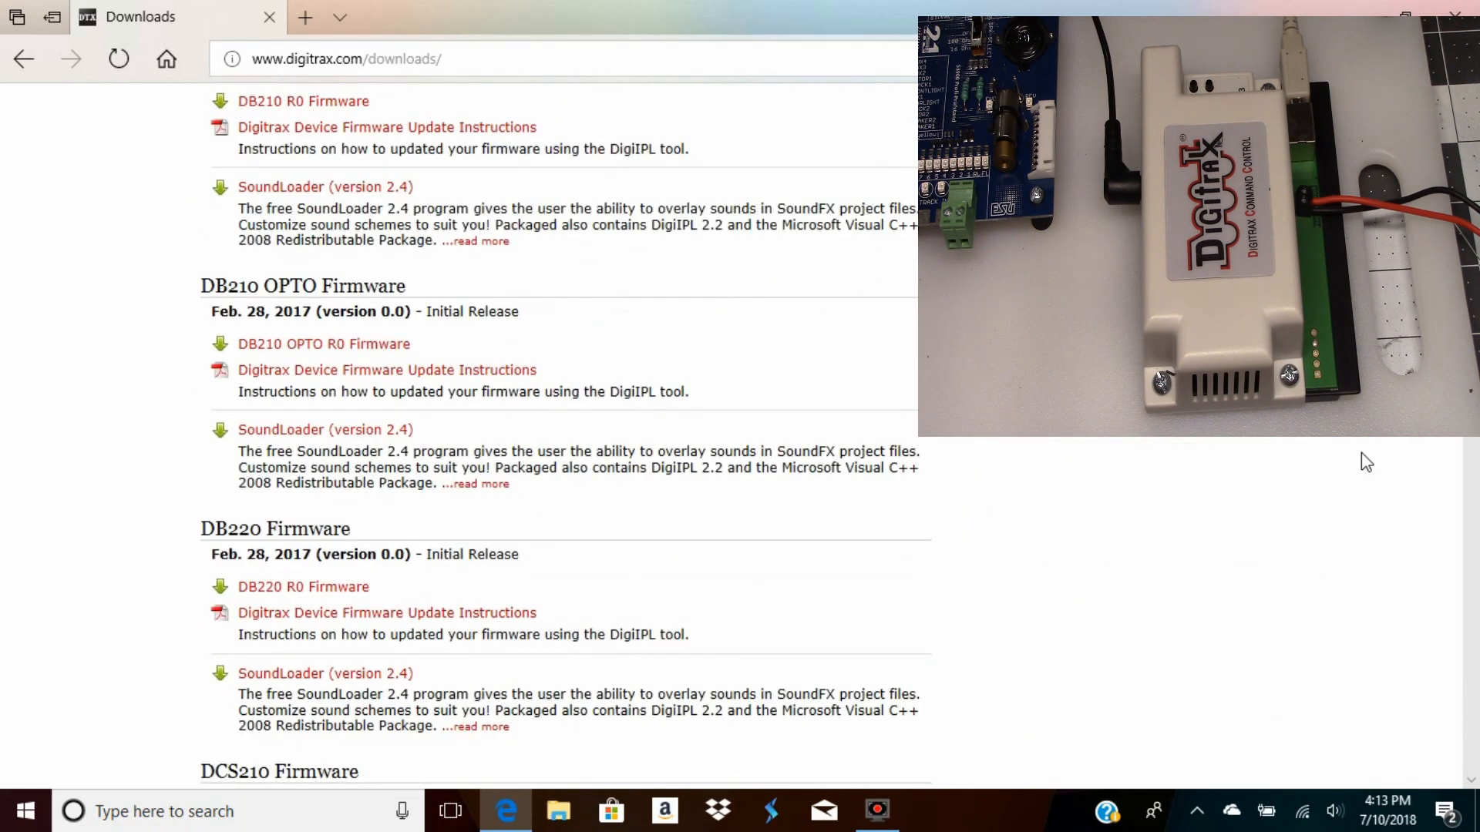
scroll(down, 3)
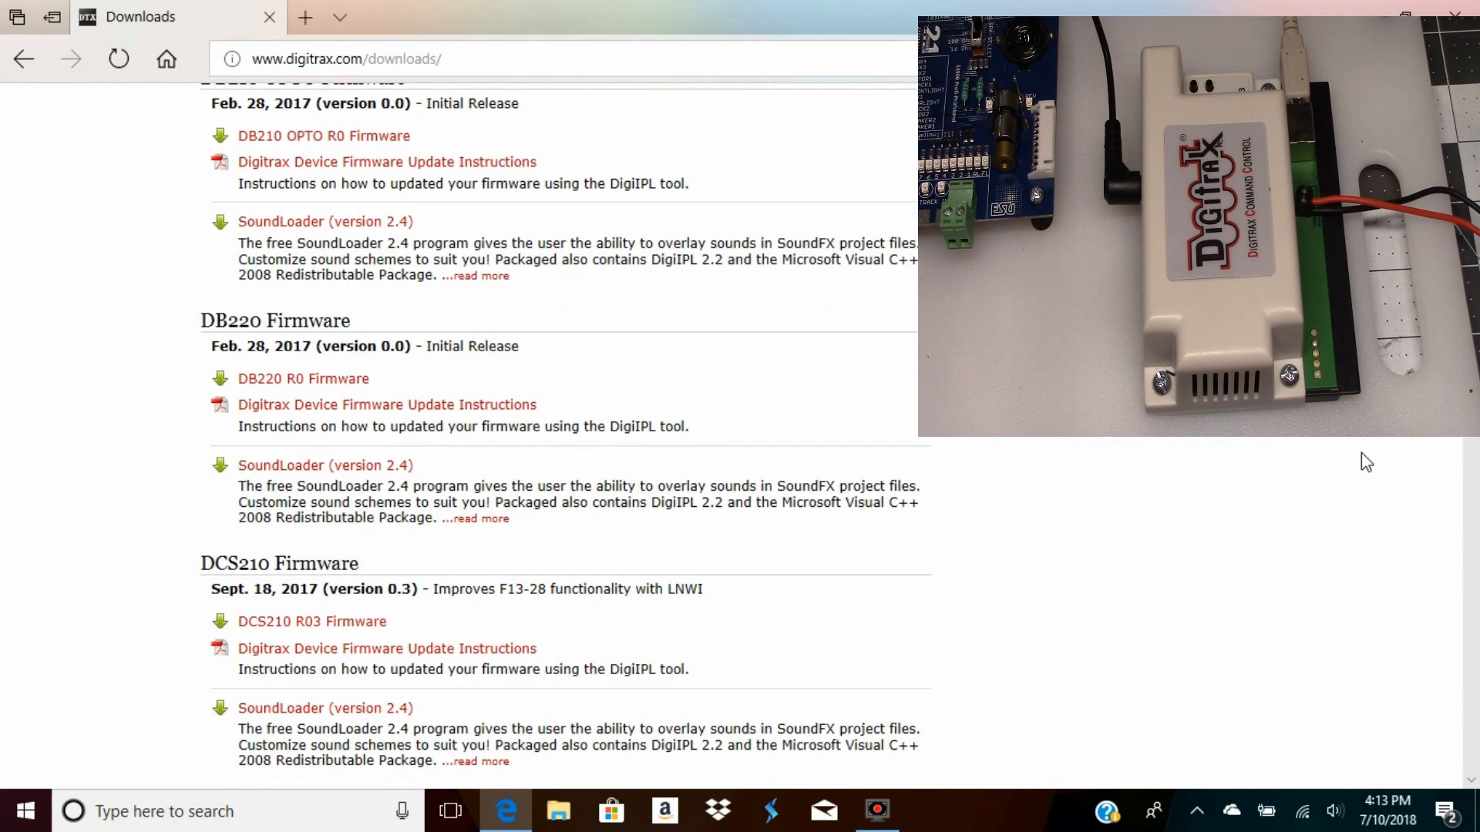
scroll(up, 3)
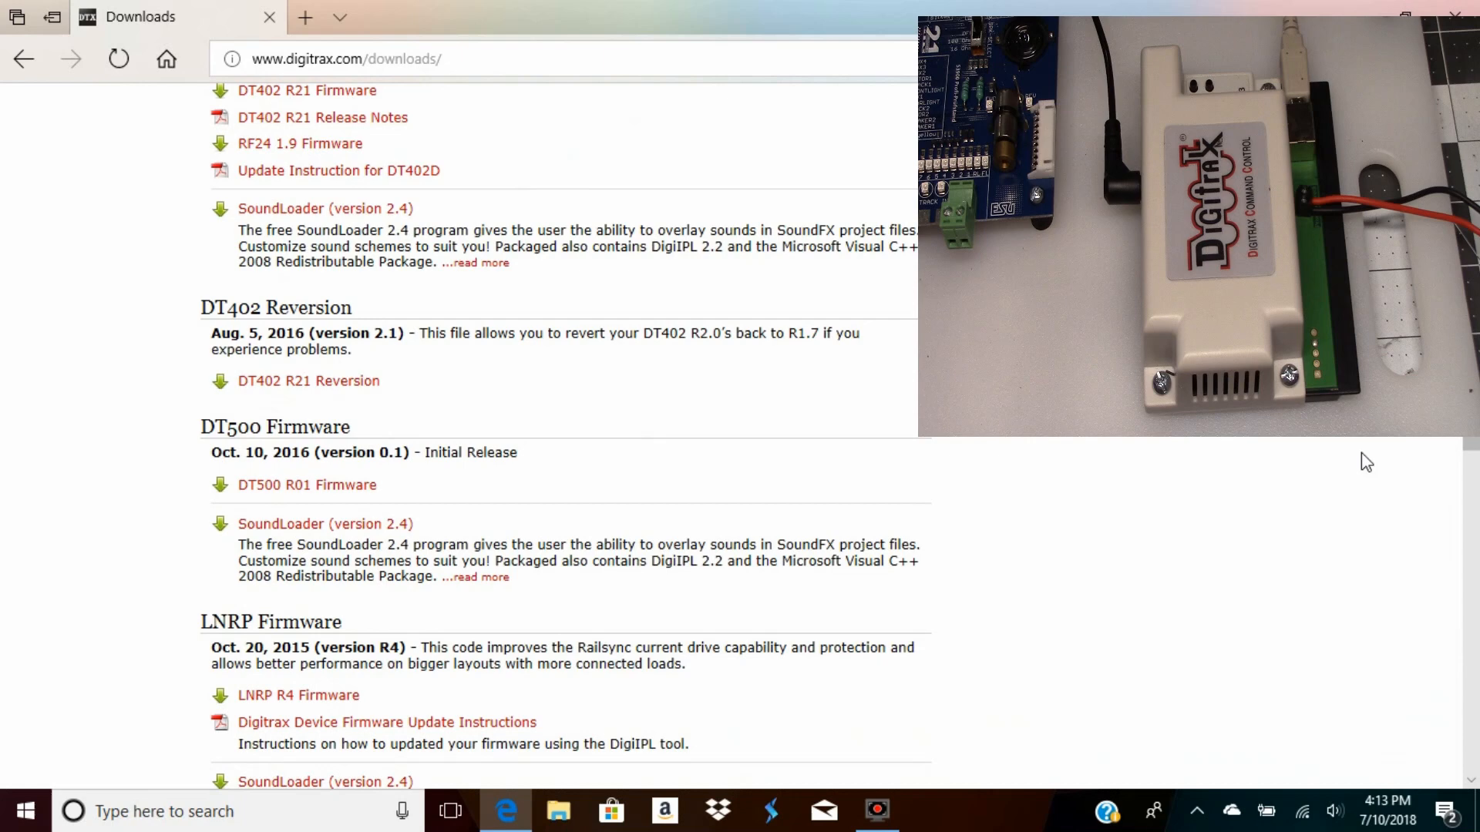
scroll(down, 3)
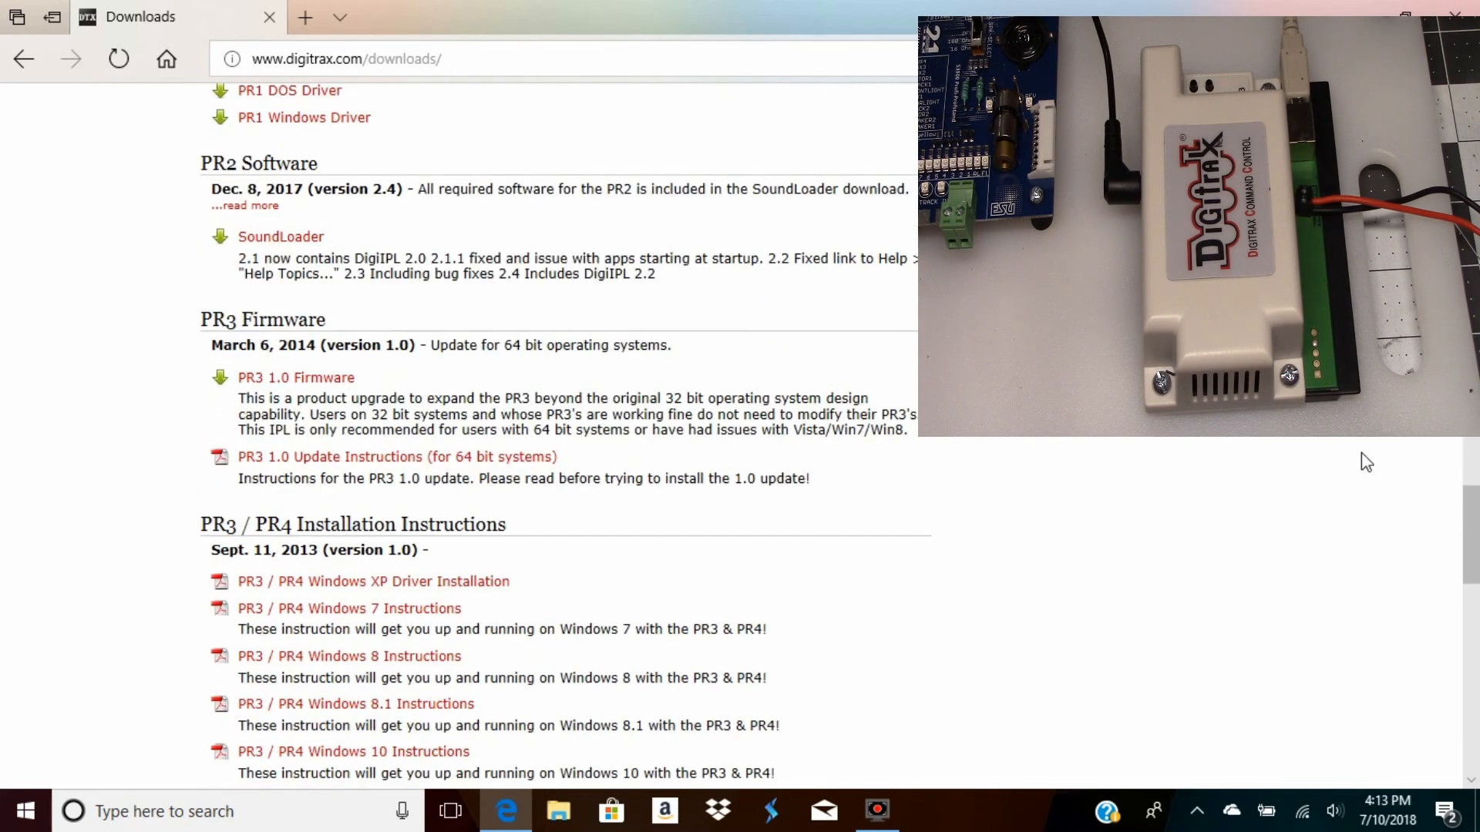
scroll(down, 3)
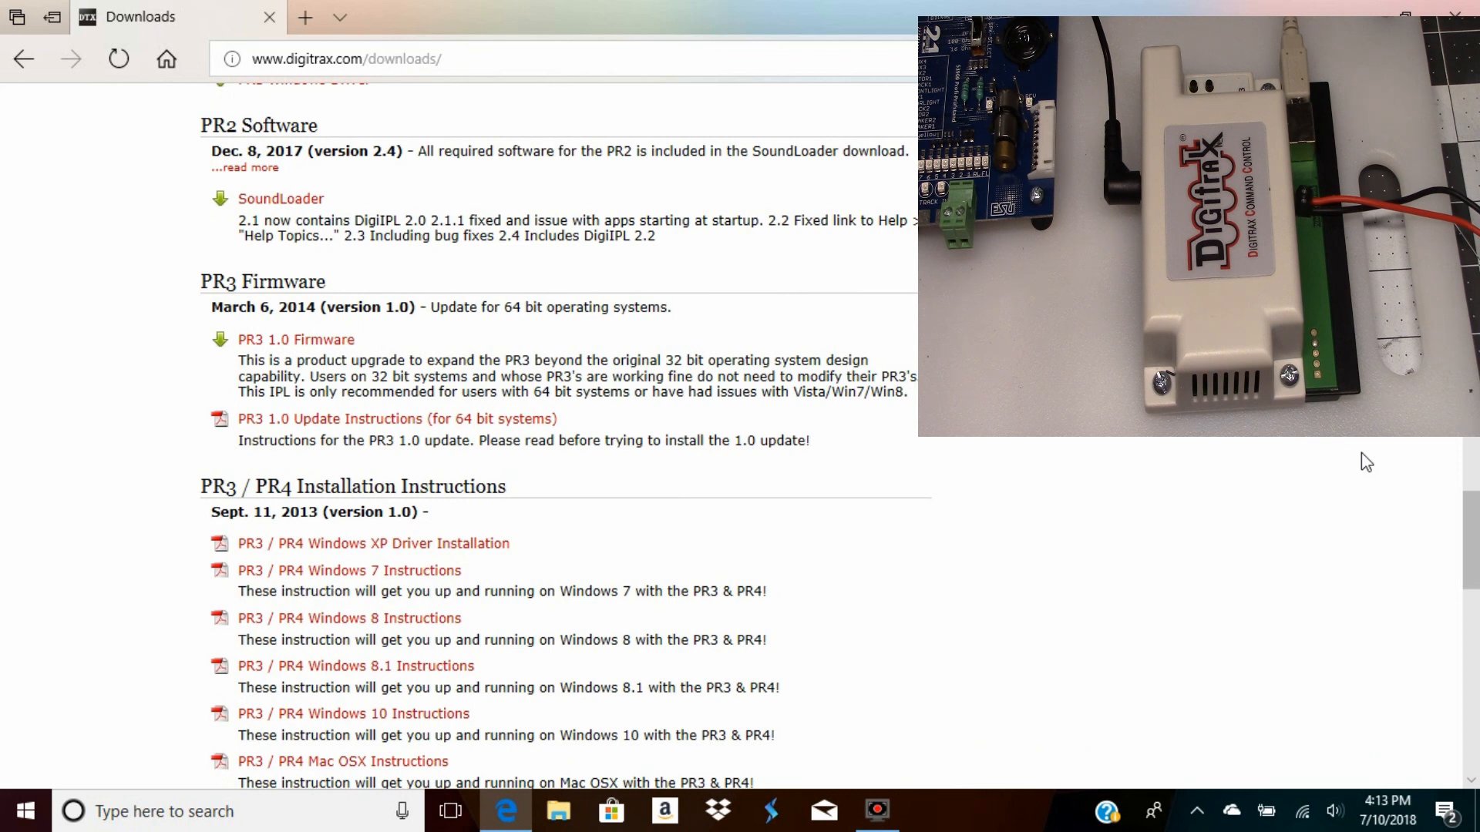
mouse_move(432, 314)
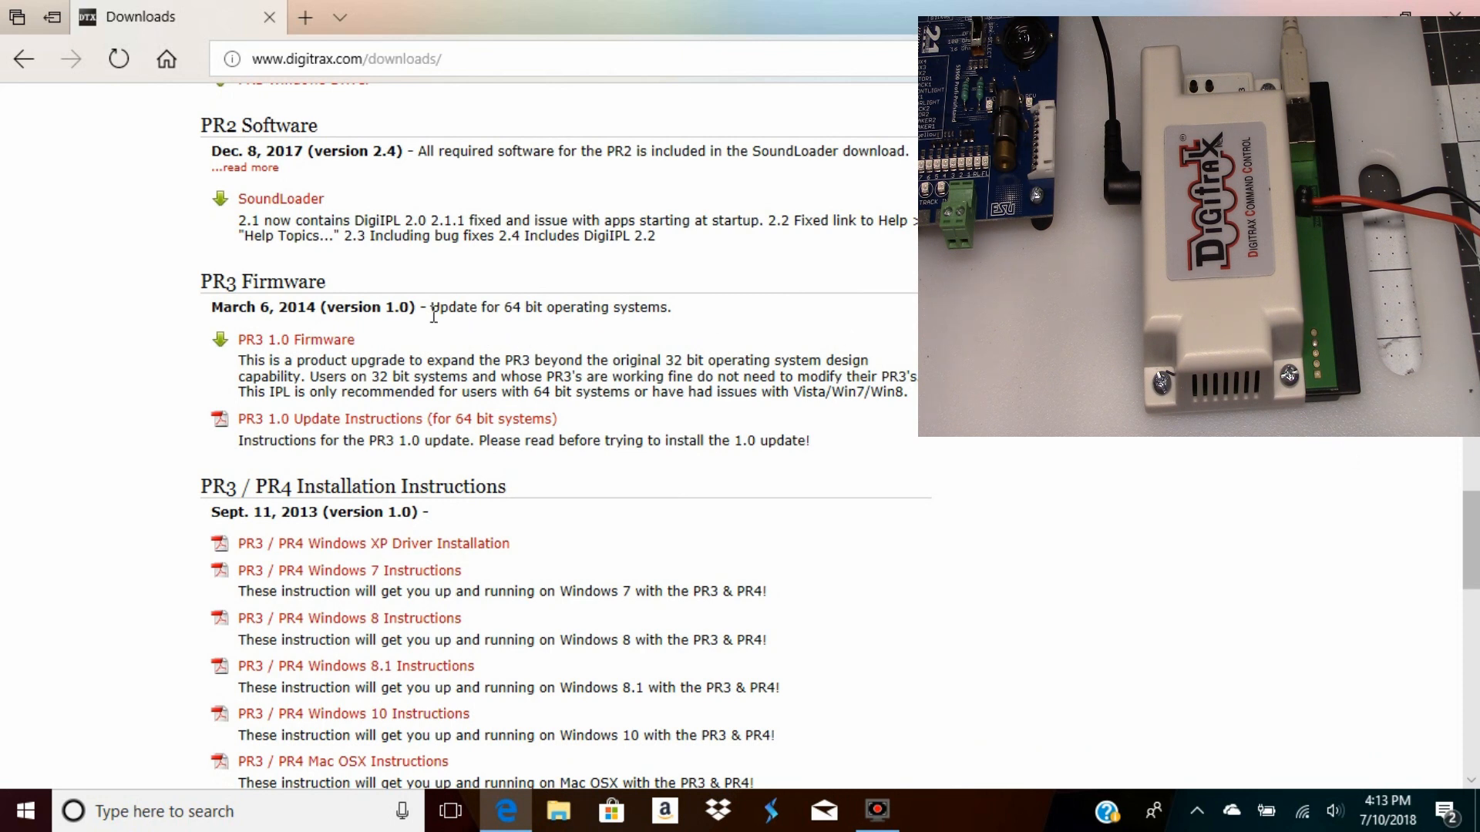
mouse_move(393, 327)
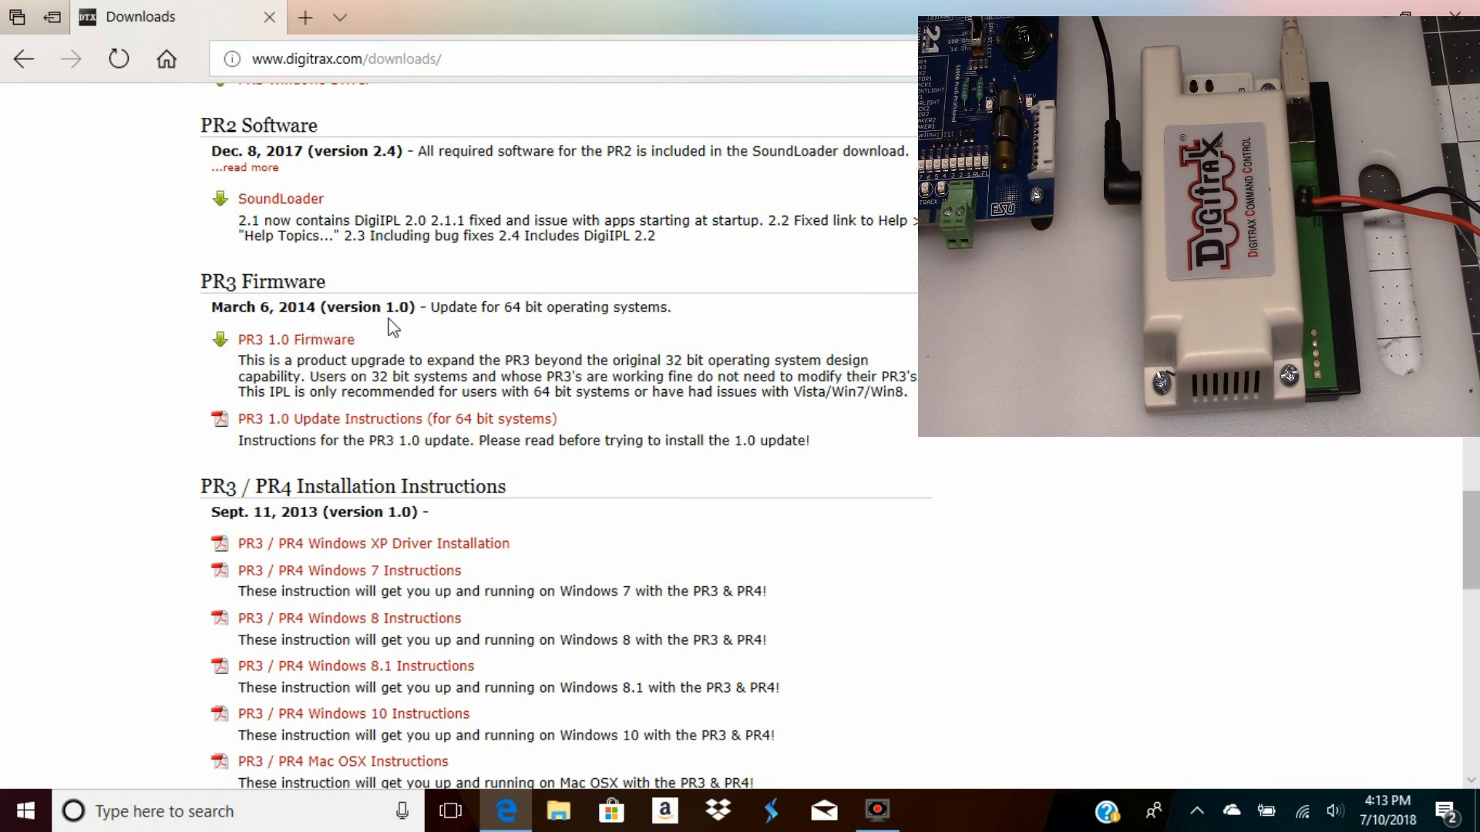
mouse_move(1132, 511)
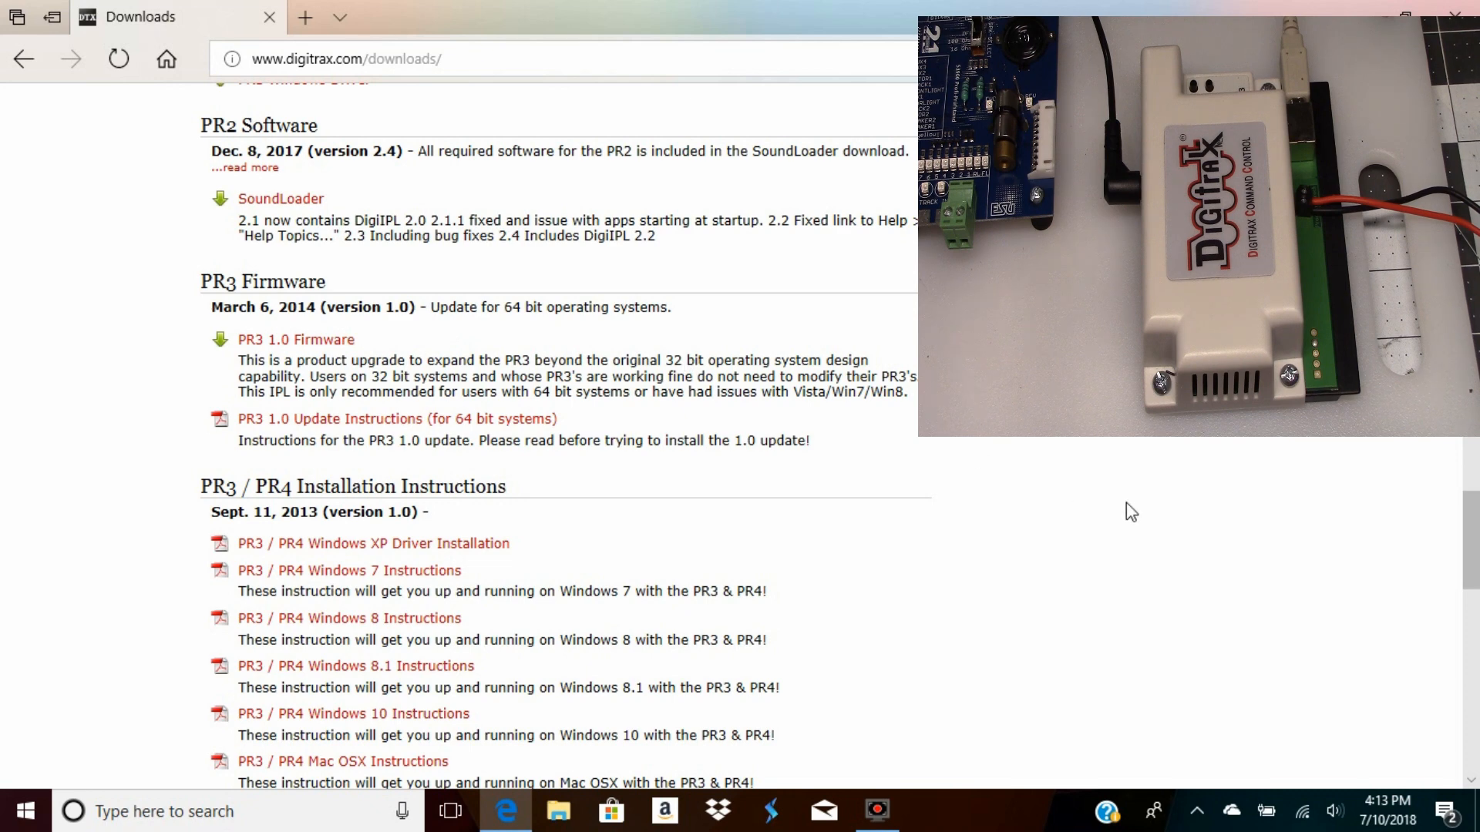
scroll(down, 3)
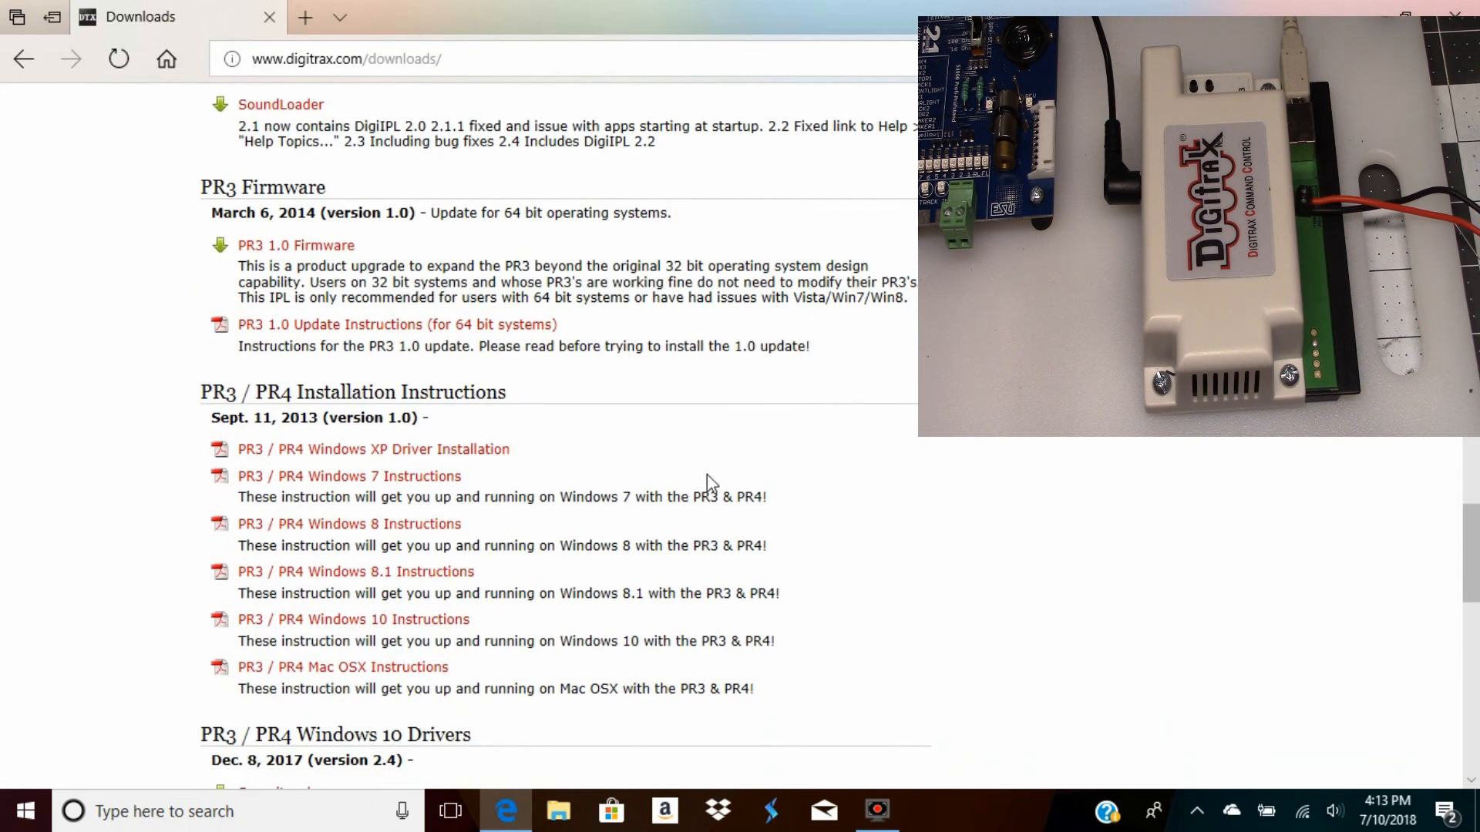
mouse_move(641, 426)
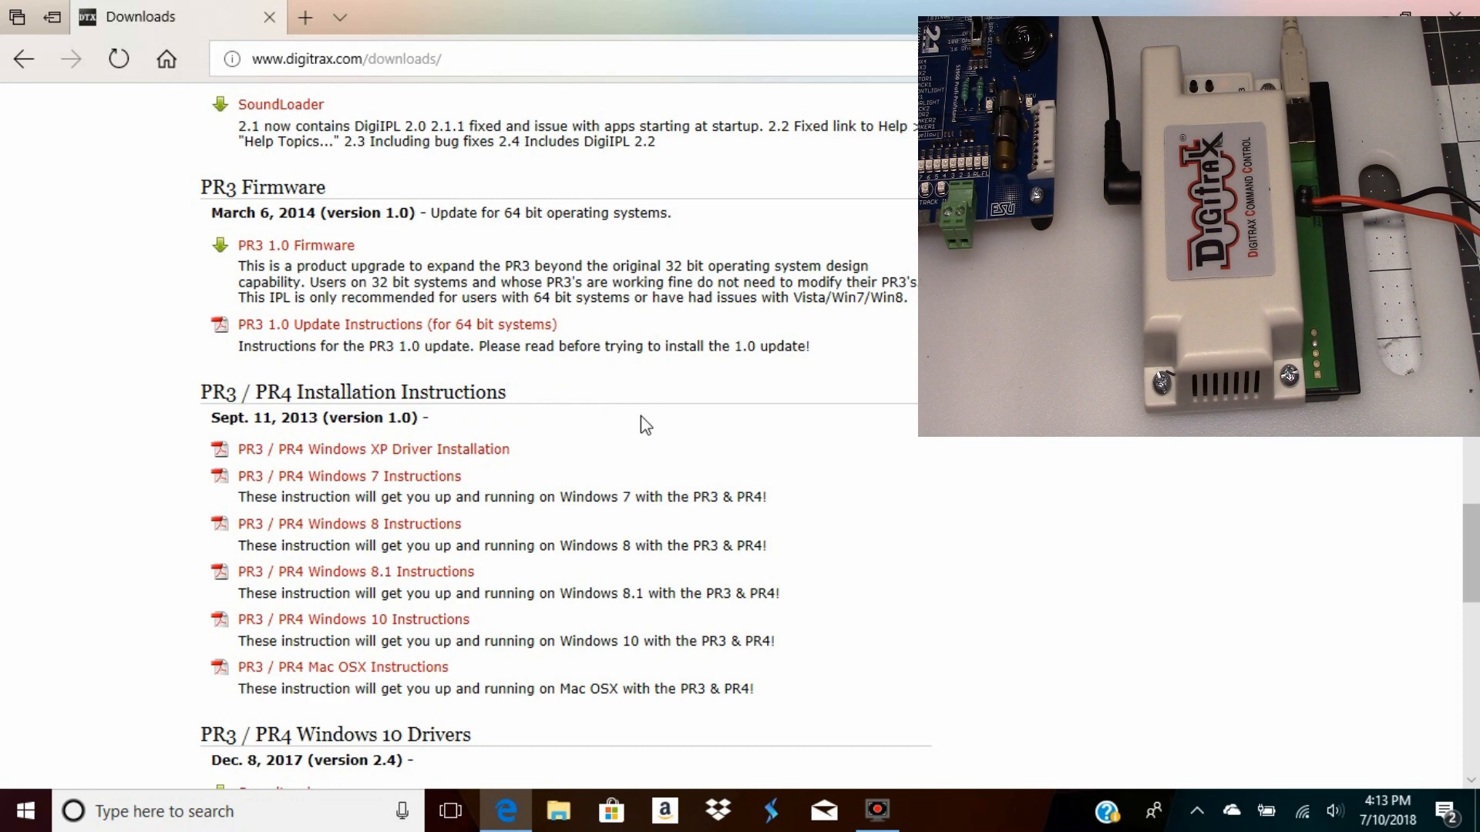
mouse_move(1017, 536)
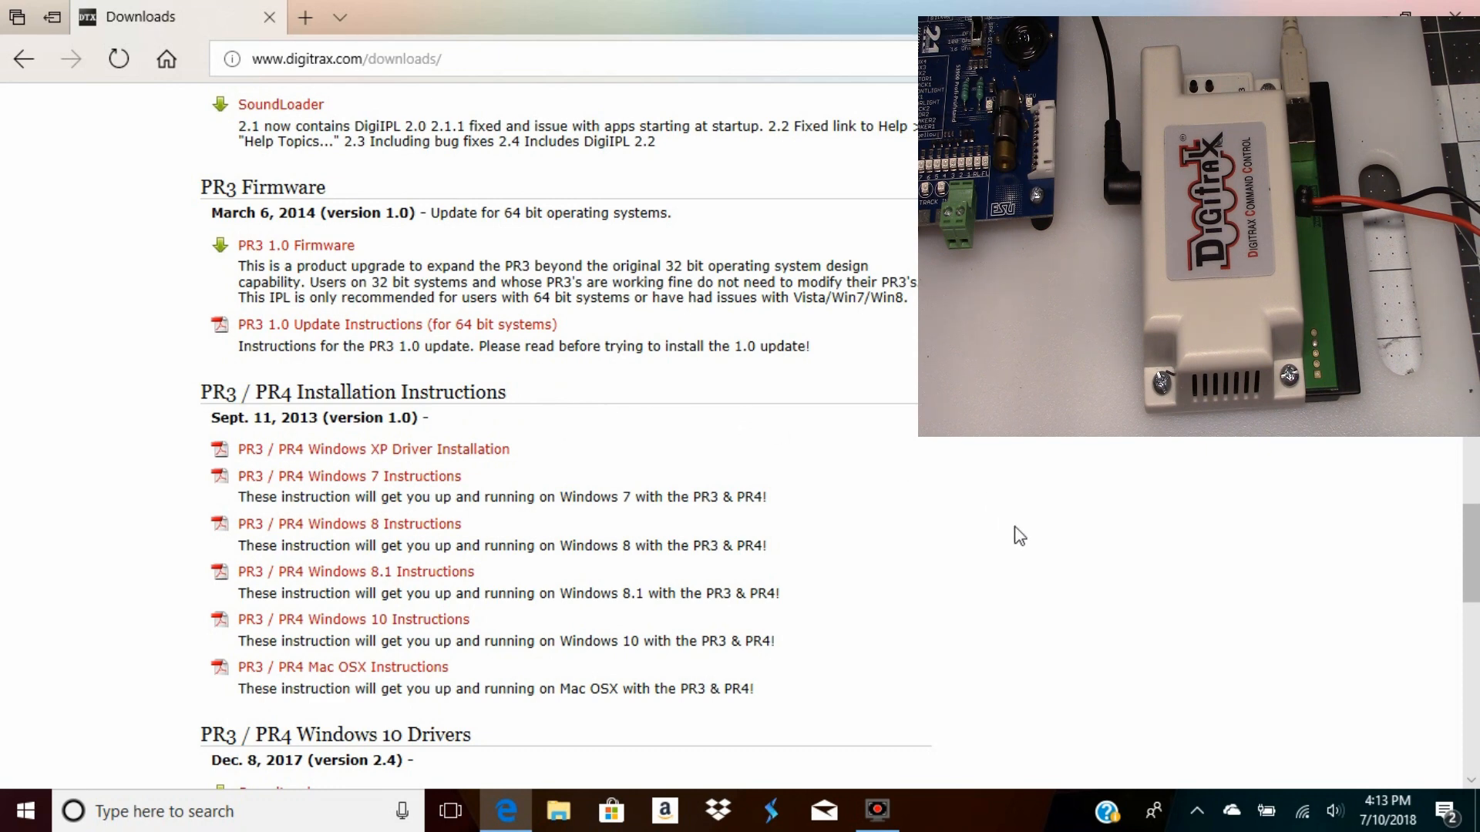
scroll(down, 3)
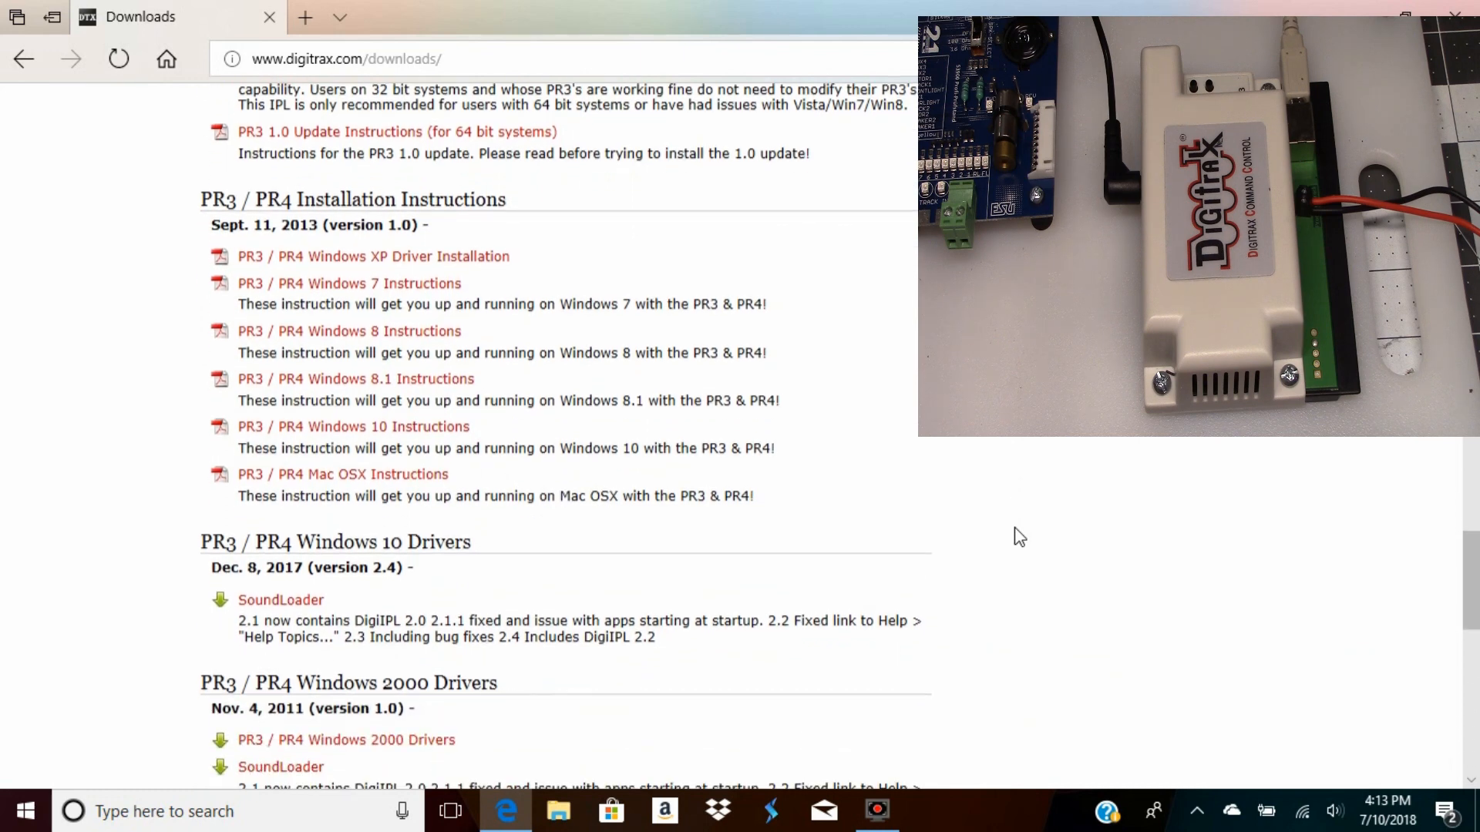
scroll(down, 3)
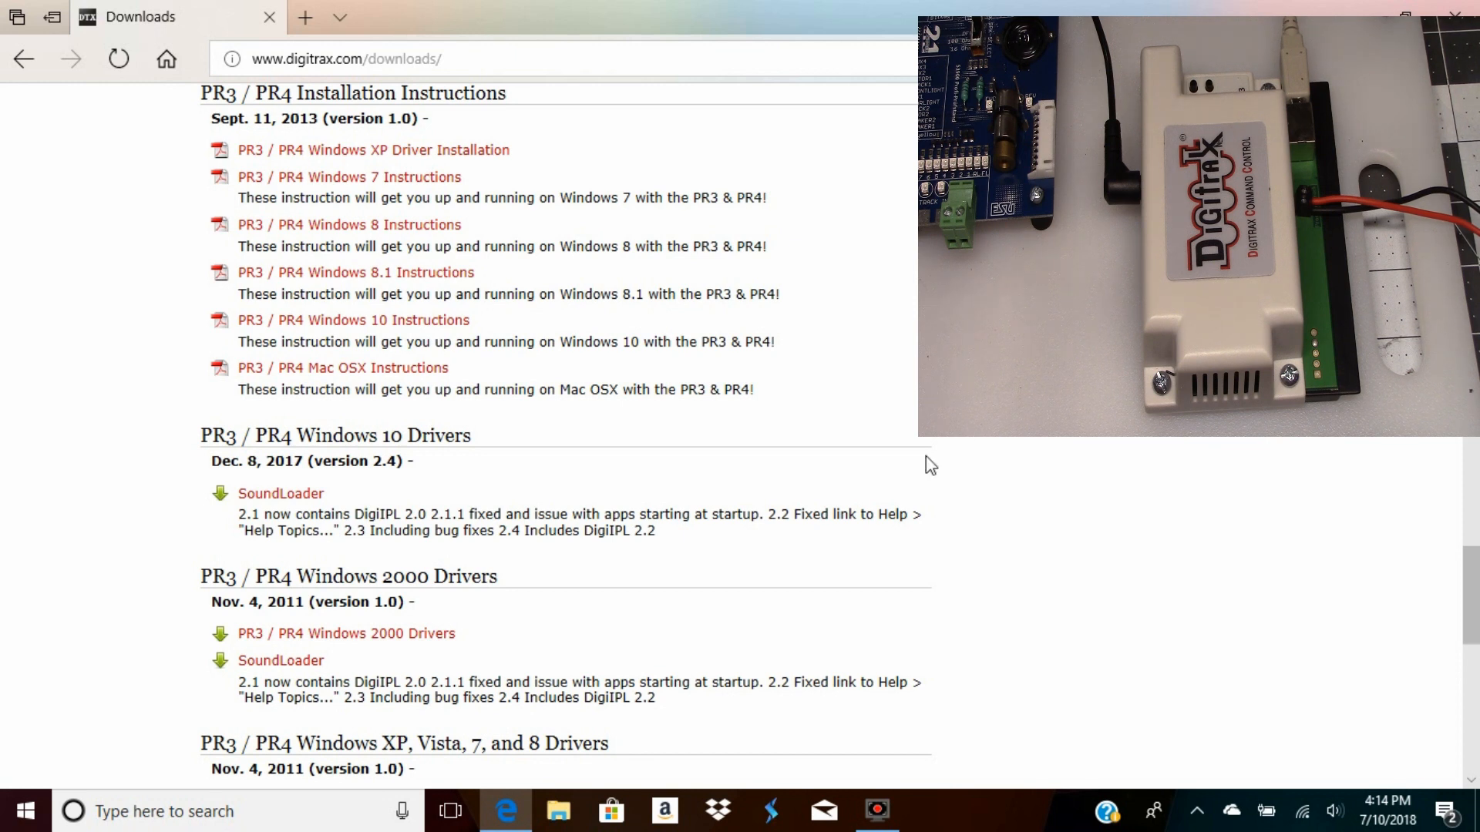
mouse_move(515, 630)
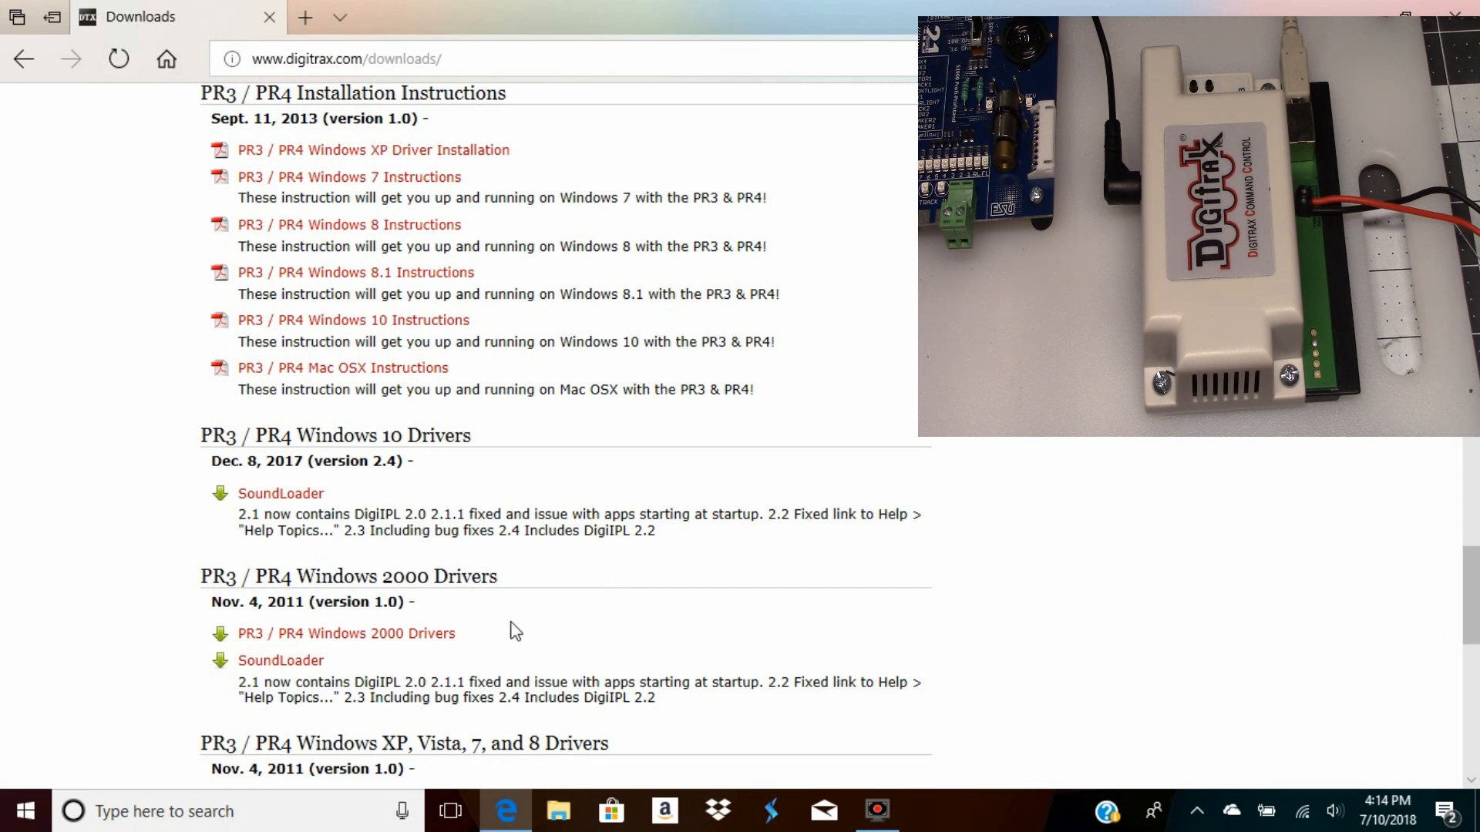
mouse_move(527, 613)
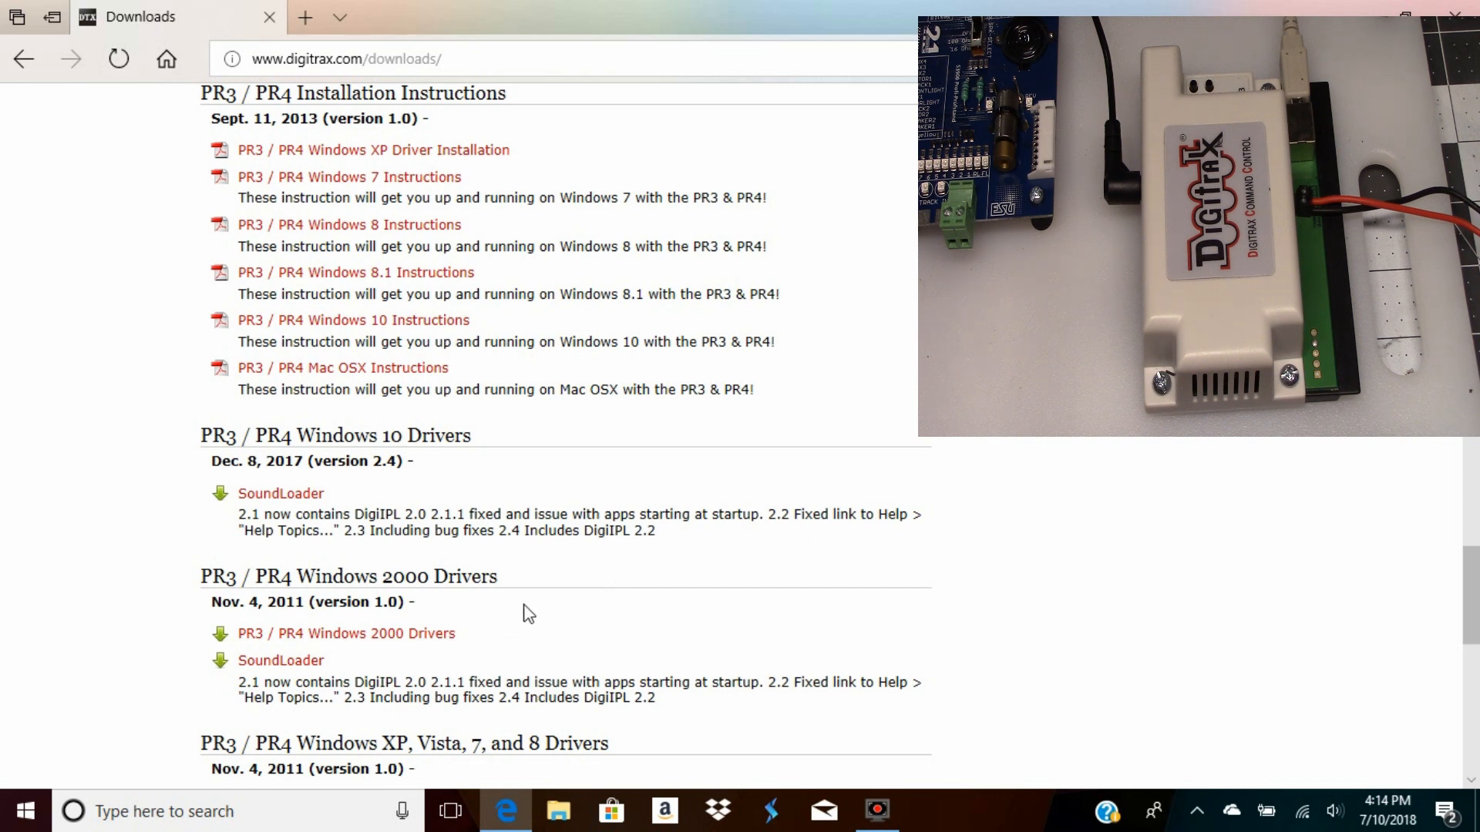
mouse_move(491, 638)
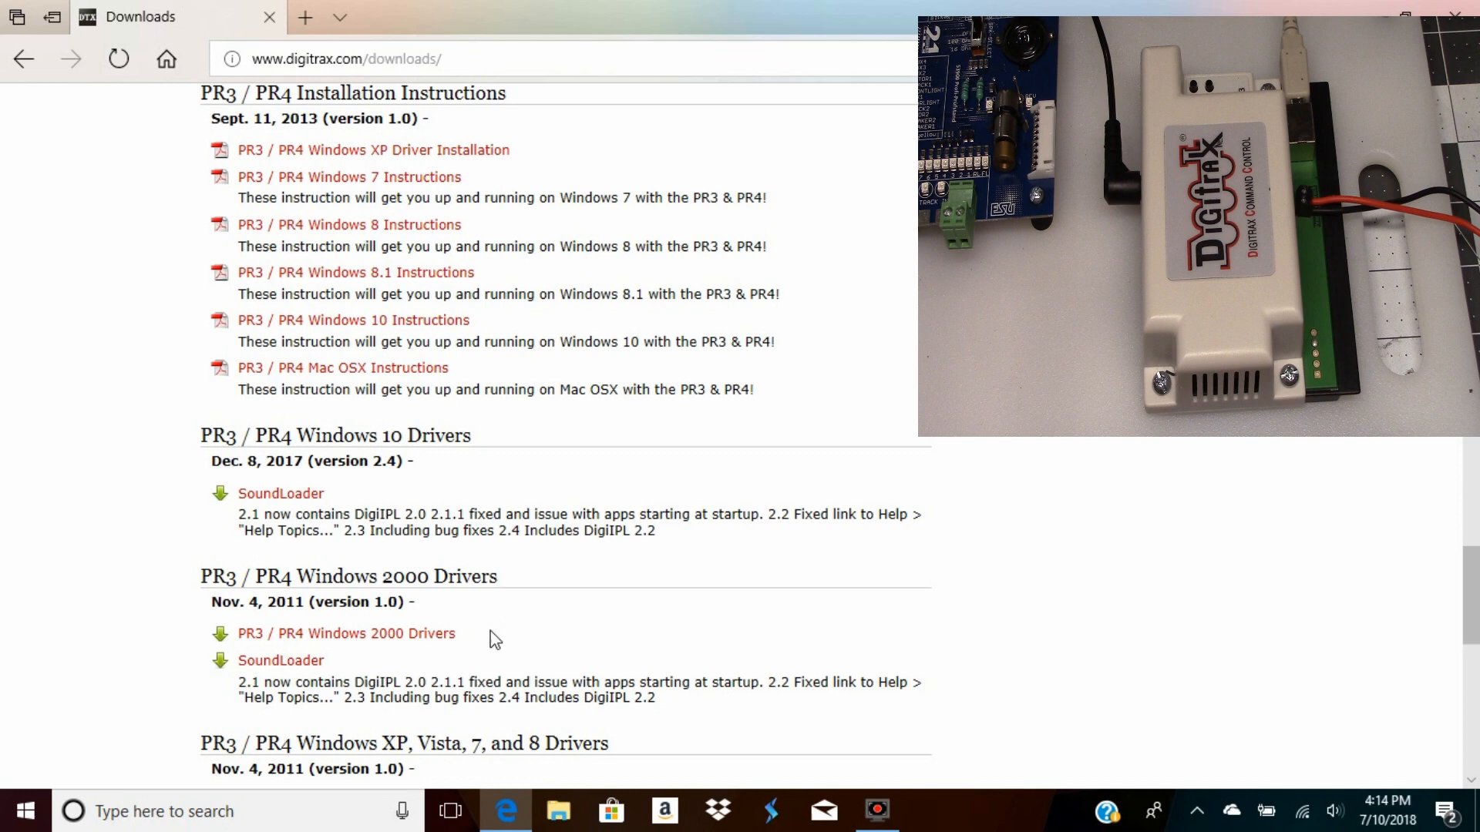
mouse_move(512, 629)
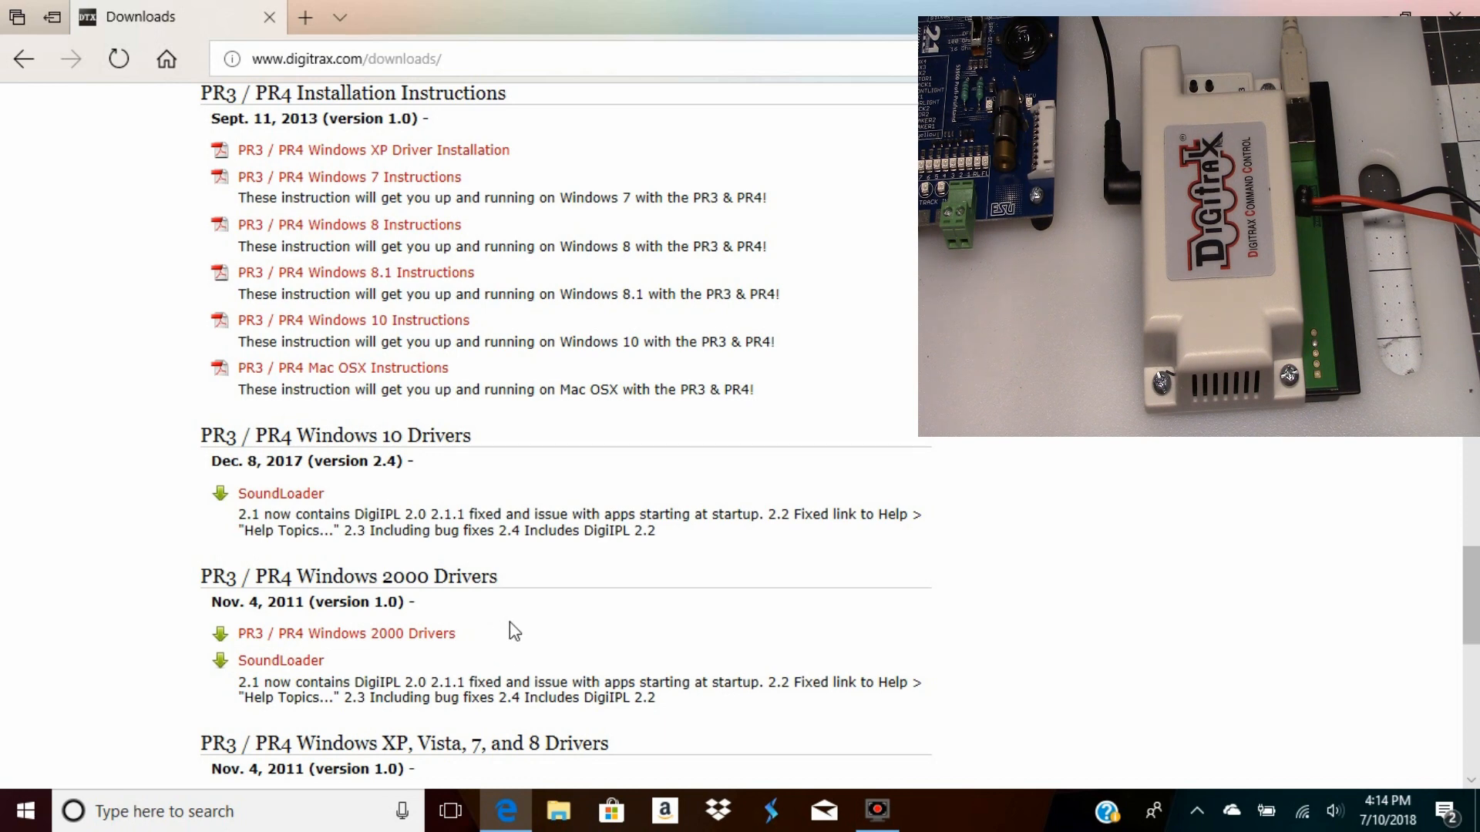
mouse_move(1089, 528)
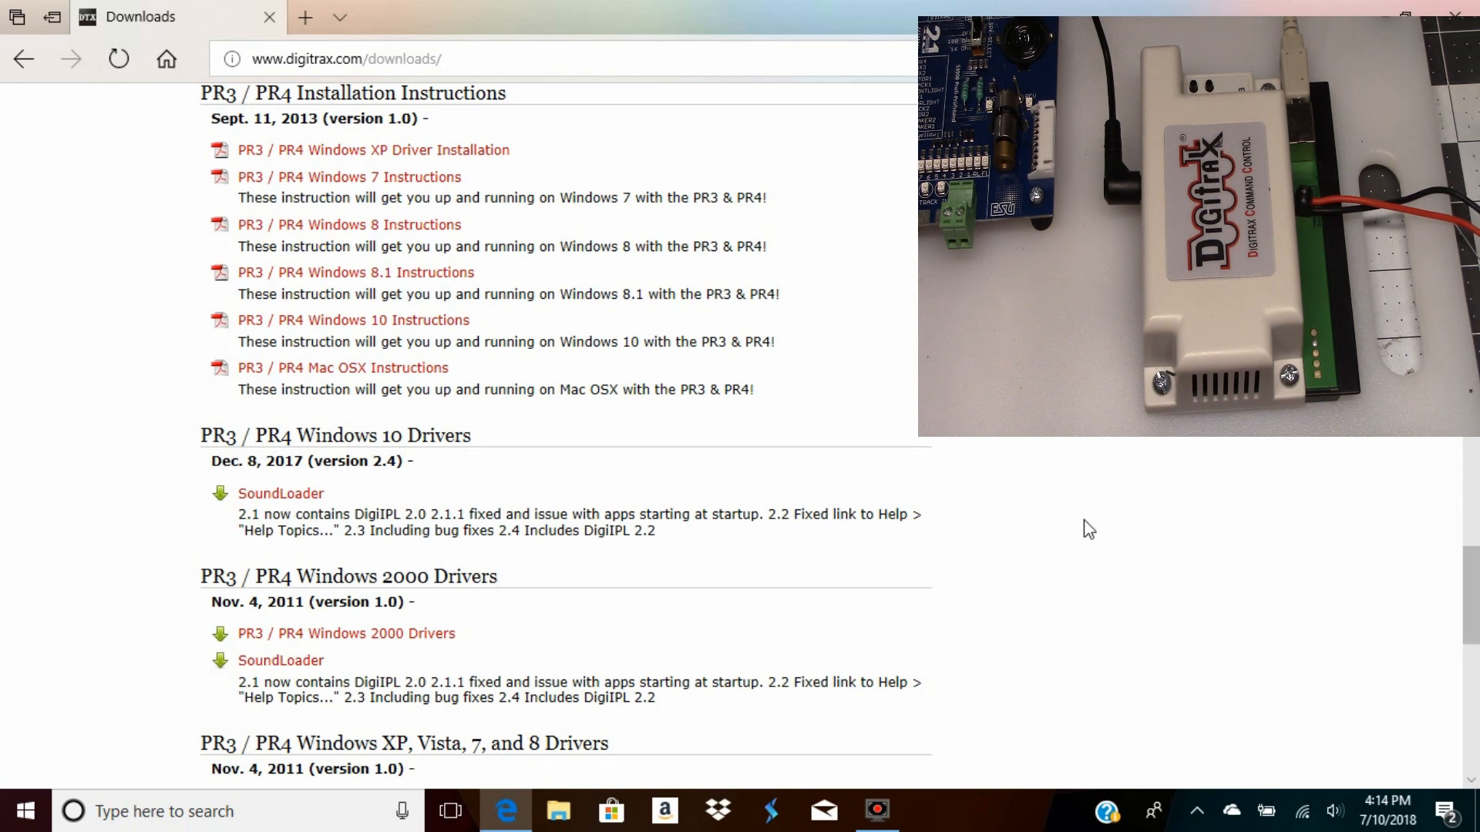
mouse_move(391, 502)
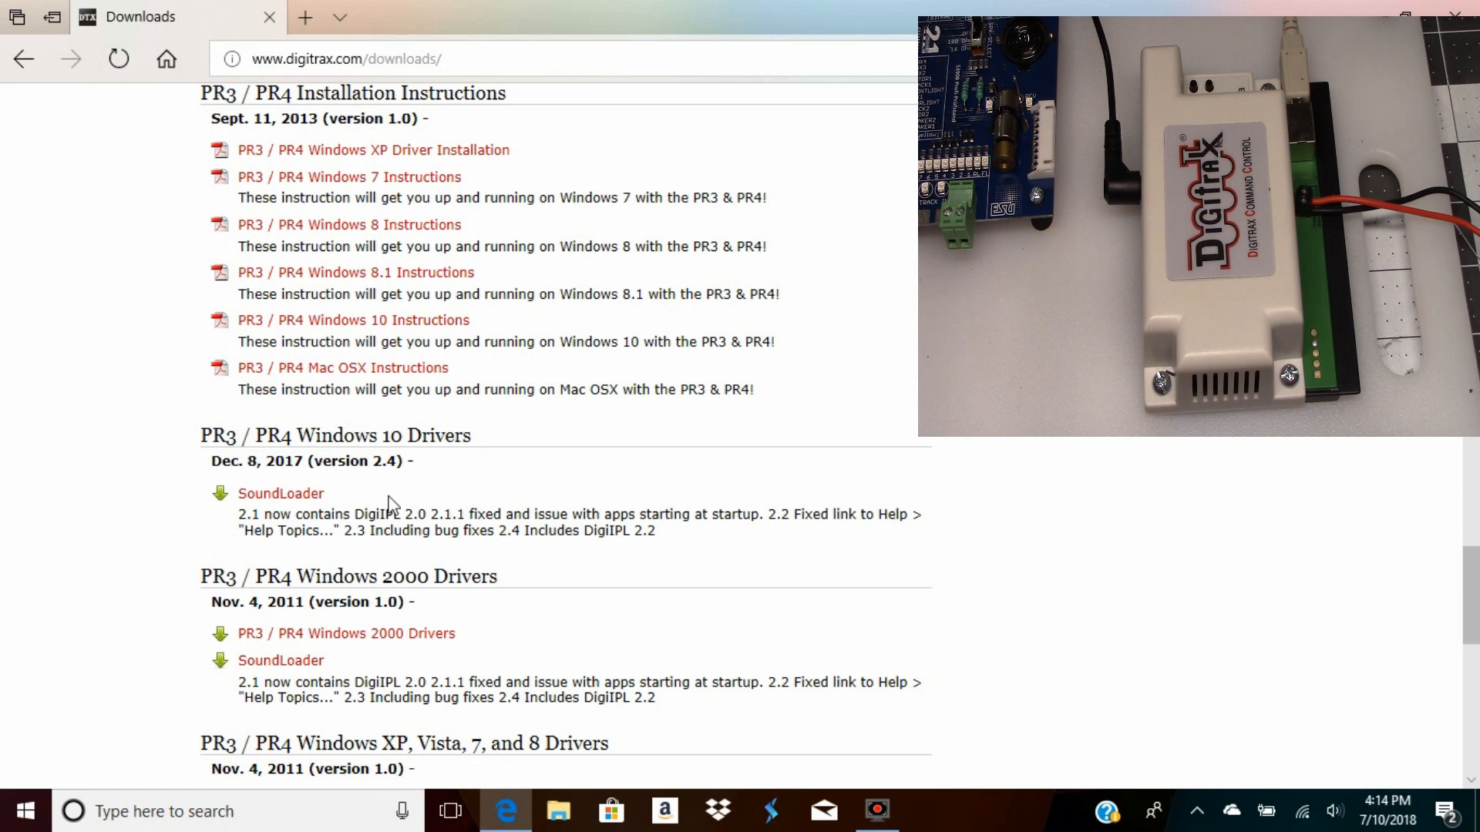
mouse_move(355, 493)
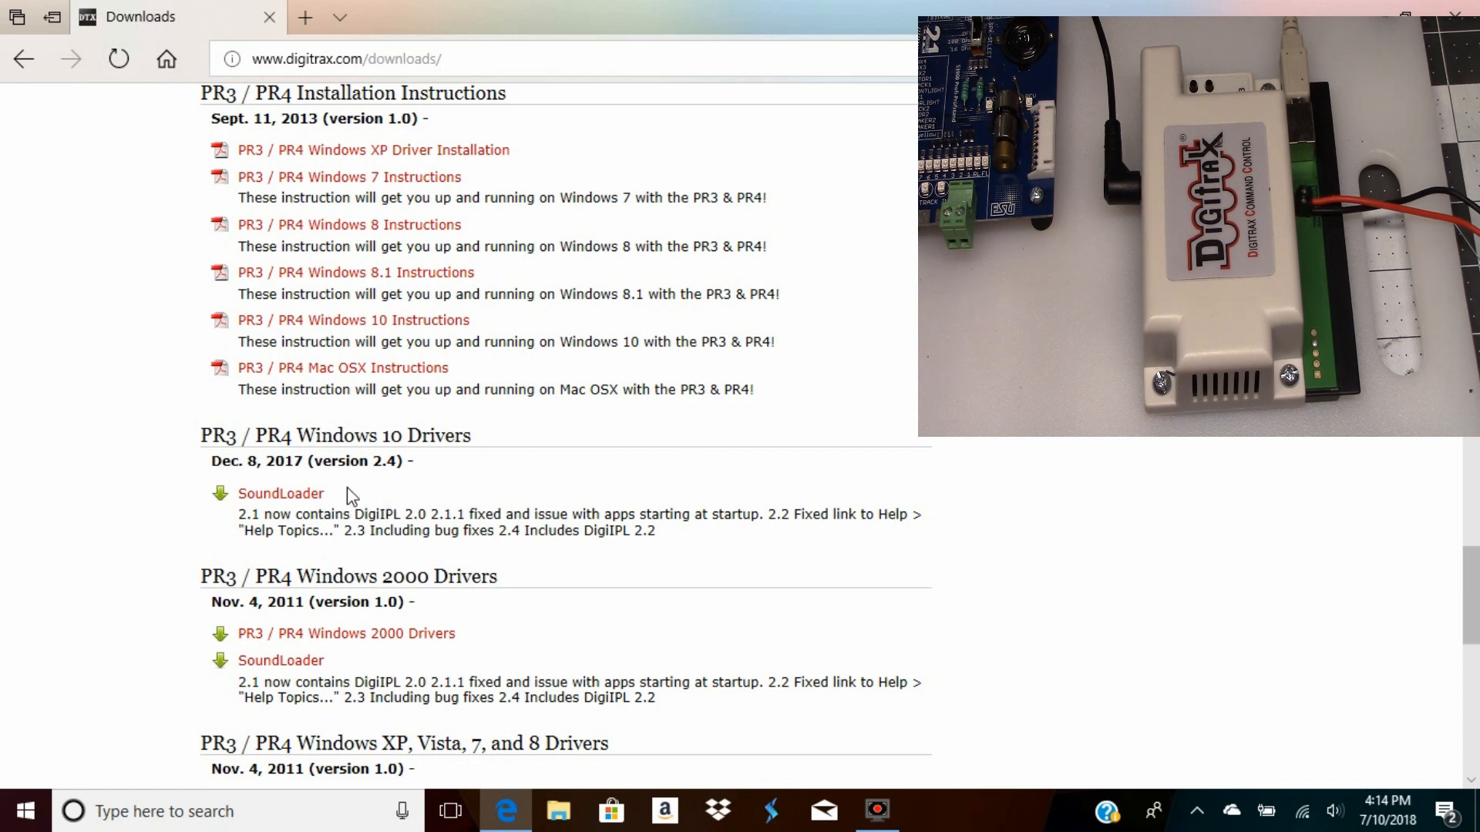
mouse_move(297, 493)
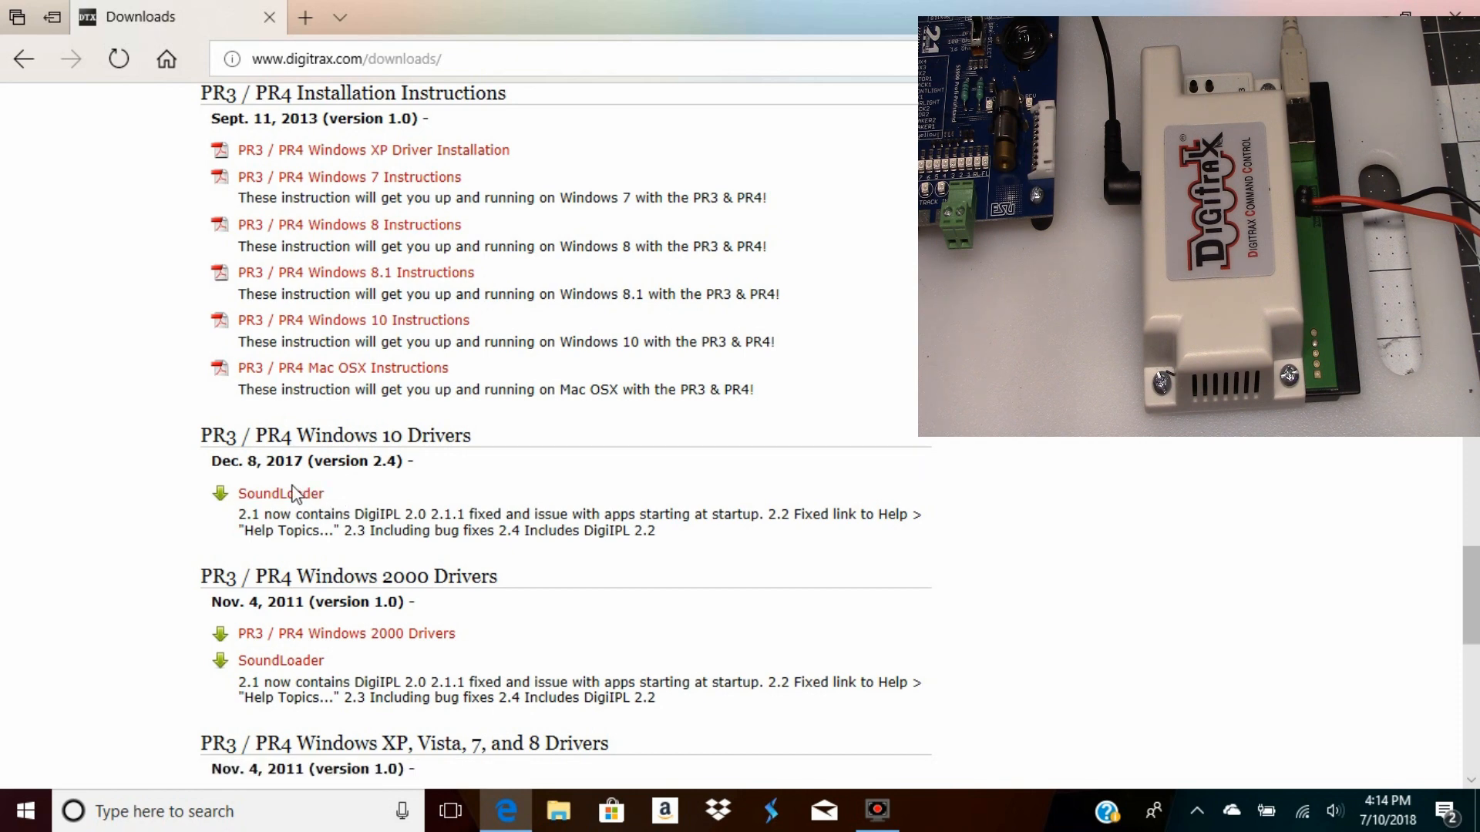
mouse_move(281, 493)
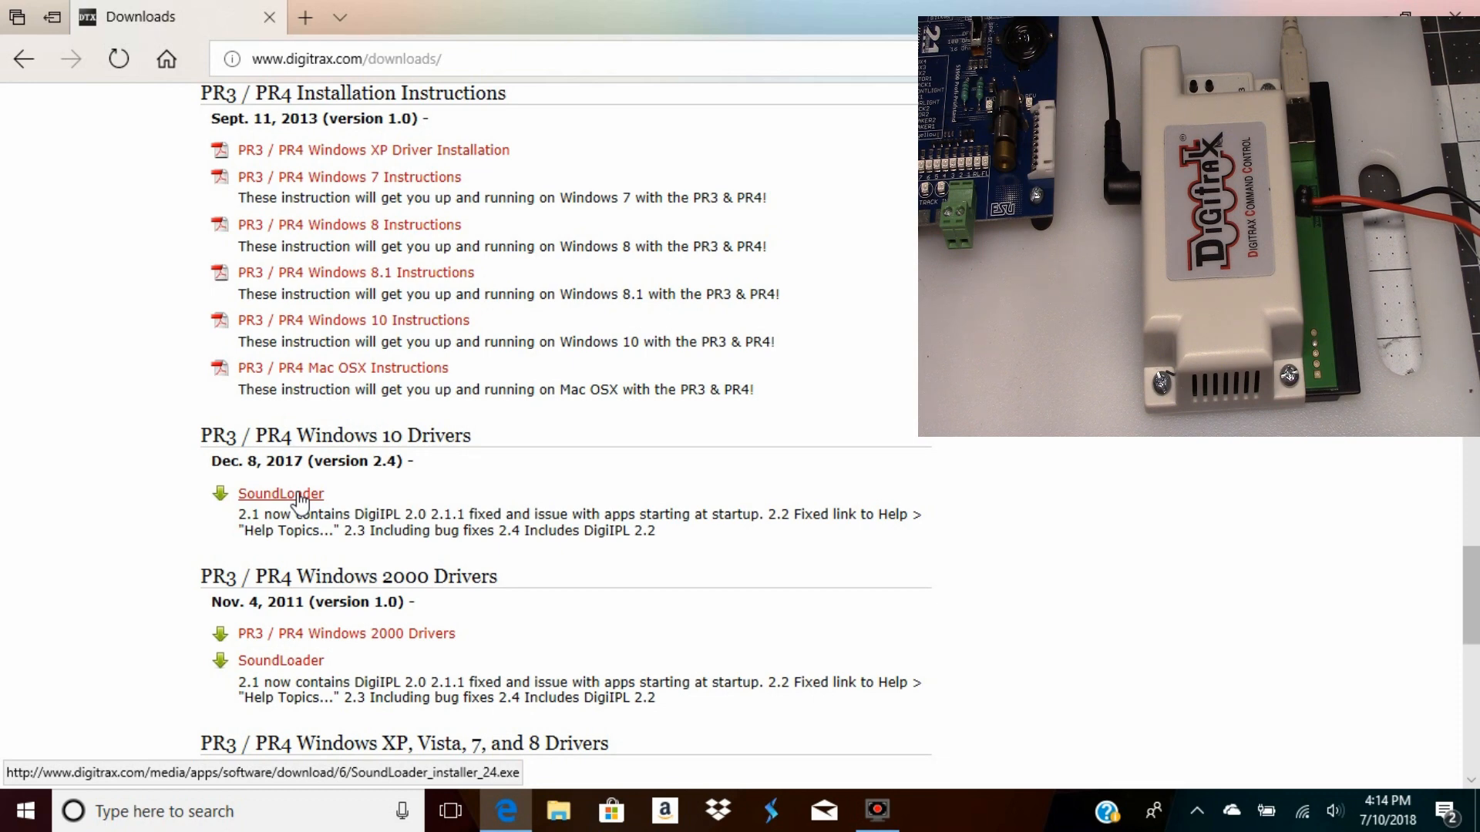
Download the Windows 10 SoundLoader installer and run it from the download bar
click(280, 493)
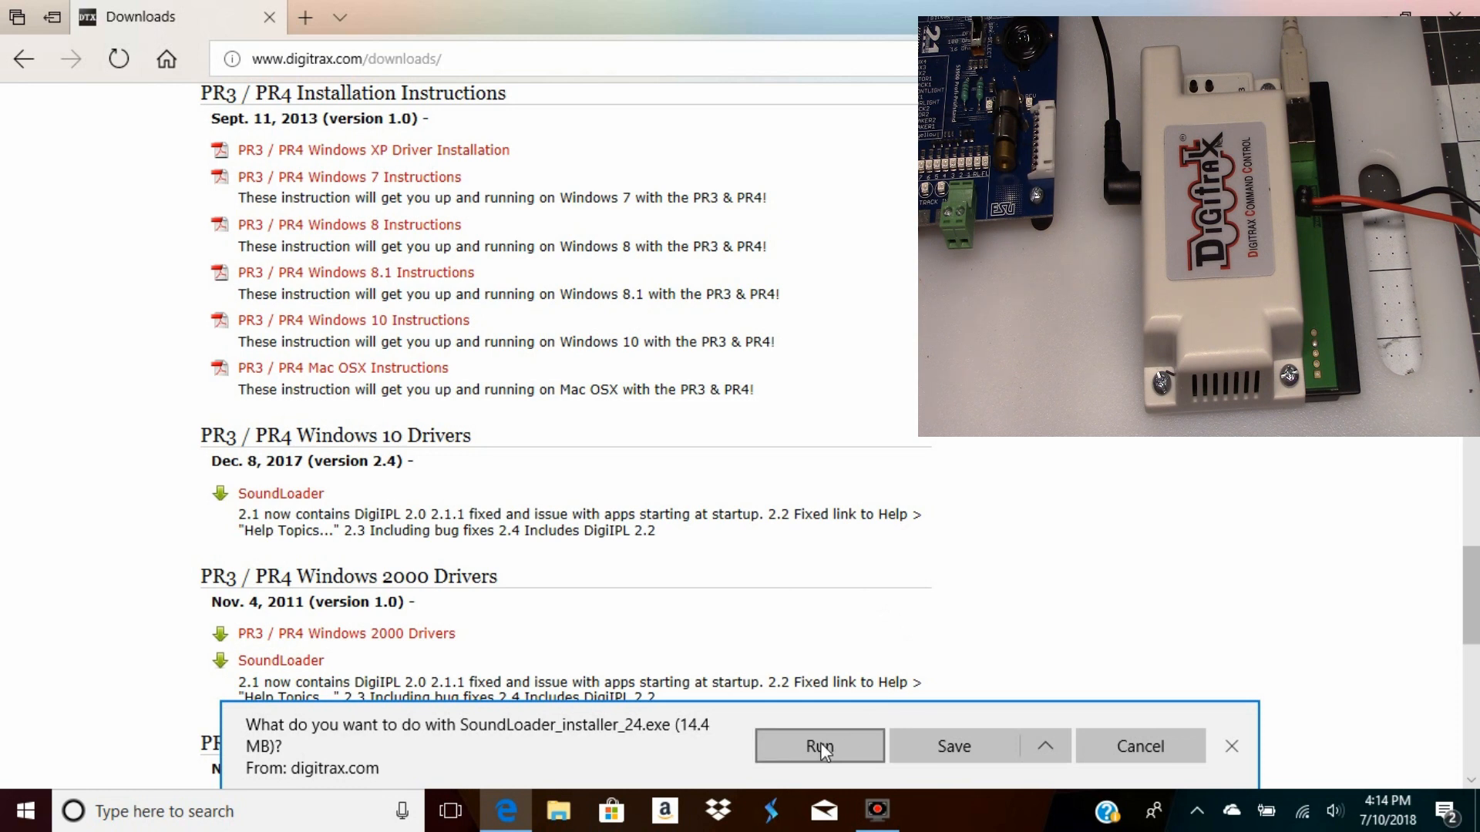
click(819, 746)
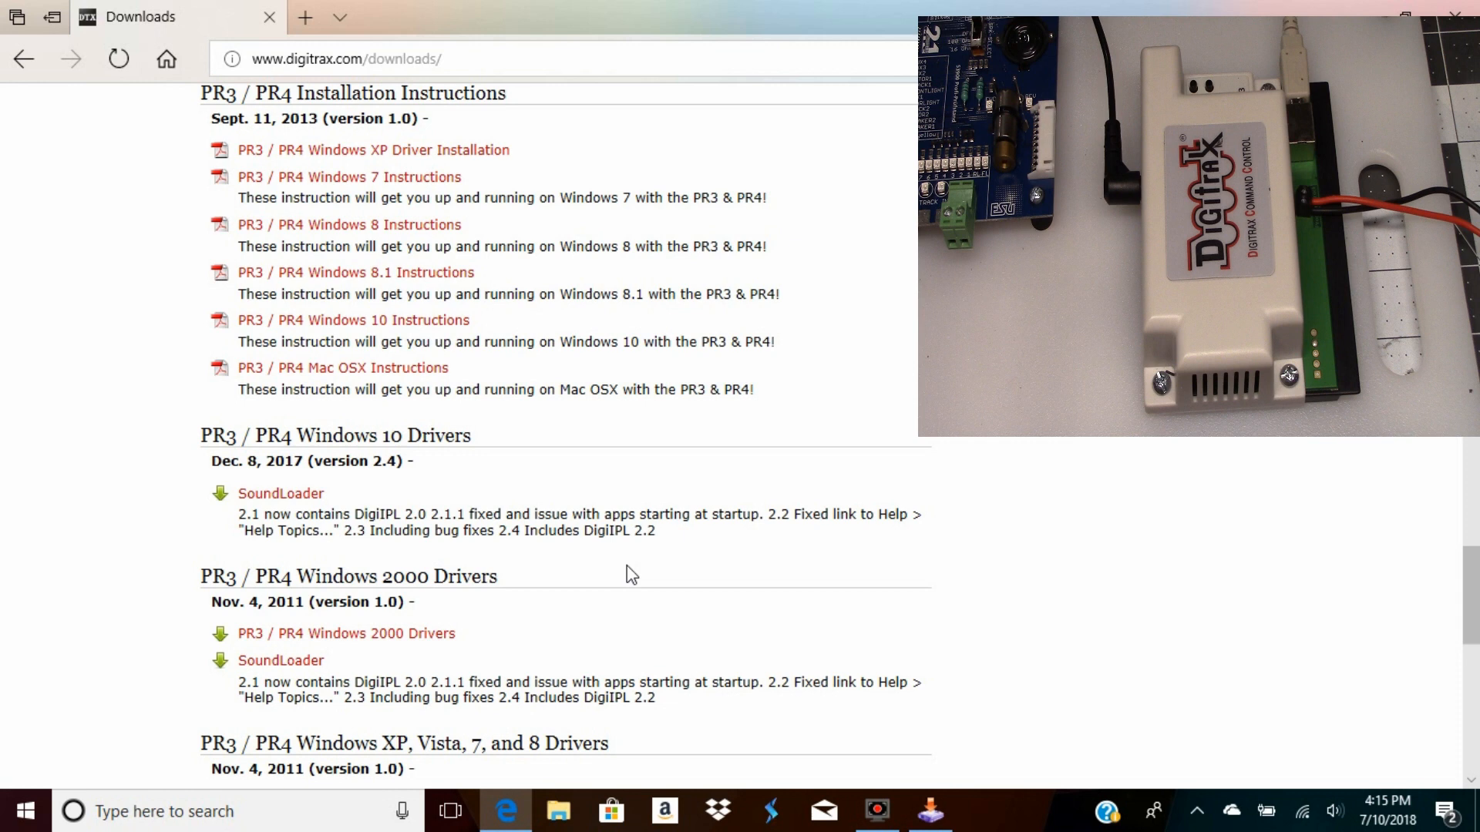
mouse_move(985, 612)
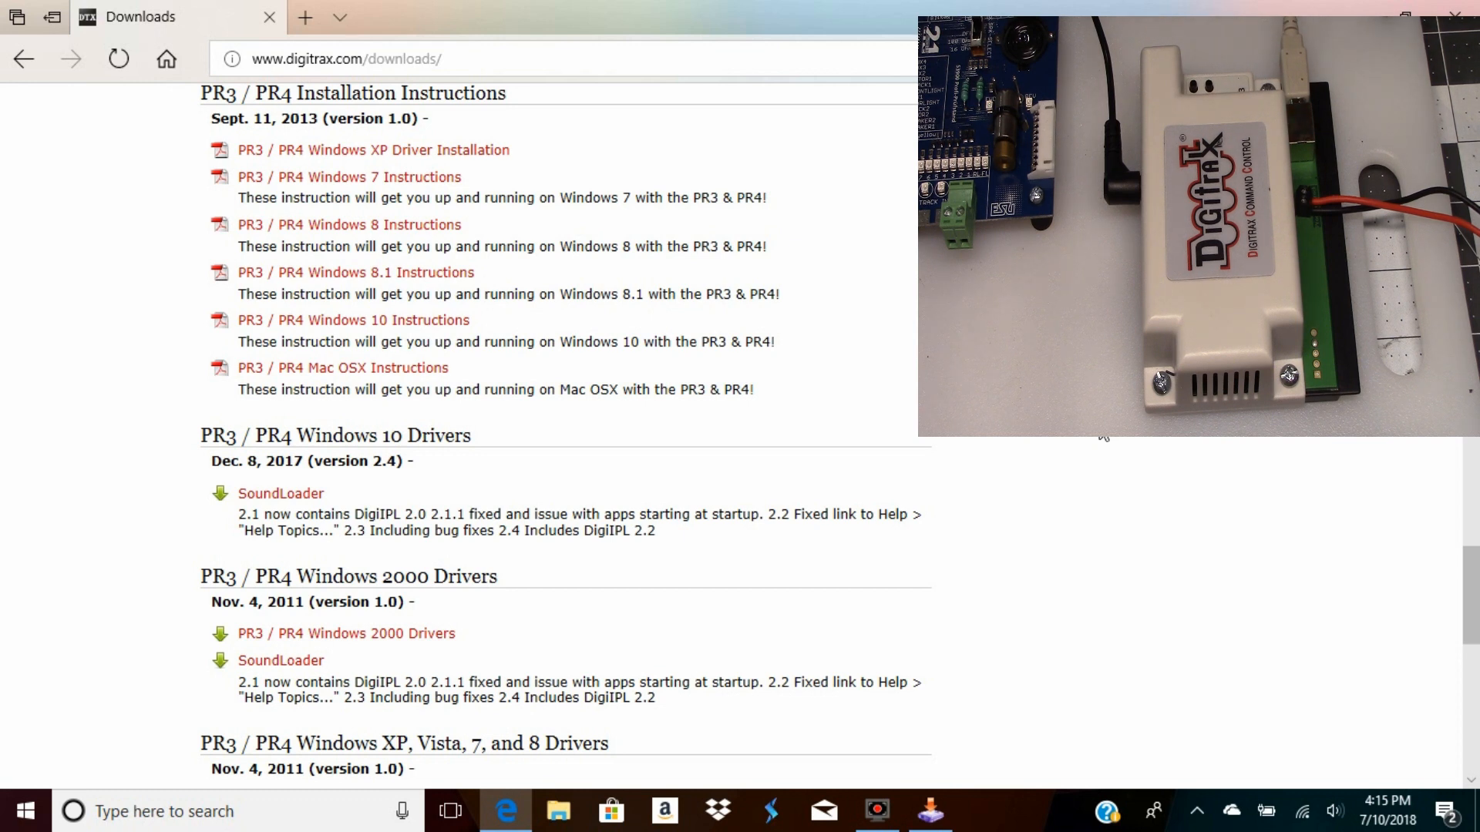
mouse_move(957, 615)
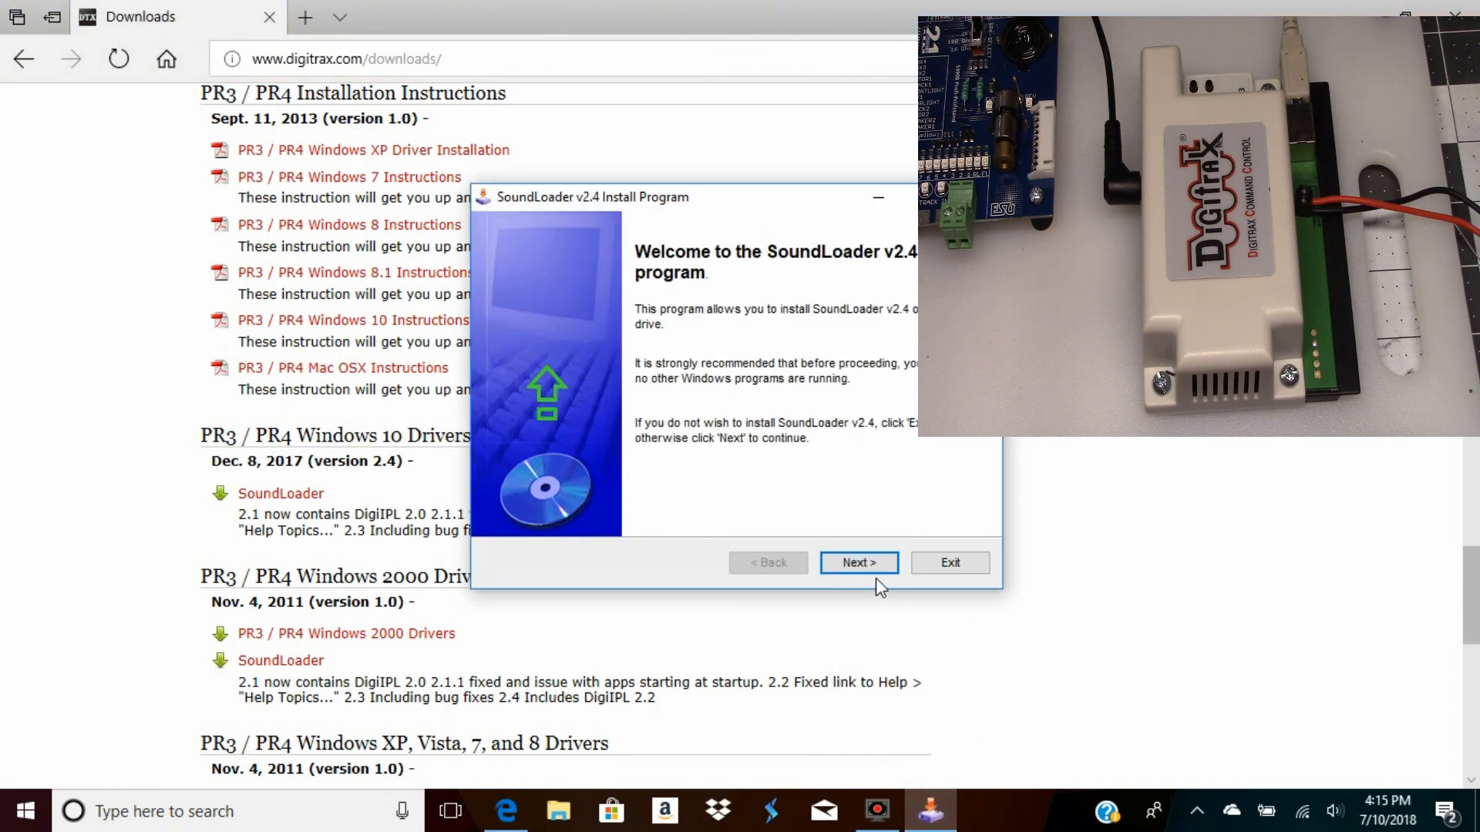
mouse_move(875, 489)
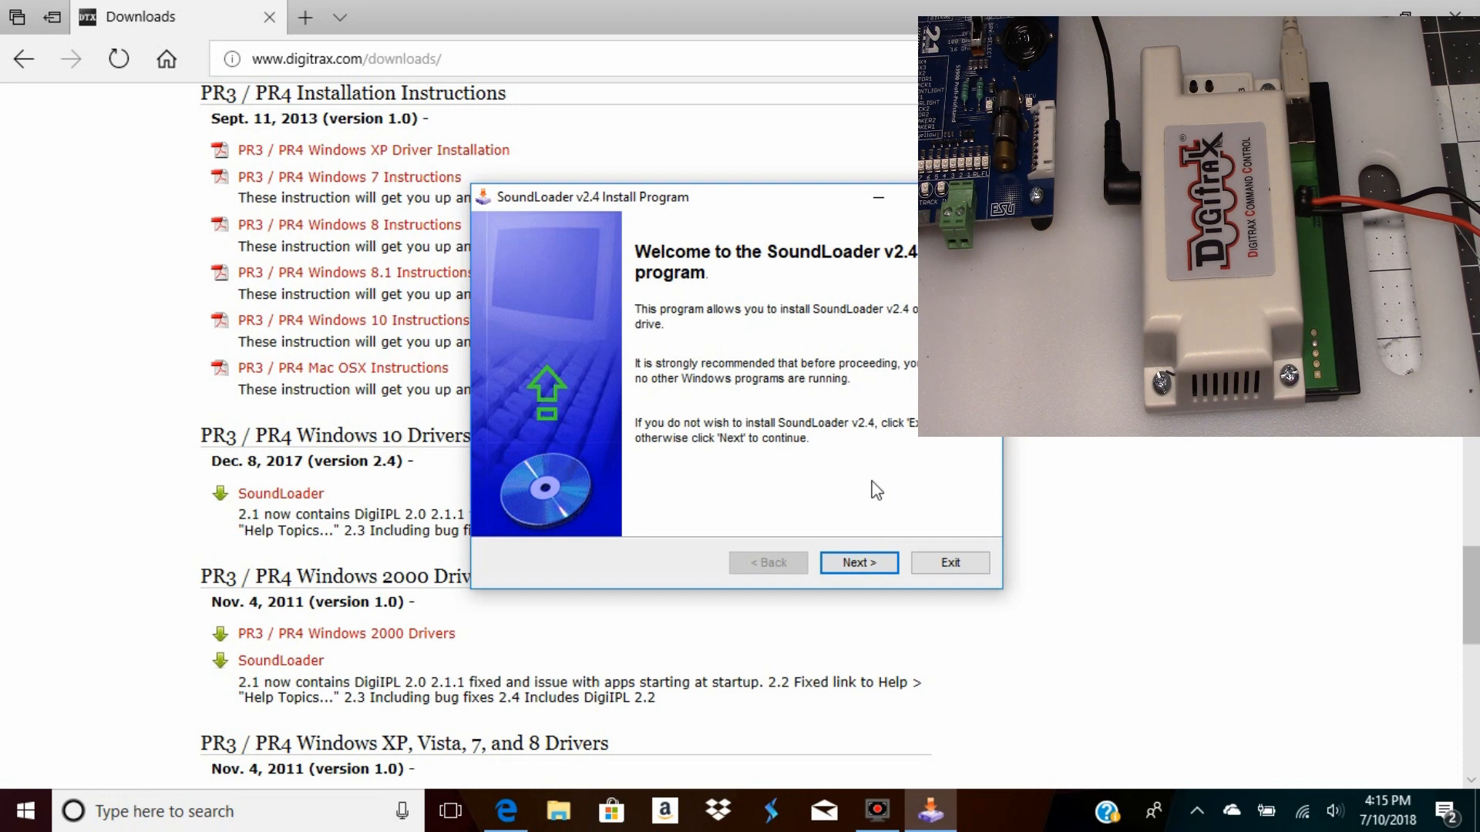
mouse_move(855, 563)
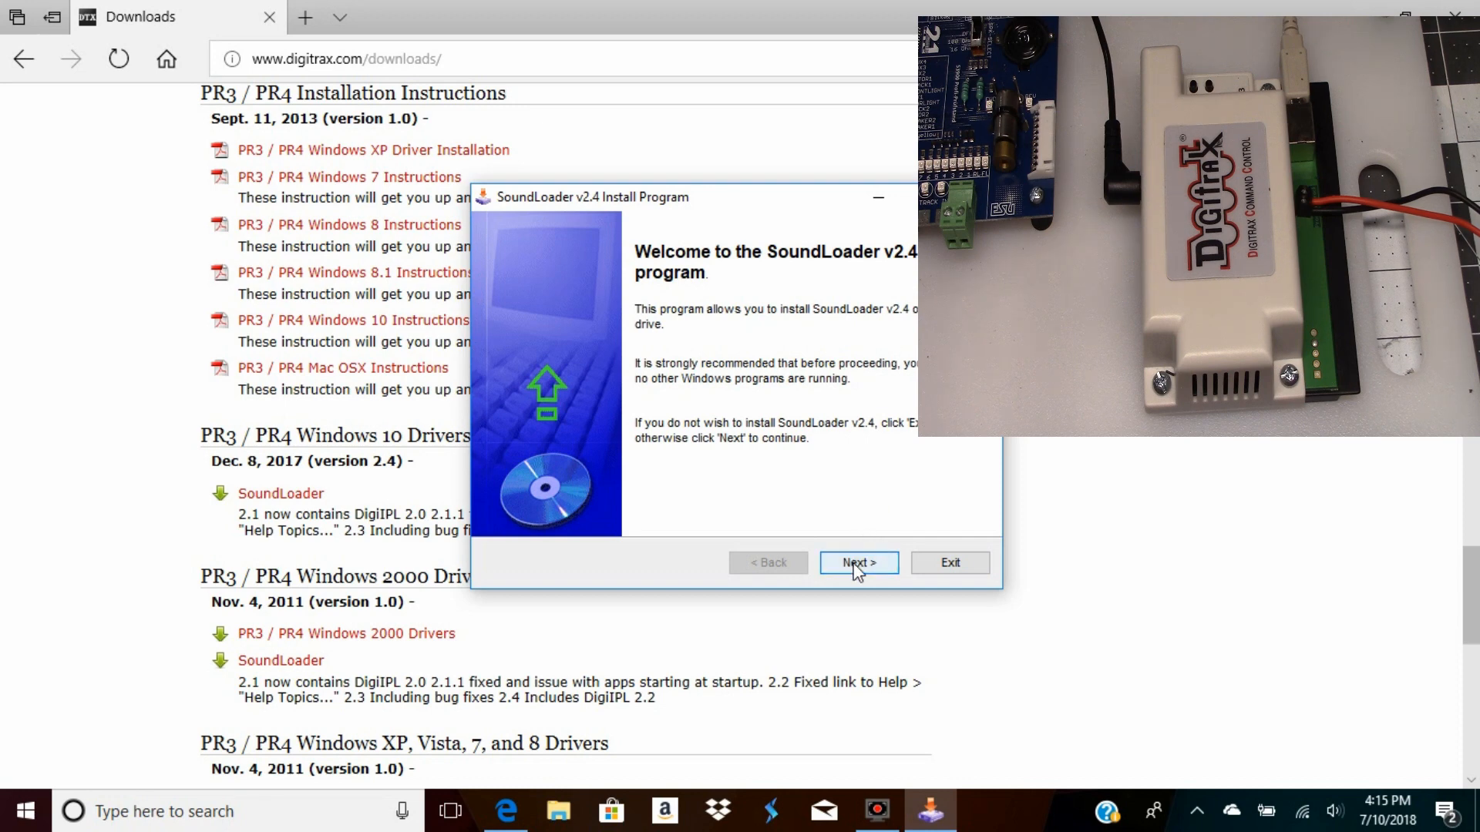
Accept the license, keep the default c:\SoundLoader v2.0 folder, create it, and start the install
click(857, 563)
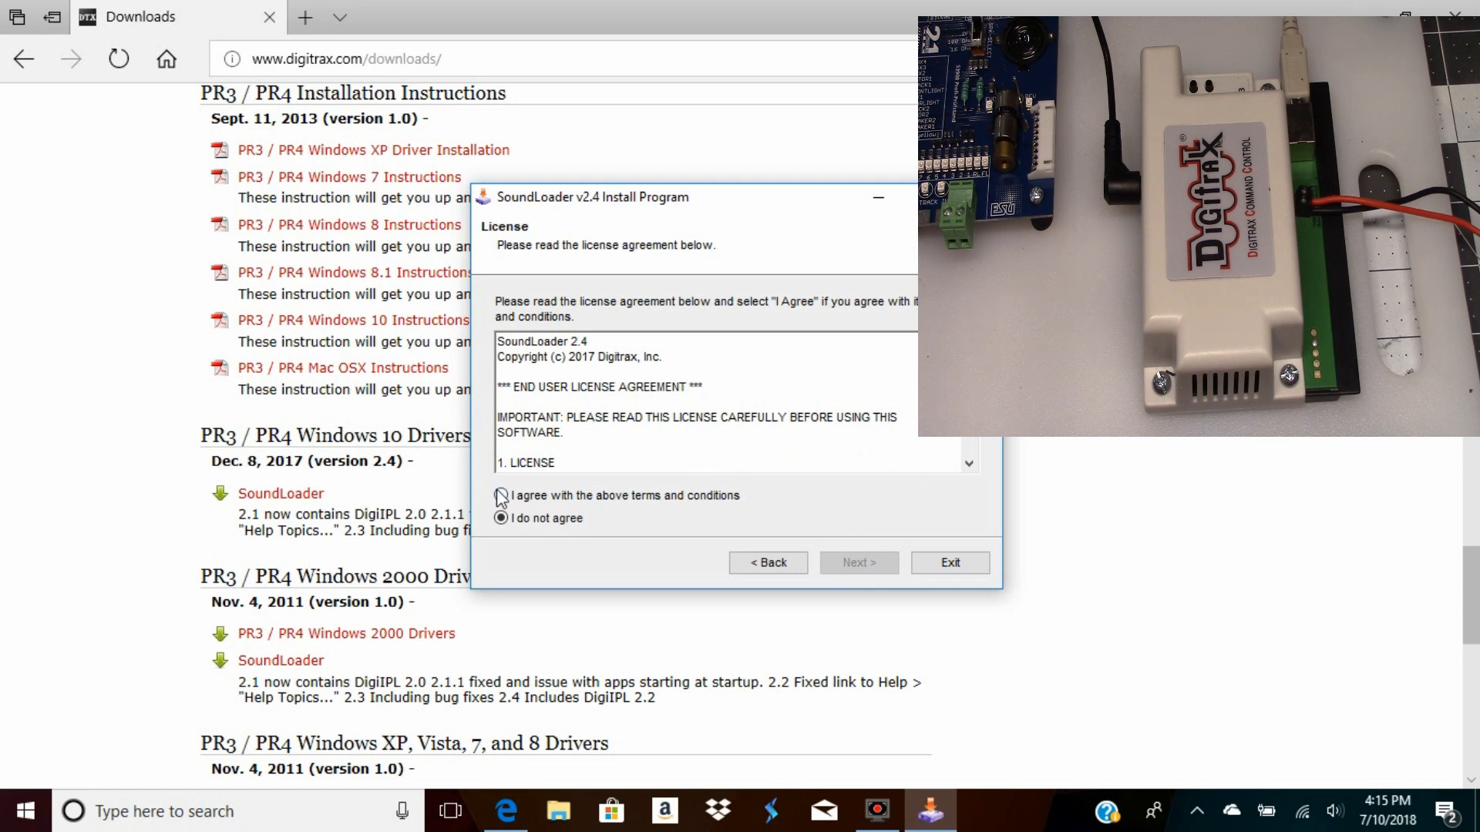
click(501, 495)
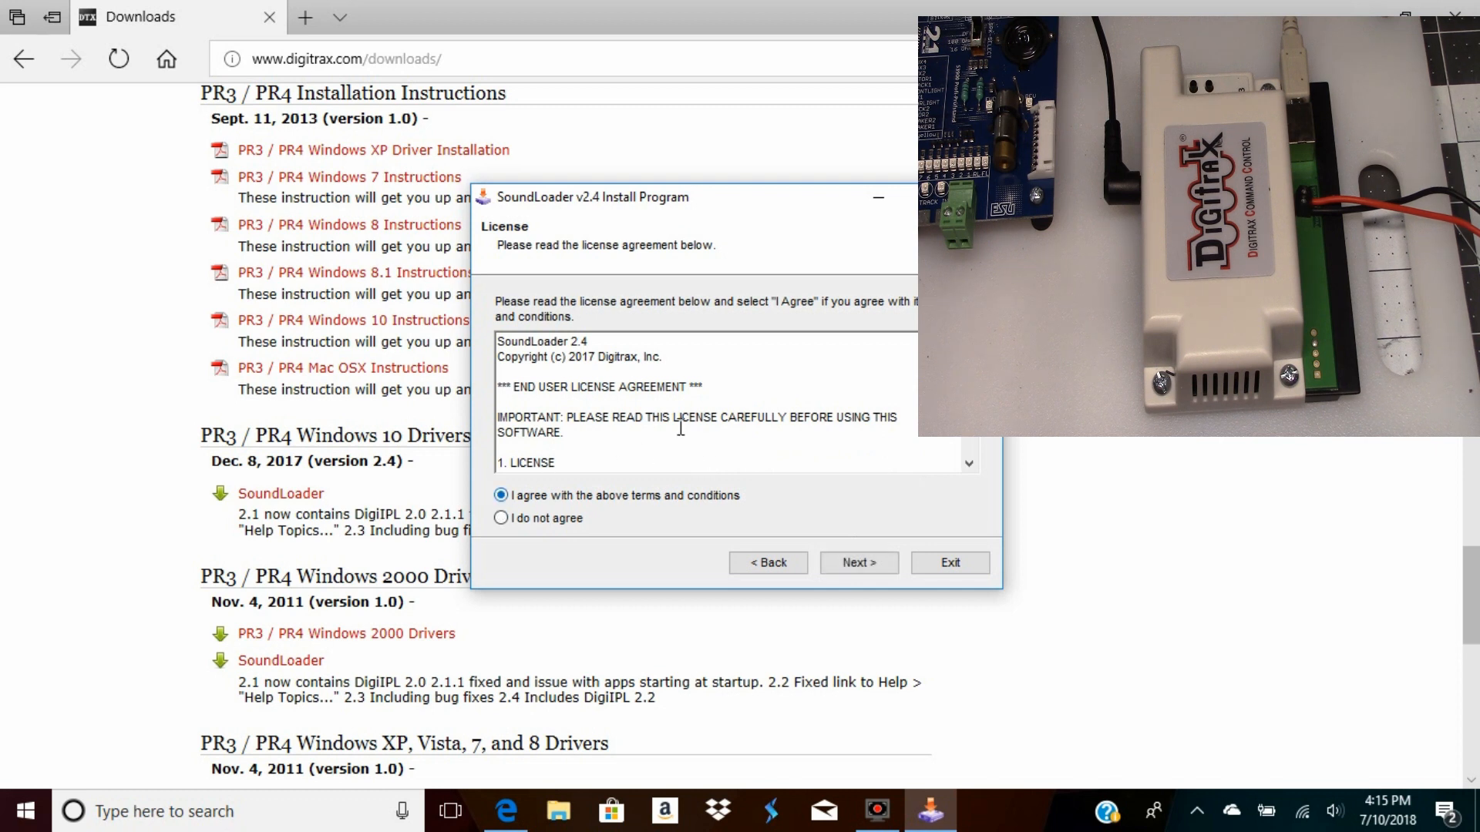
mouse_move(866, 550)
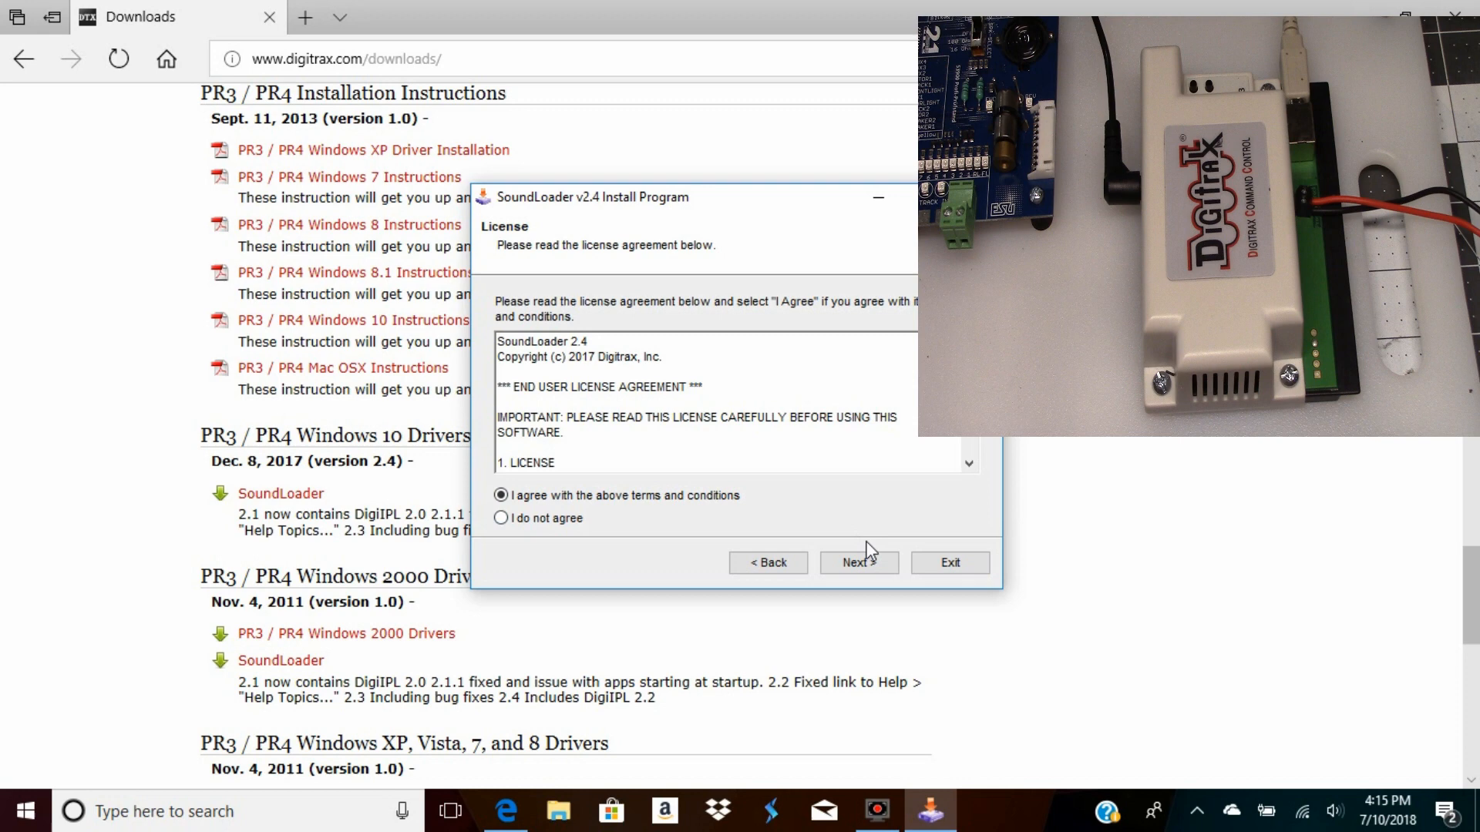
click(859, 562)
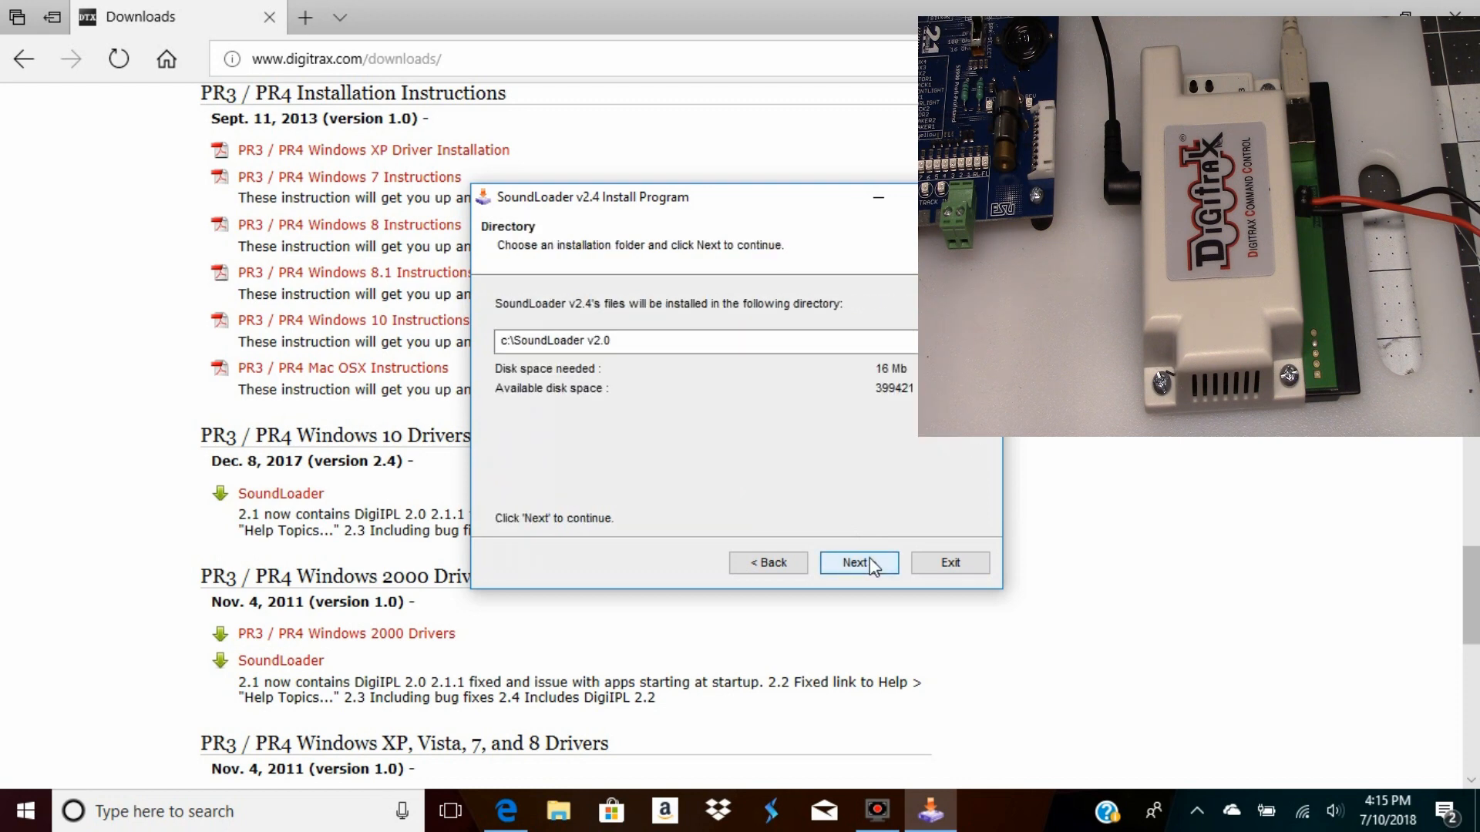
click(857, 562)
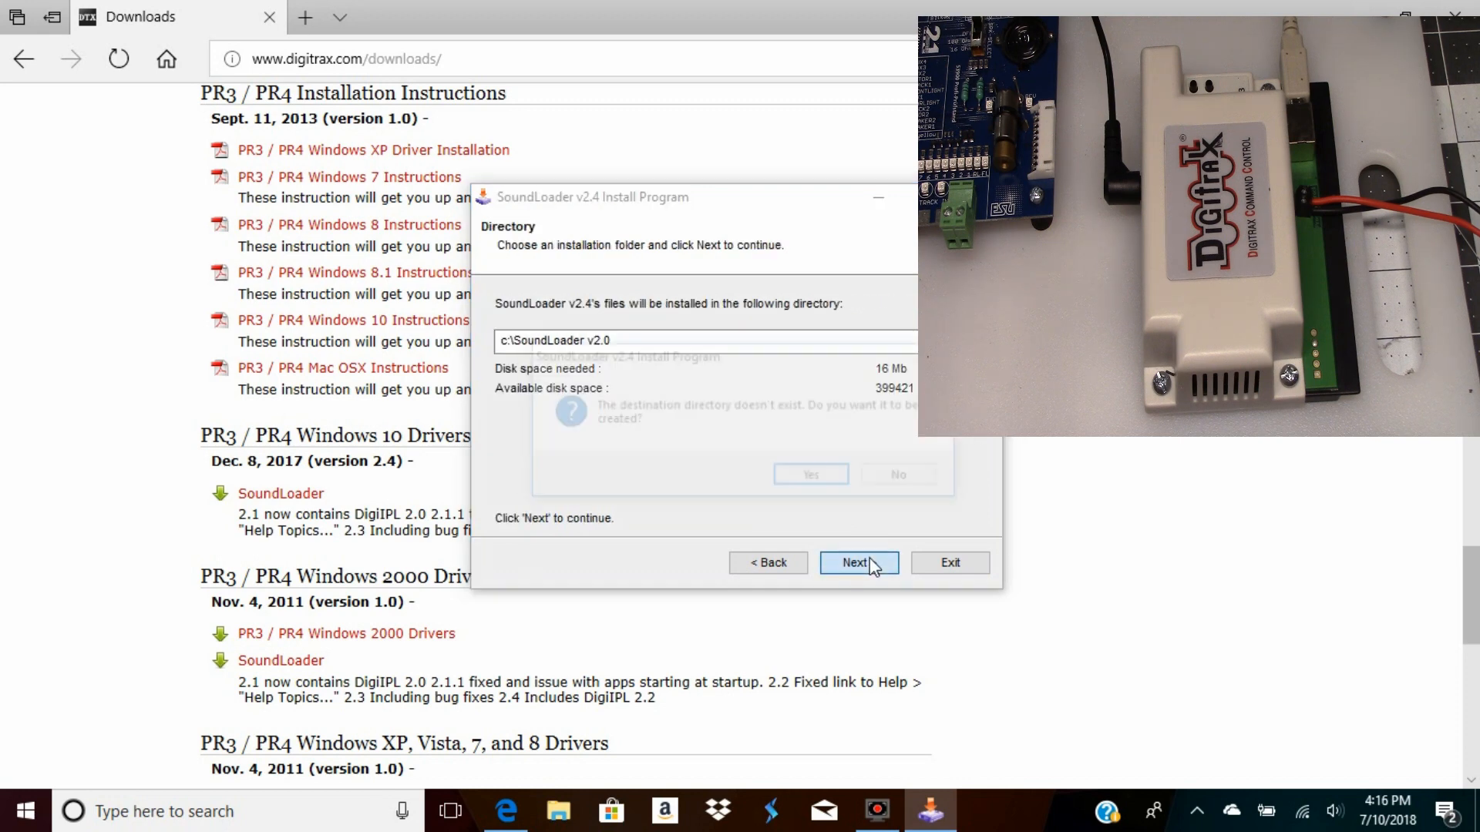
click(857, 563)
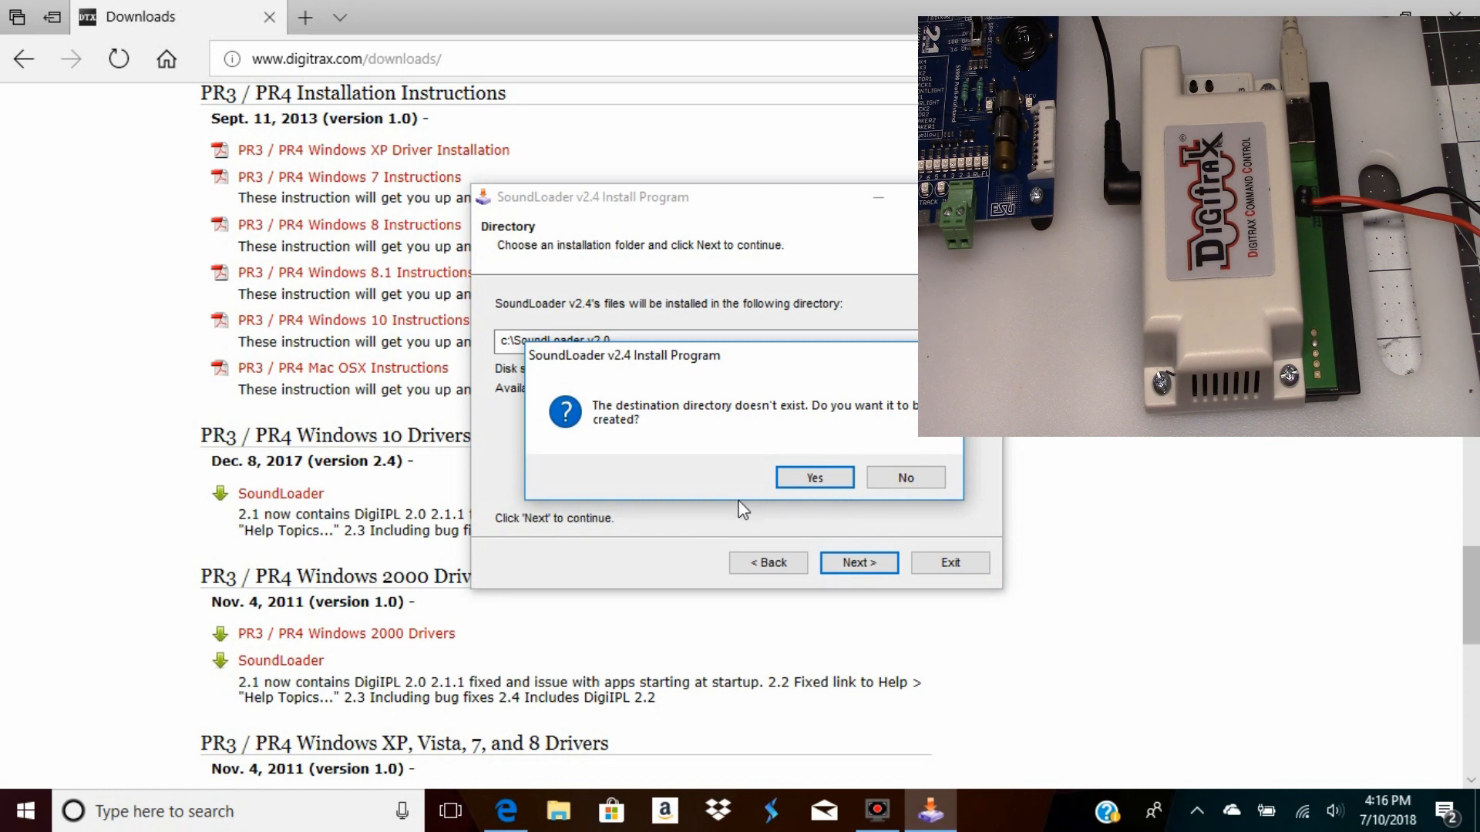
mouse_move(850, 450)
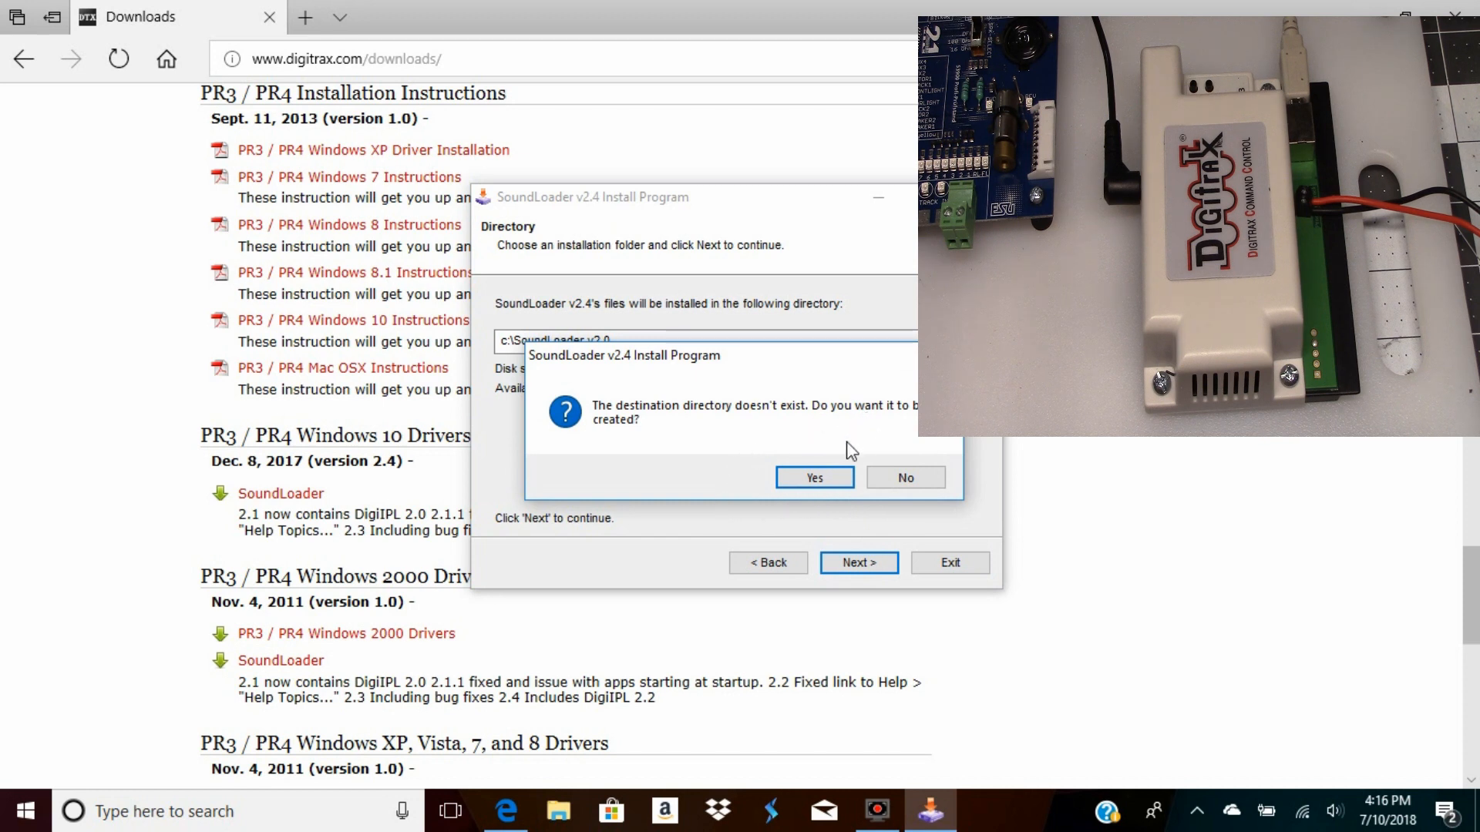
click(813, 478)
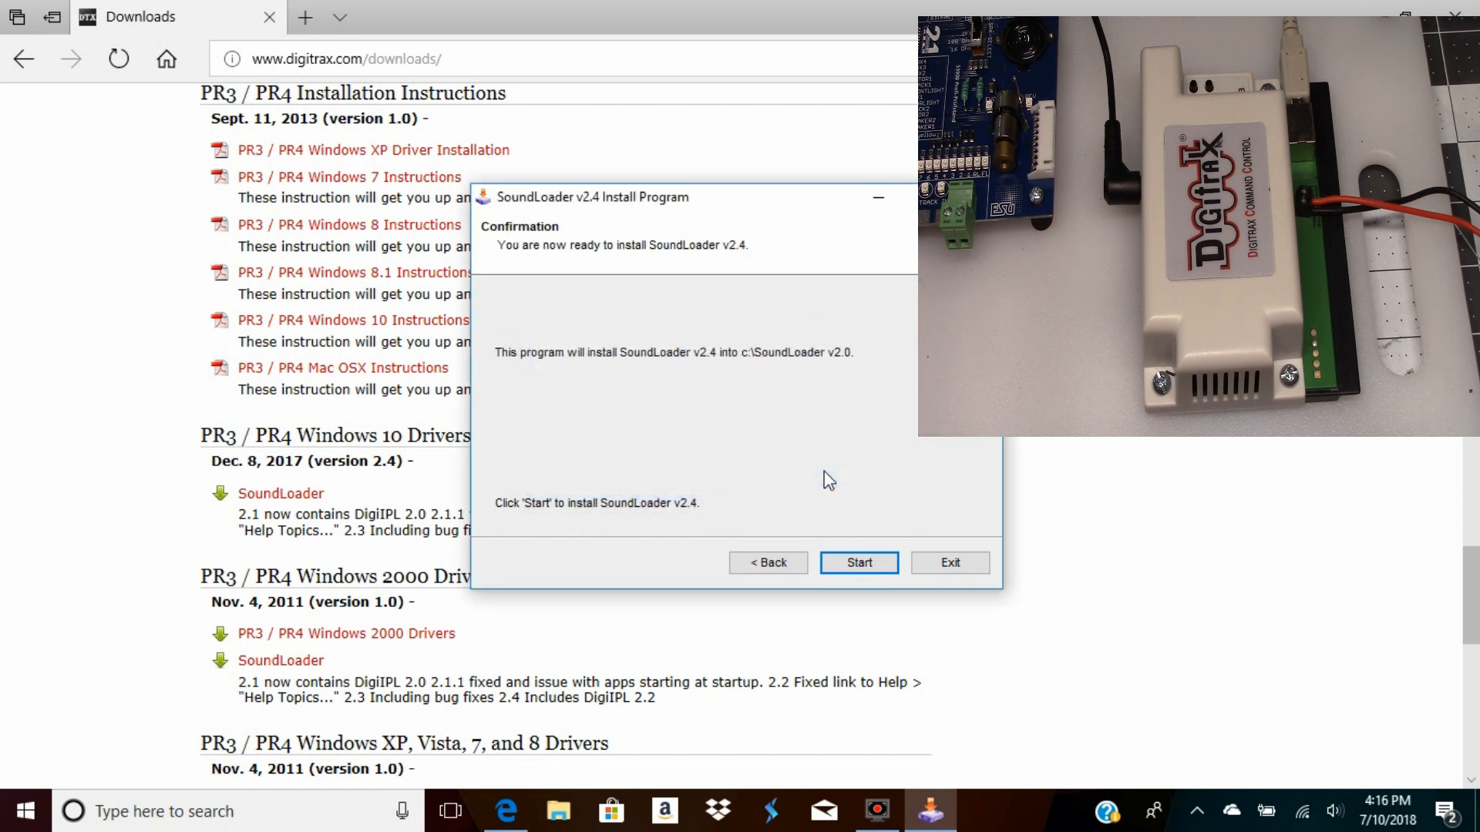
mouse_move(898, 417)
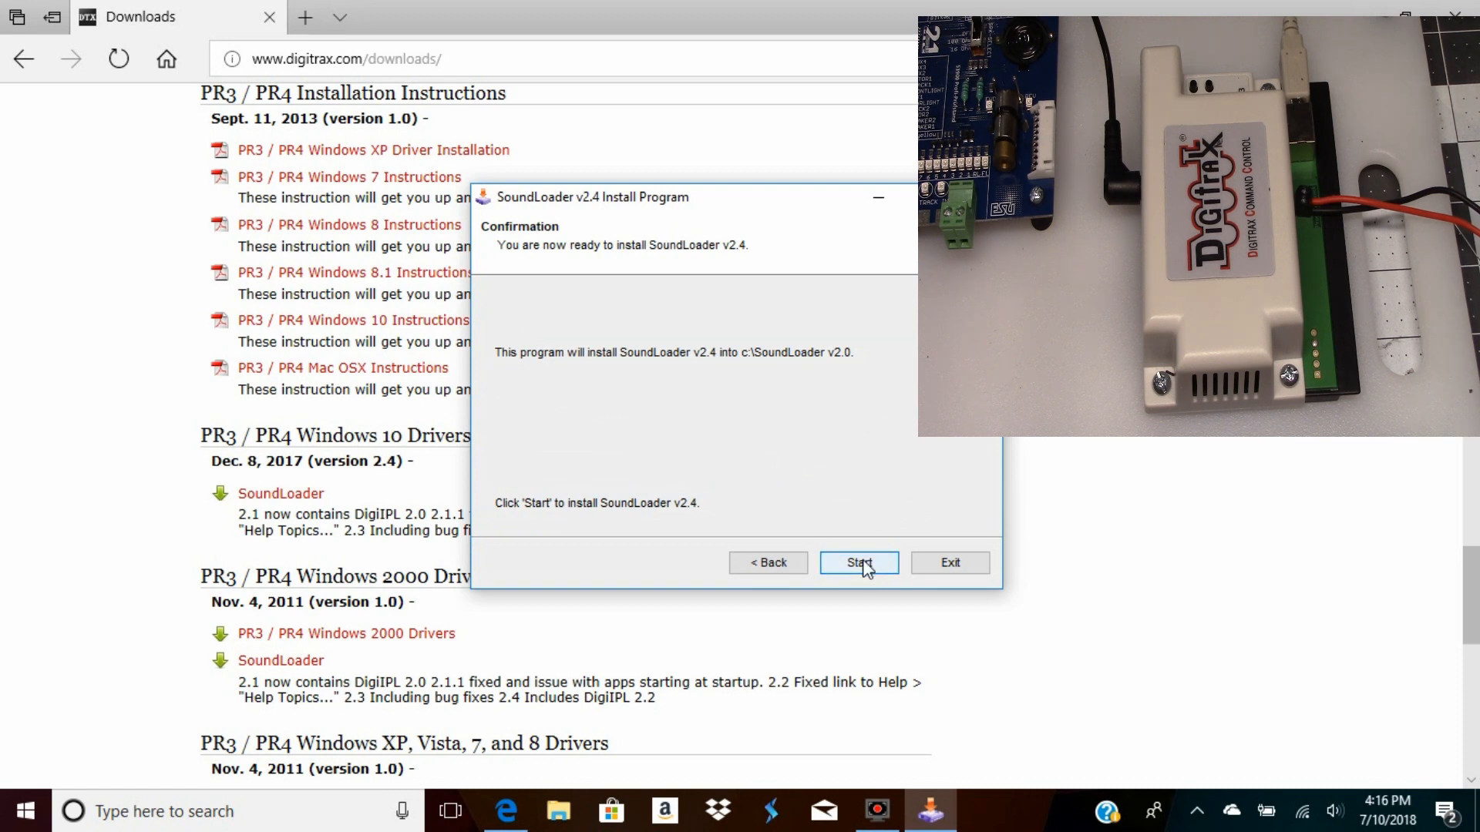
click(859, 563)
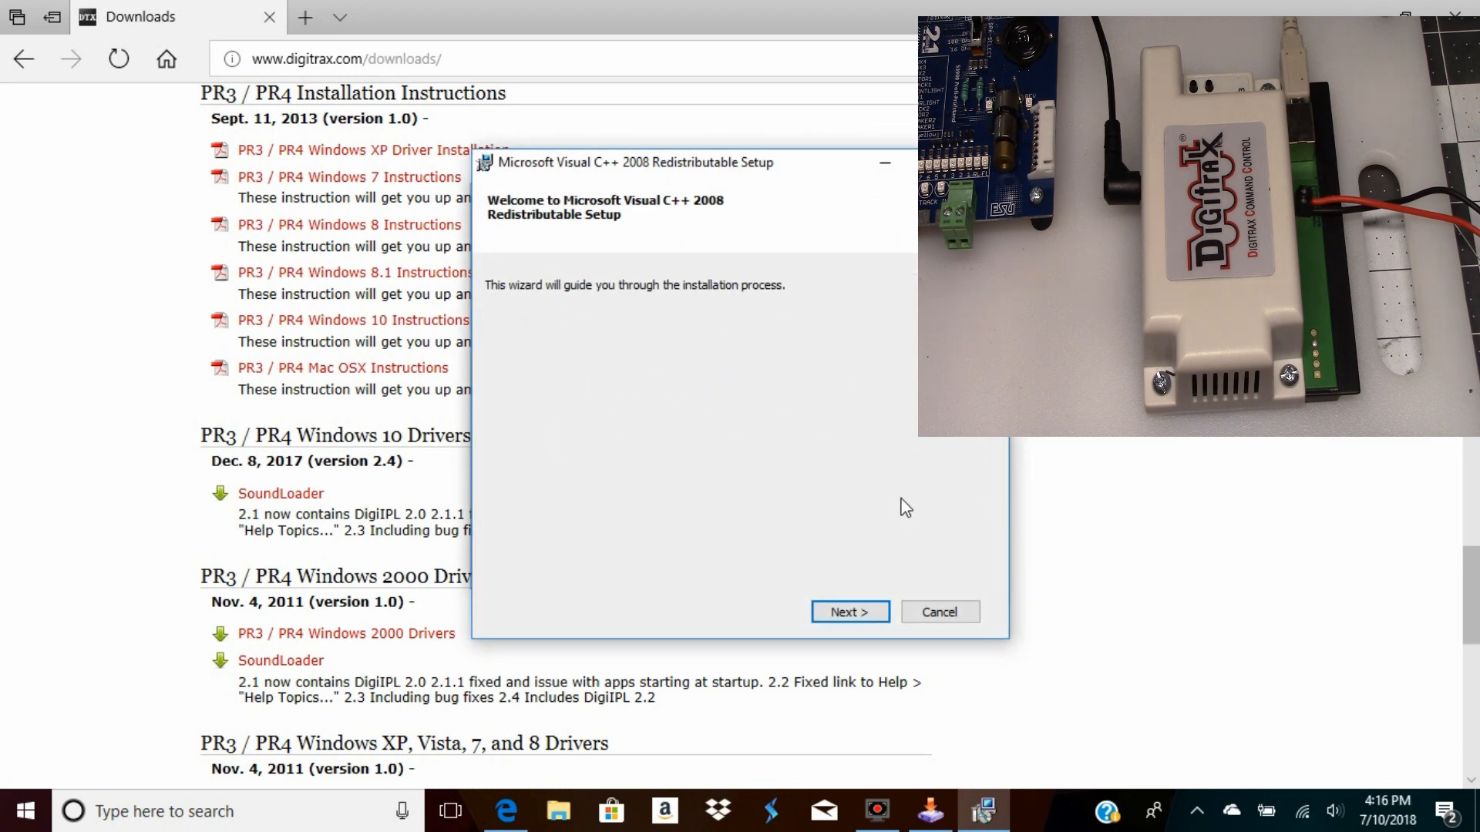
mouse_move(746, 426)
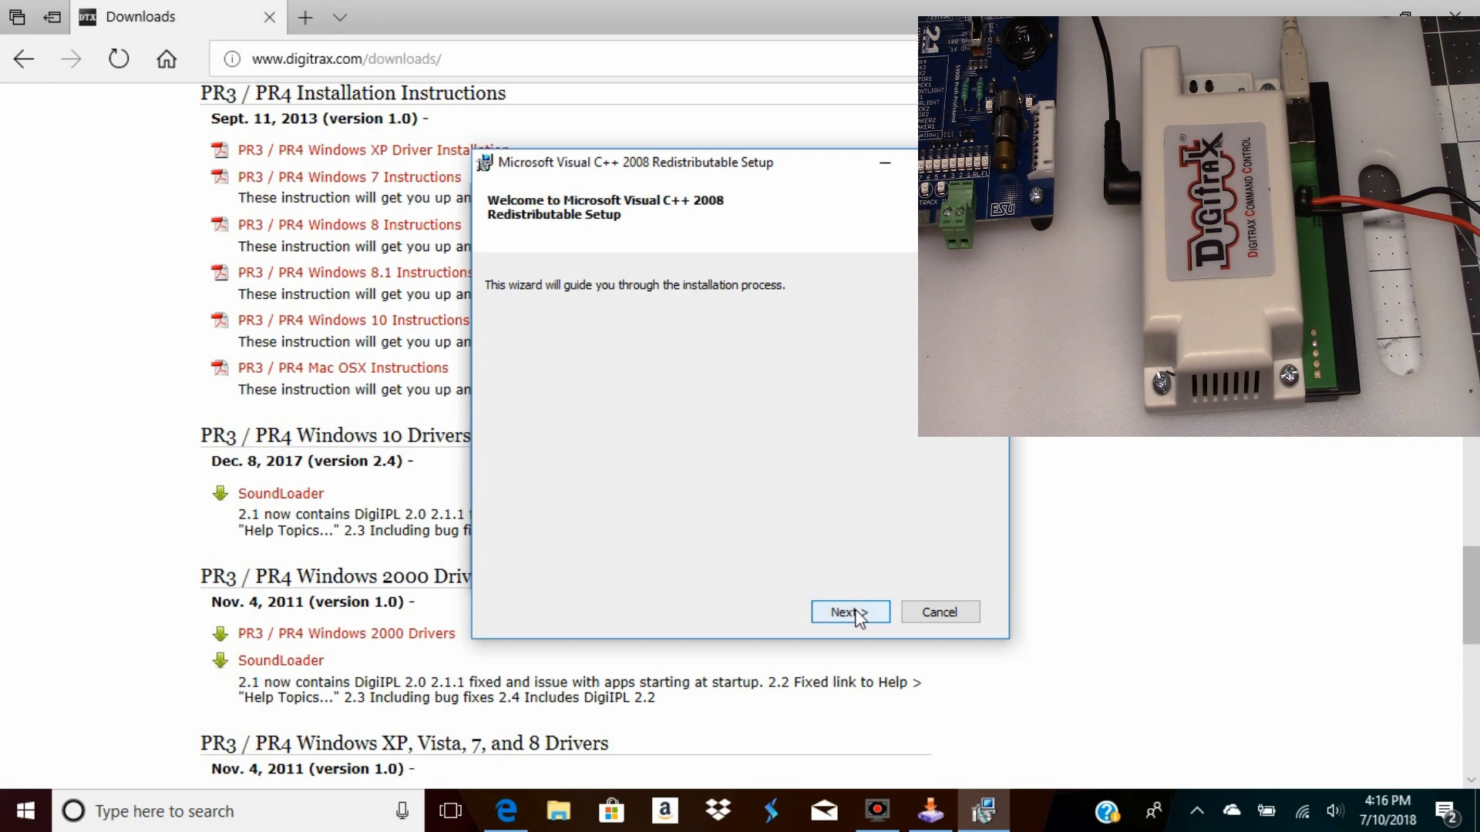
Accept the Visual C++ 2008 Redistributable license, install the runtime and finish its setup
click(847, 611)
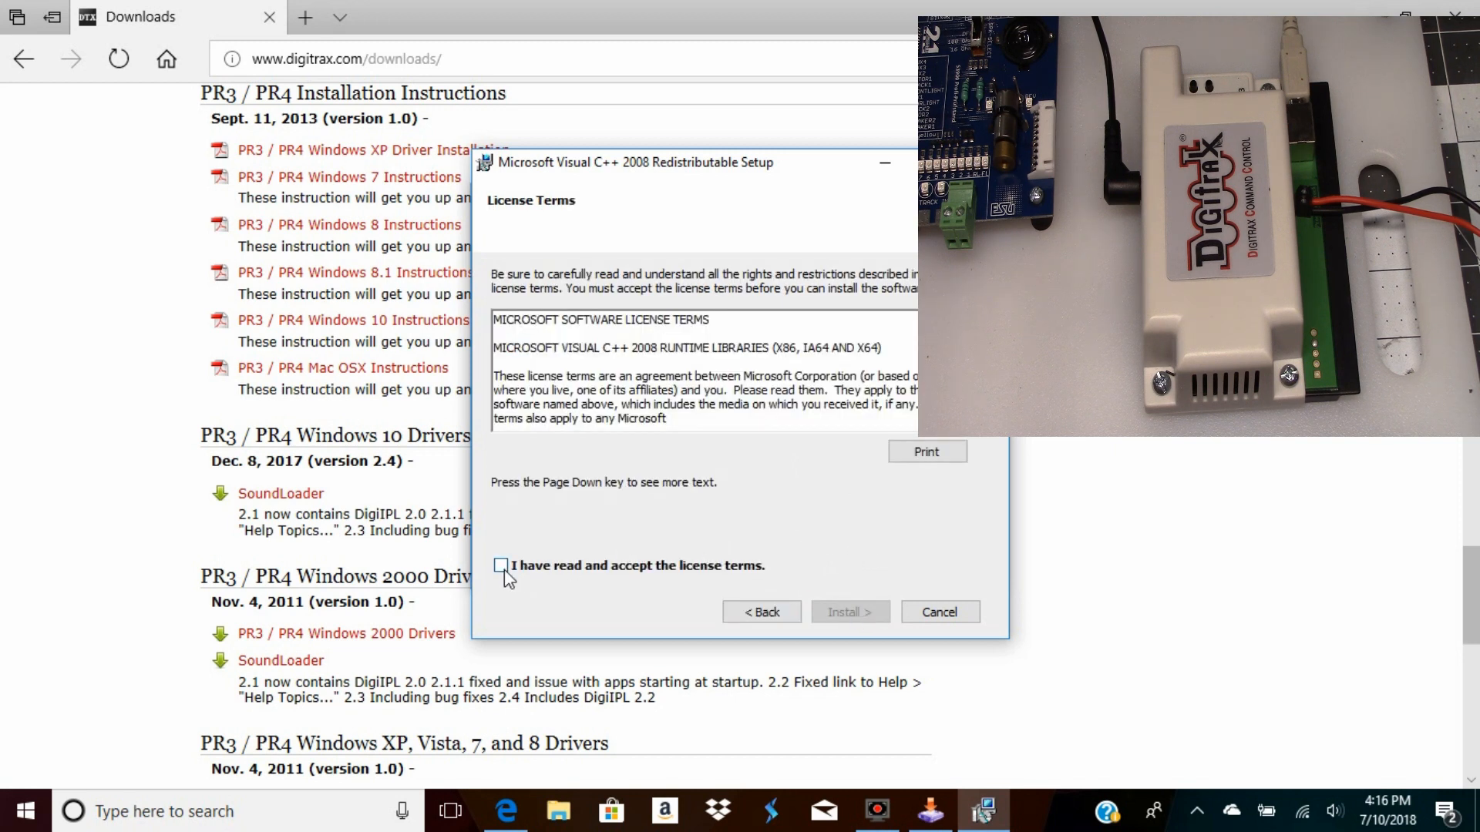
click(501, 565)
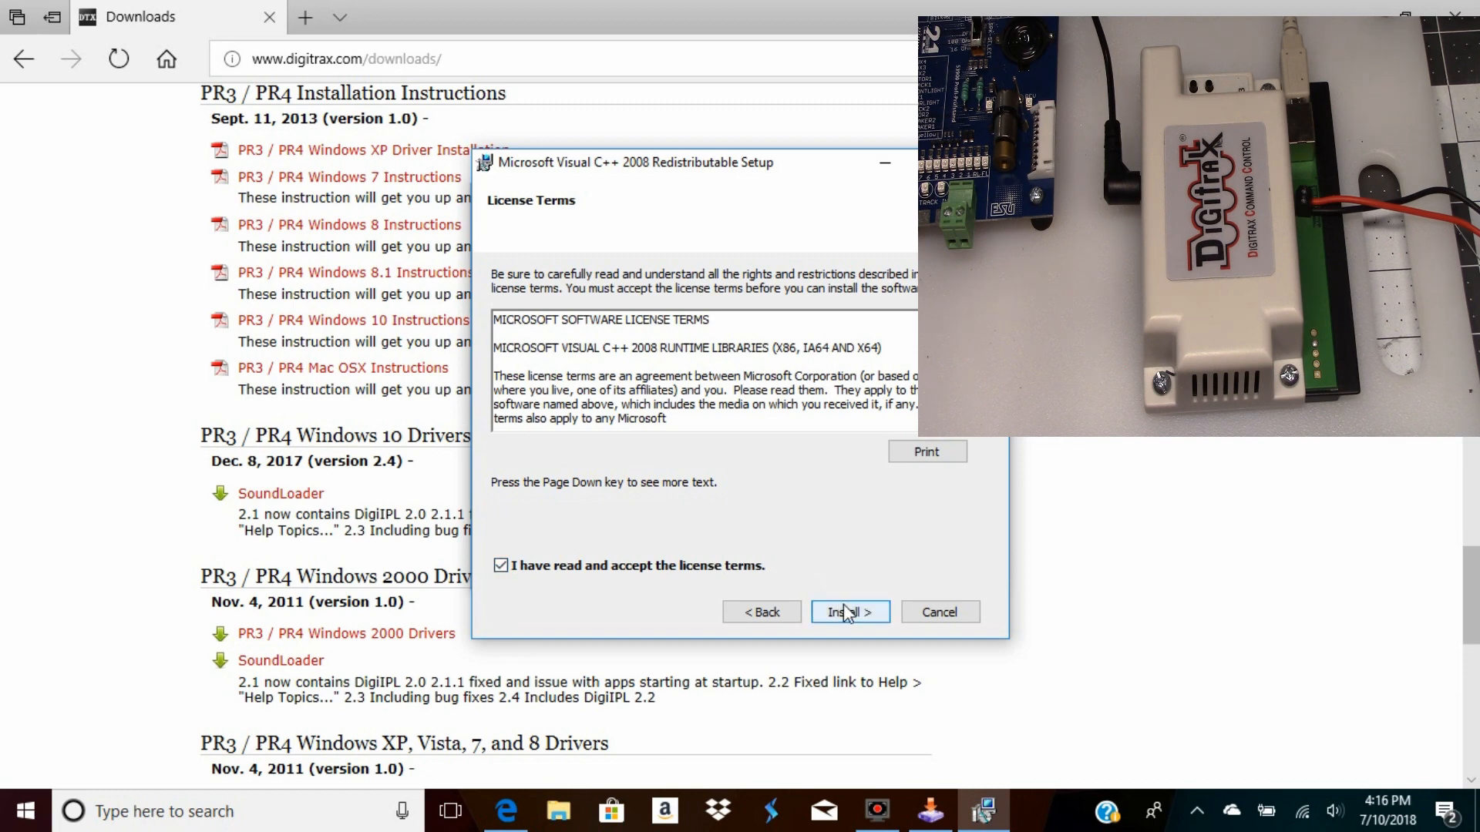
click(848, 612)
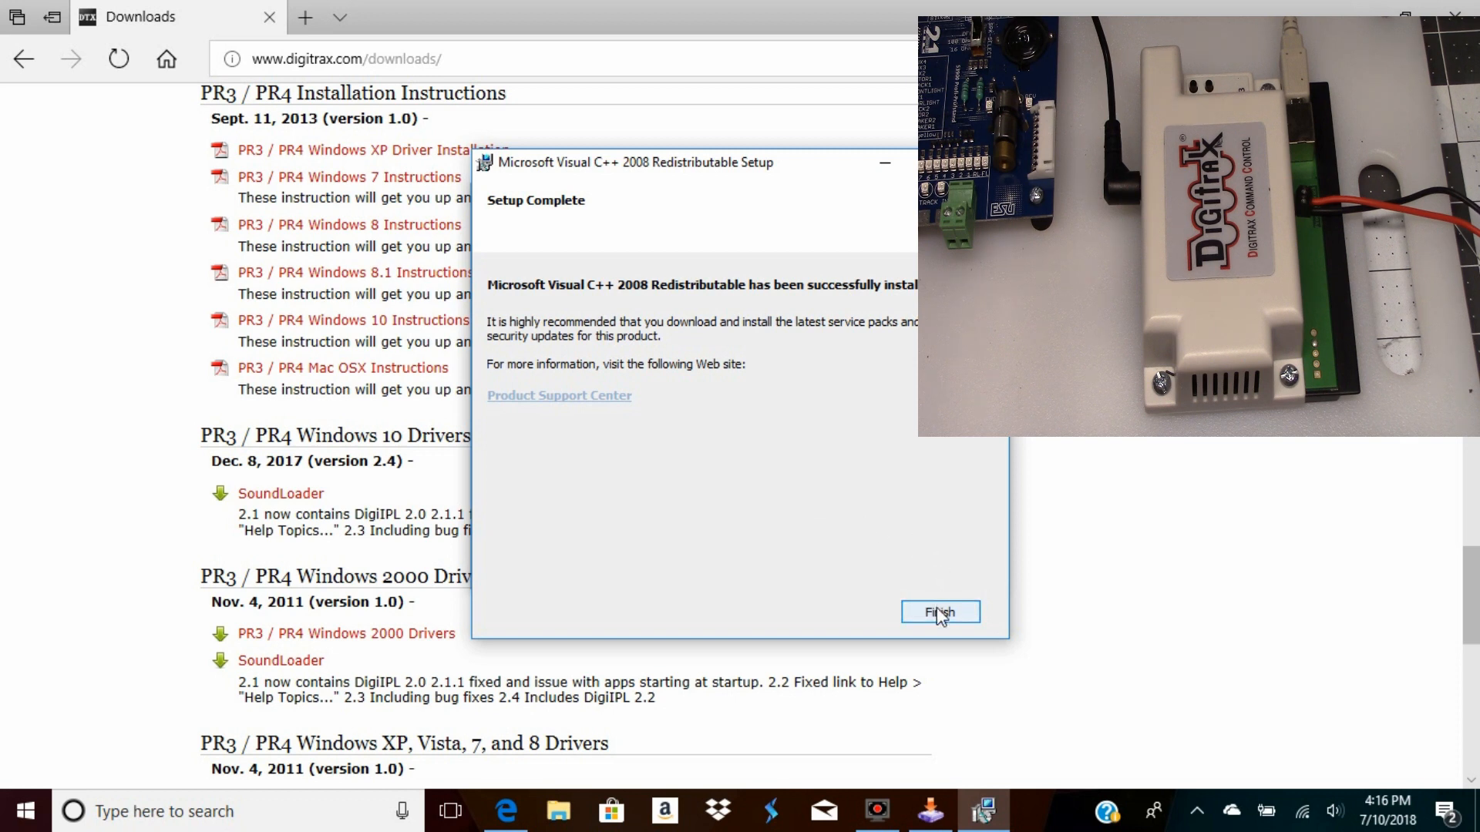
click(939, 612)
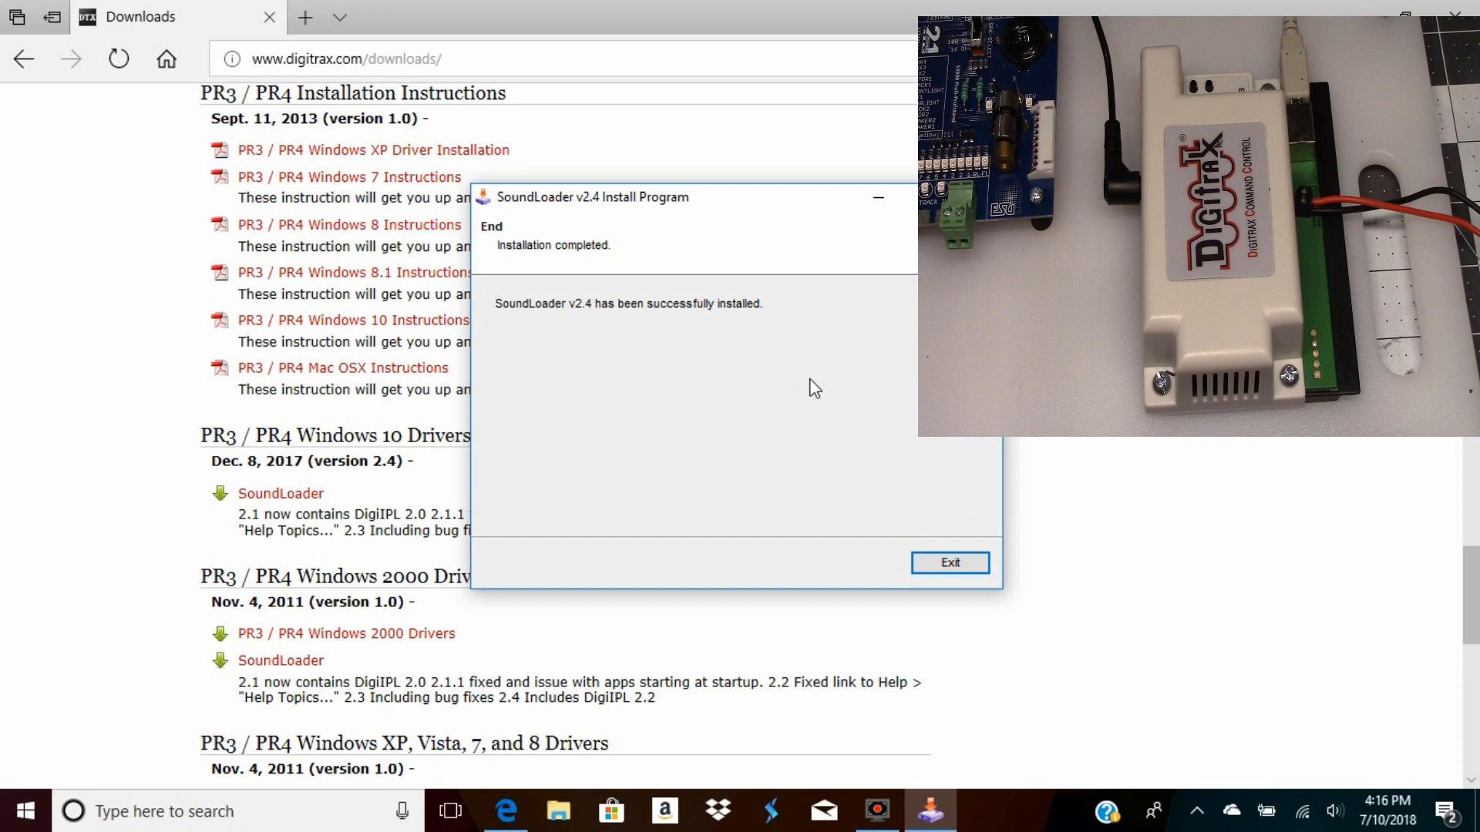
mouse_move(961, 561)
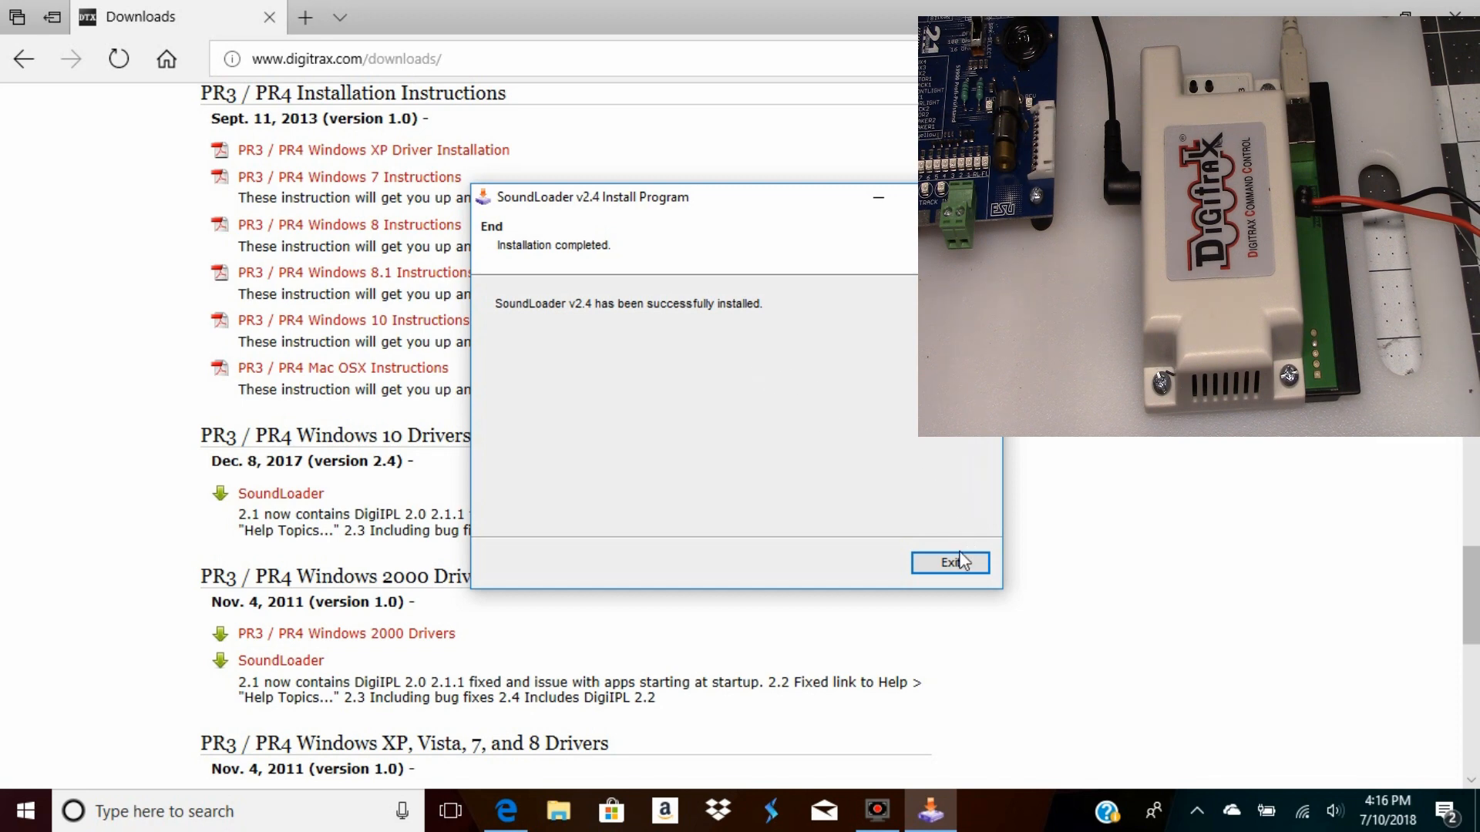
Exit the completed SoundLoader v2.4 installer back to the desktop
click(949, 563)
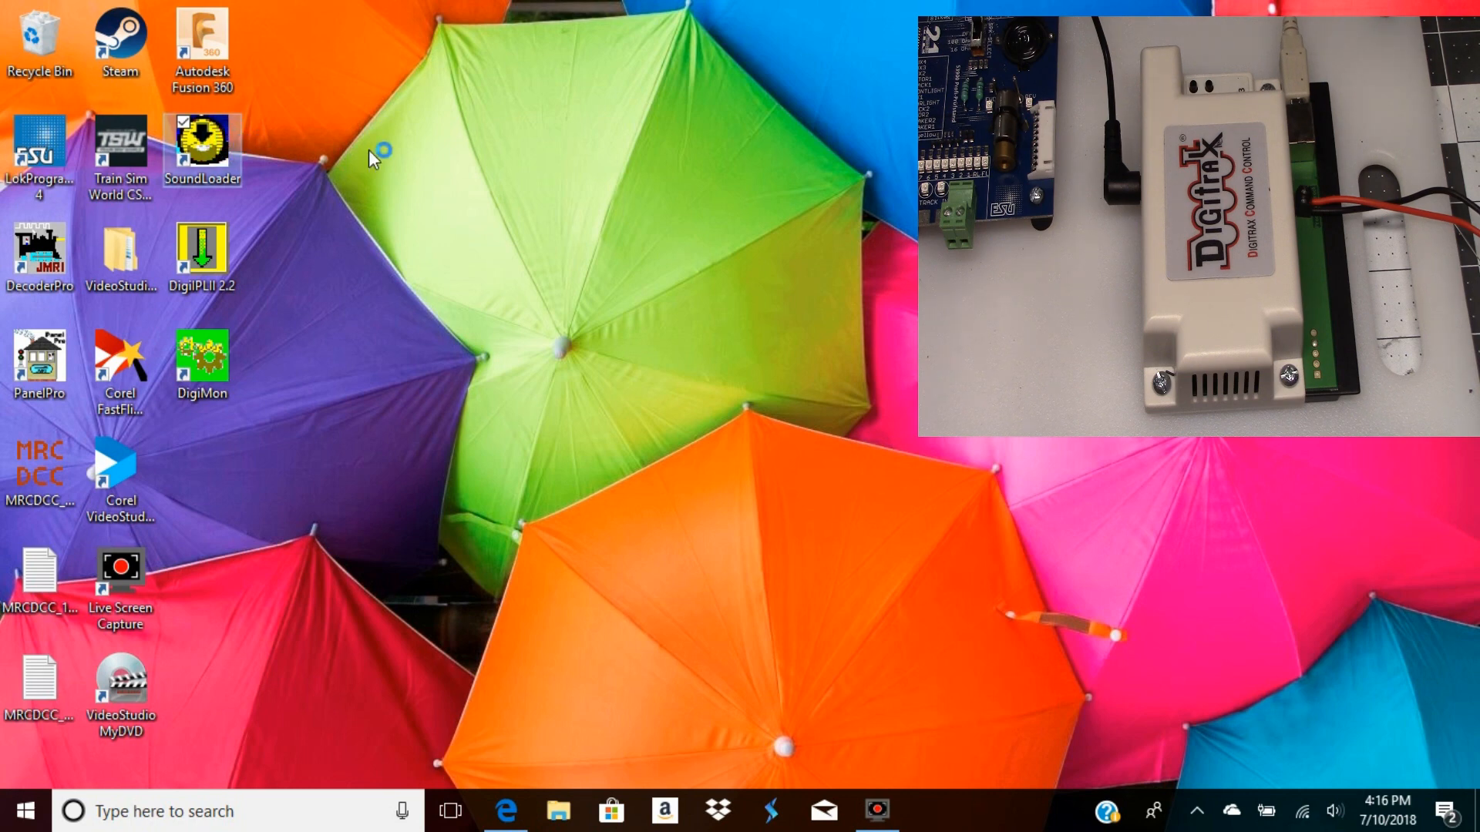
Launch SoundLoader from its desktop shortcut and bring up the COM Port selection
double_click(202, 142)
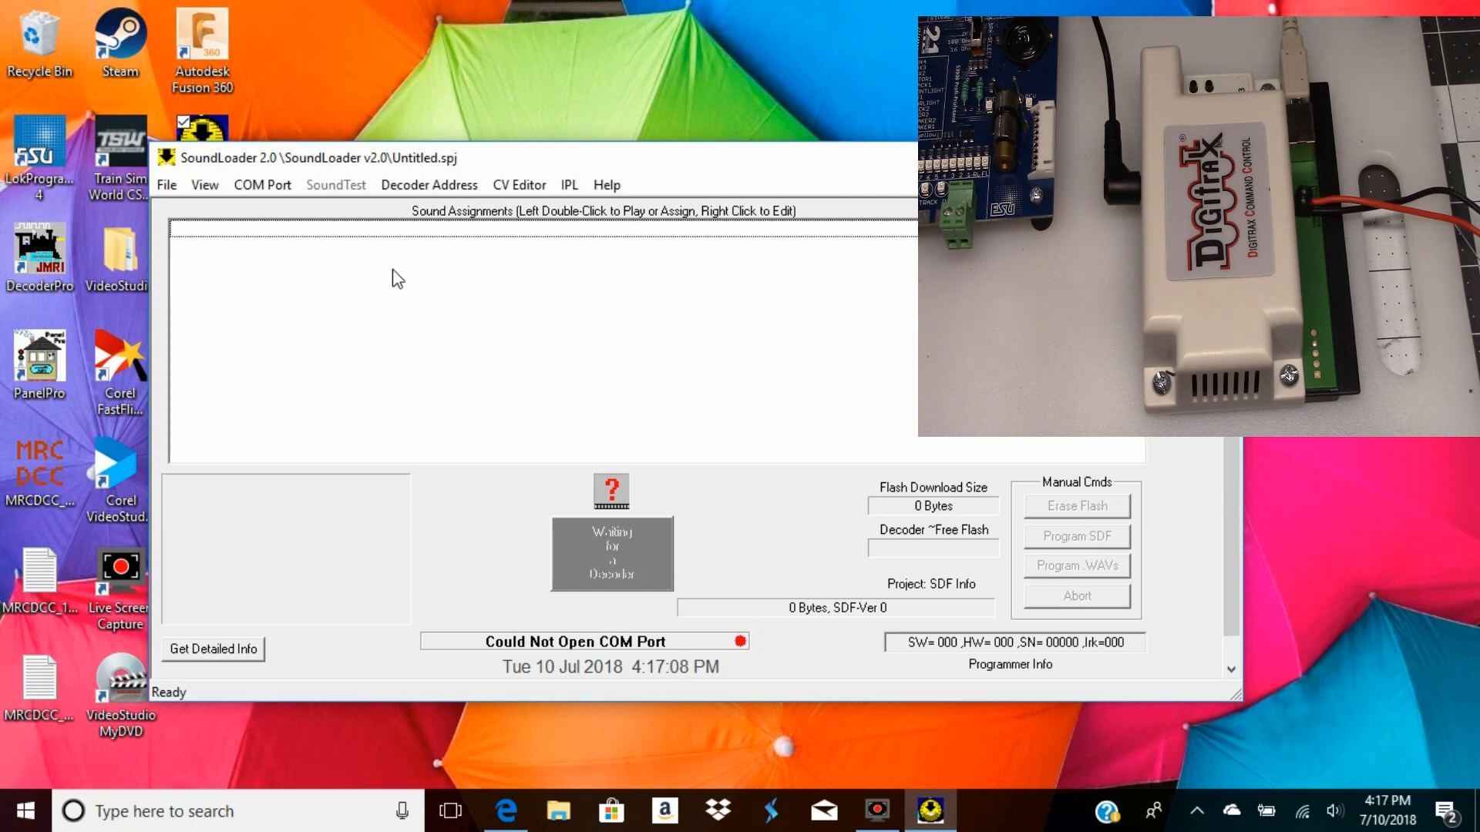
click(262, 183)
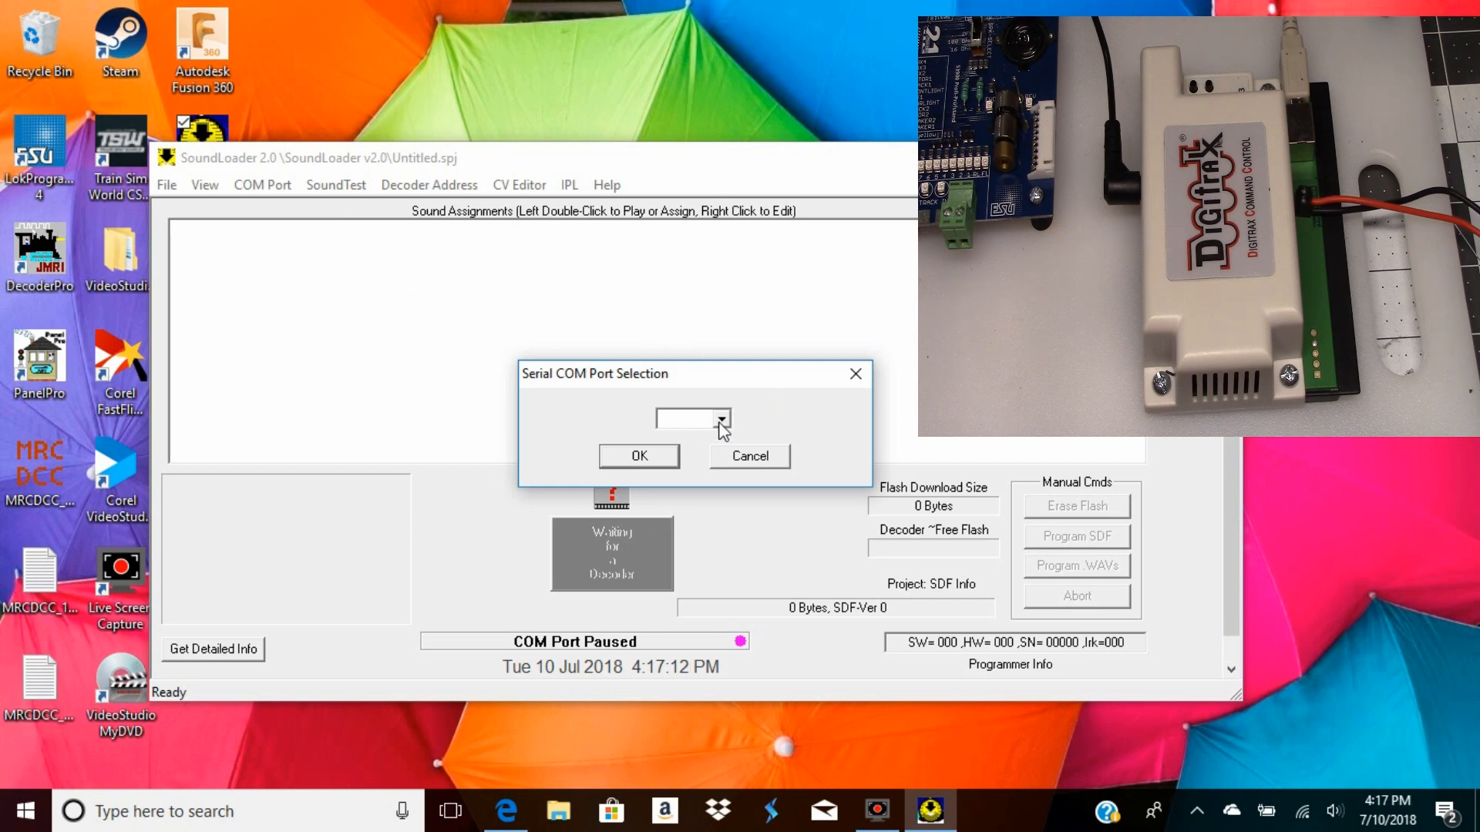
Select COM3 for the PR3 so SoundLoader reports it connected and ready
click(689, 418)
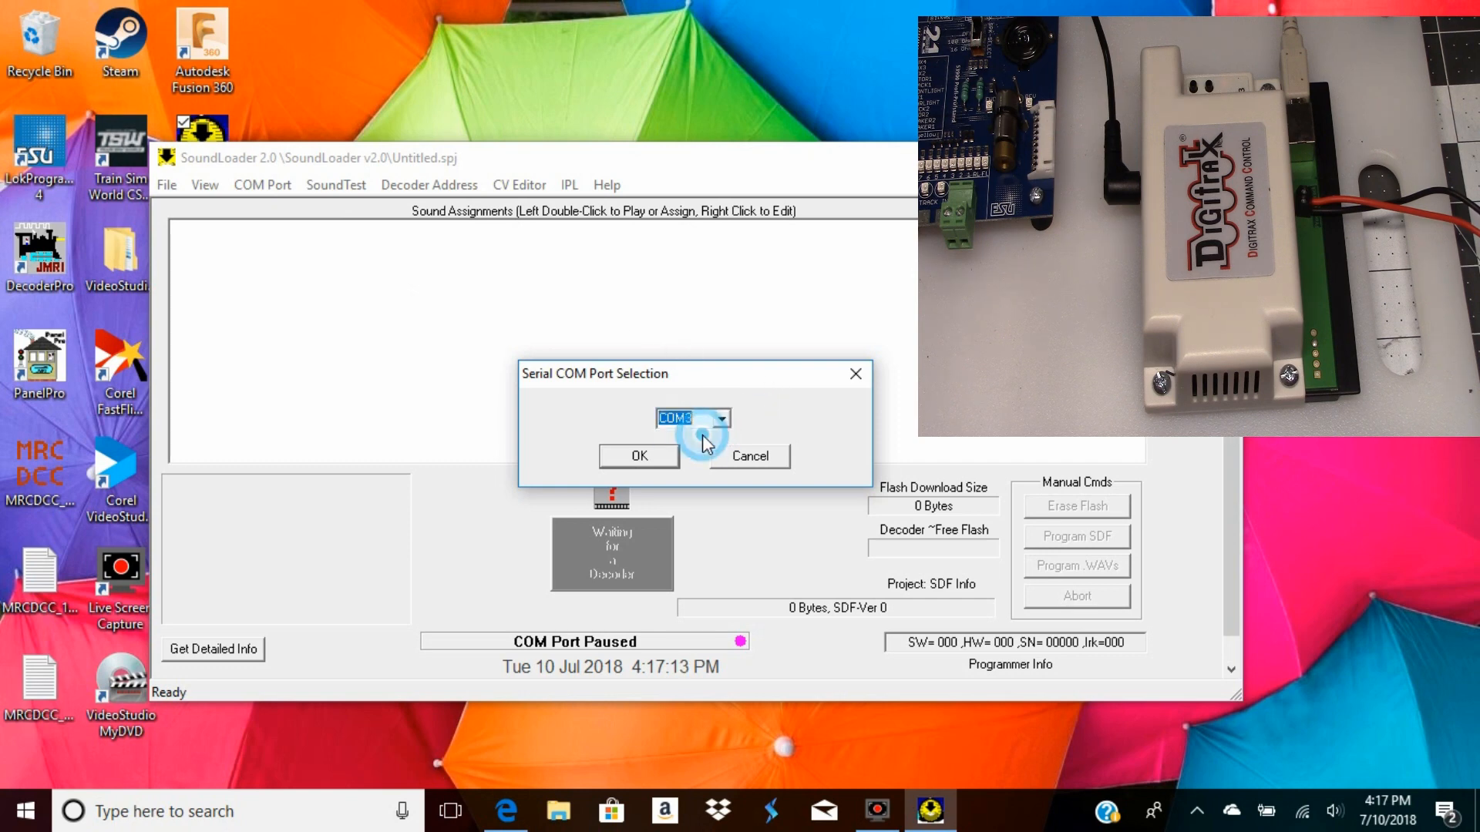
click(638, 456)
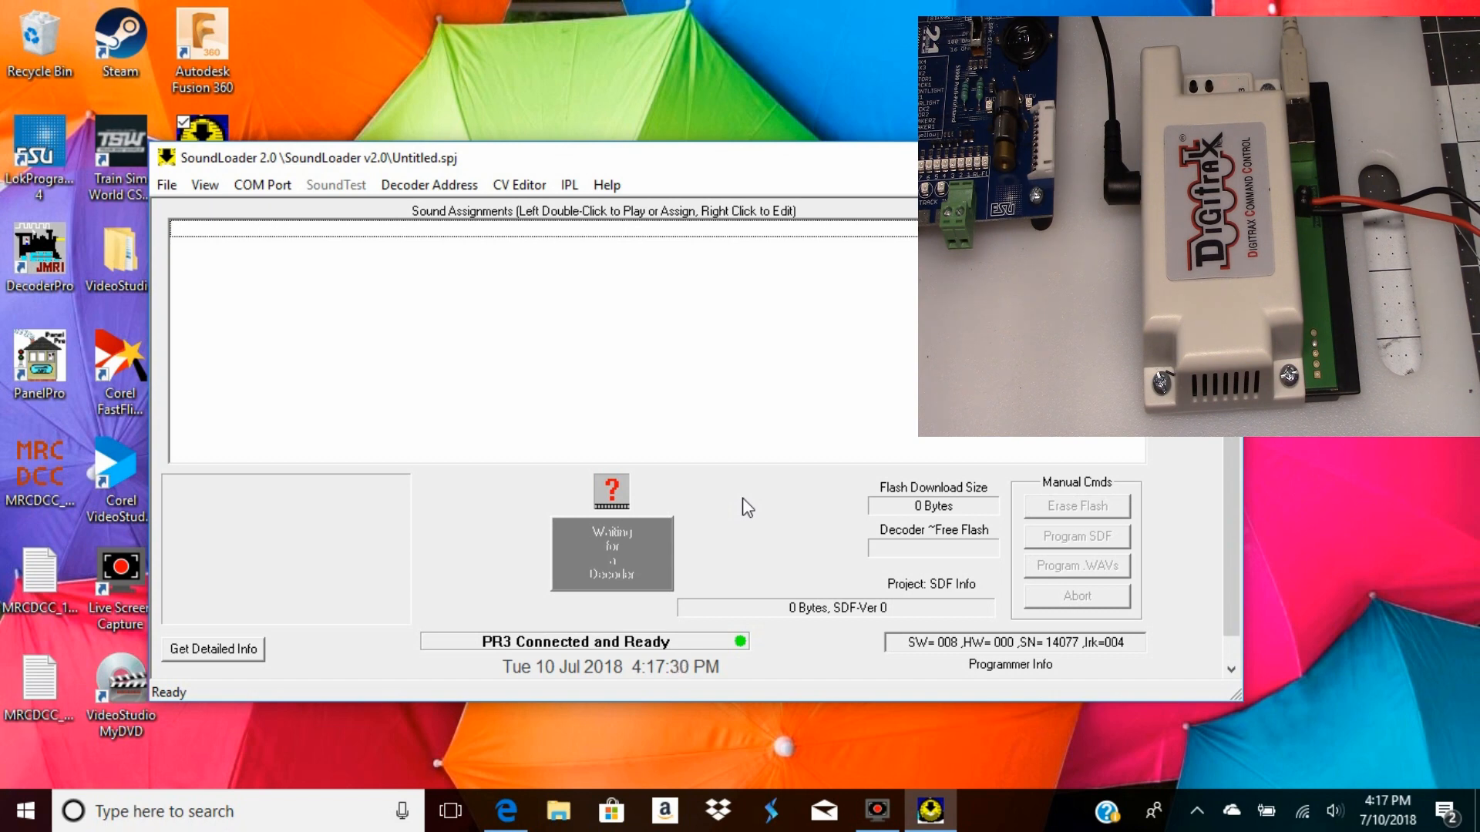
mouse_move(774, 463)
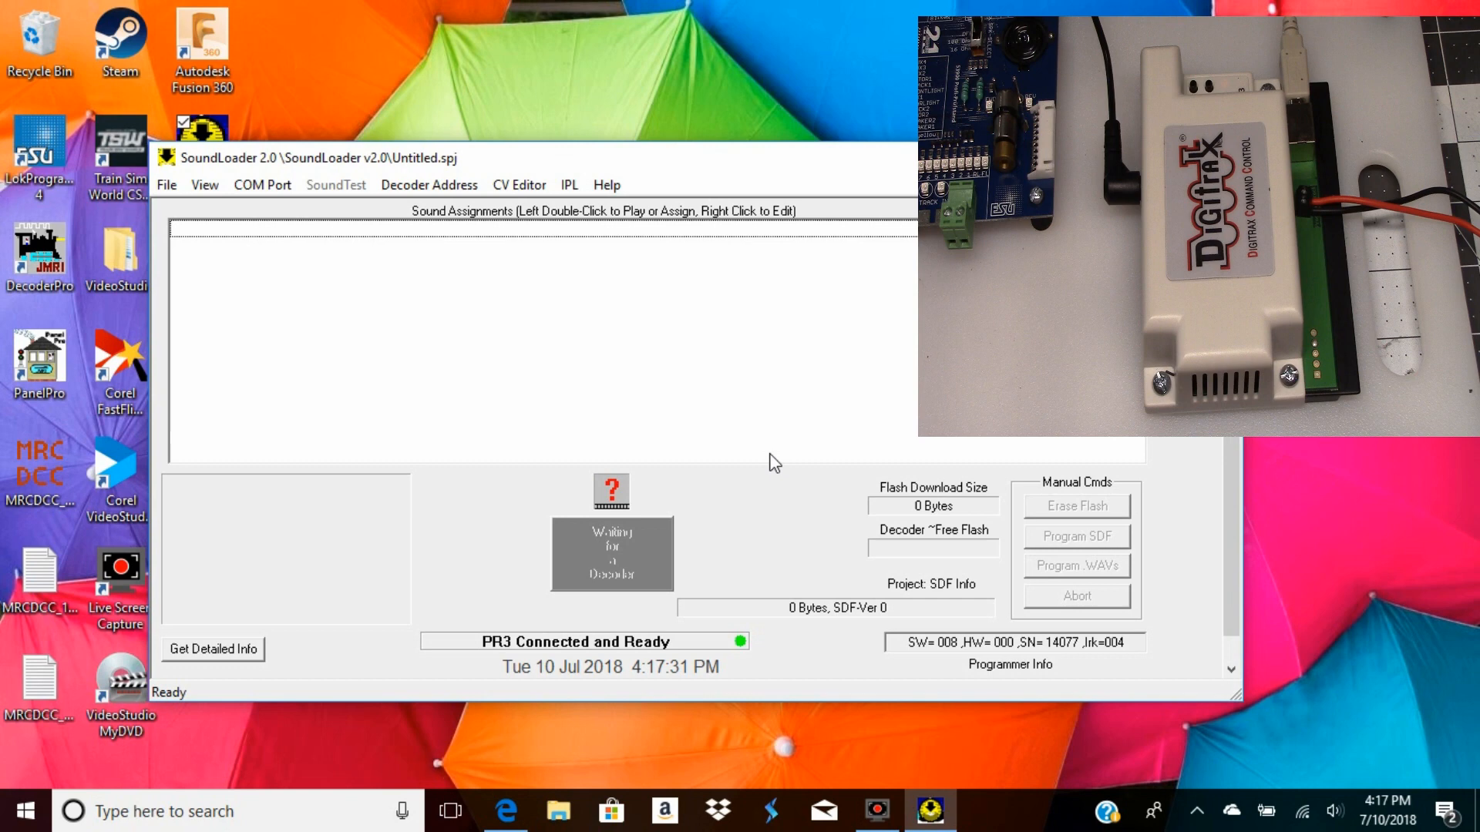
mouse_move(743, 325)
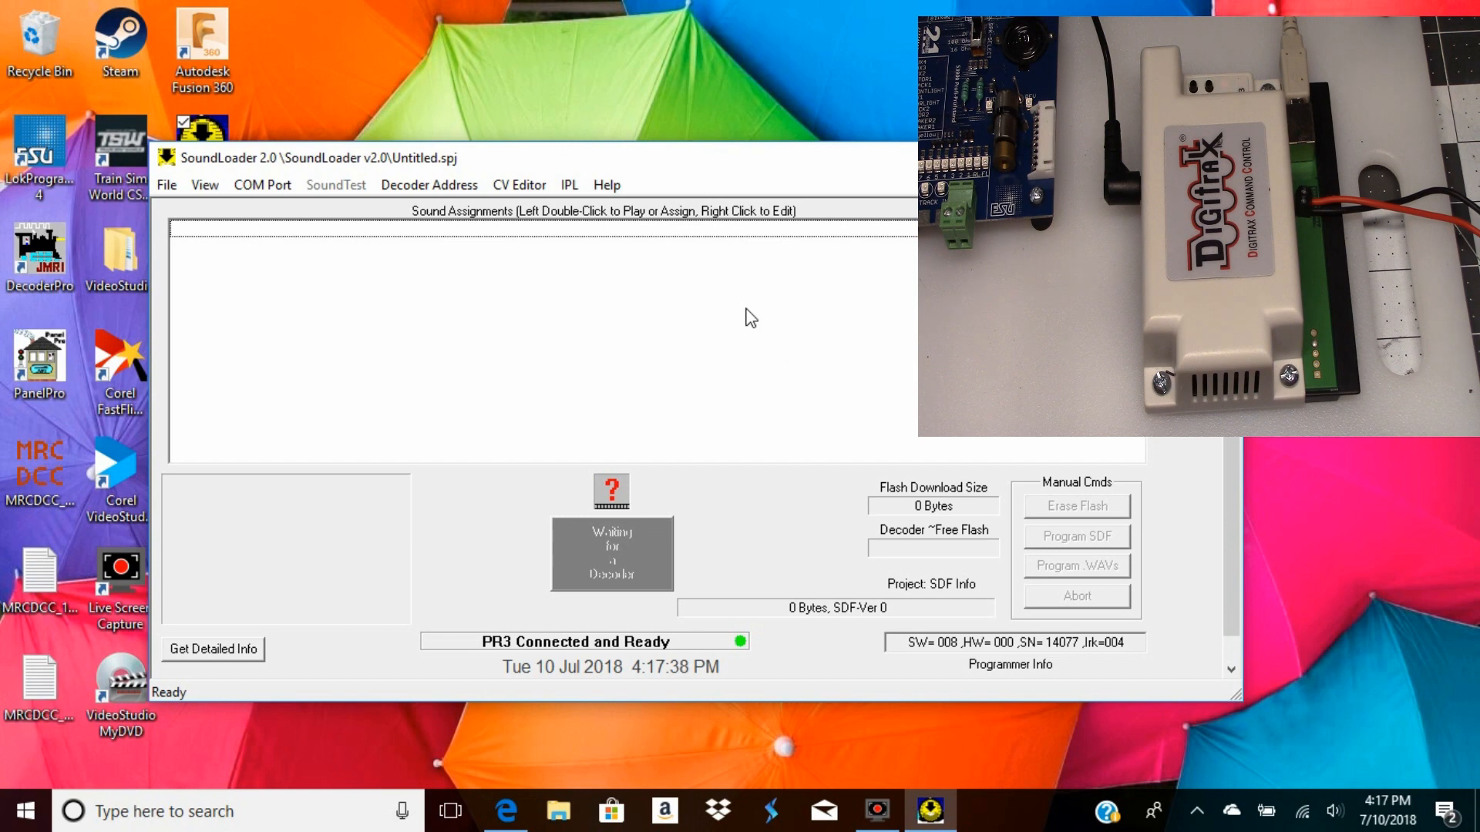
mouse_move(714, 333)
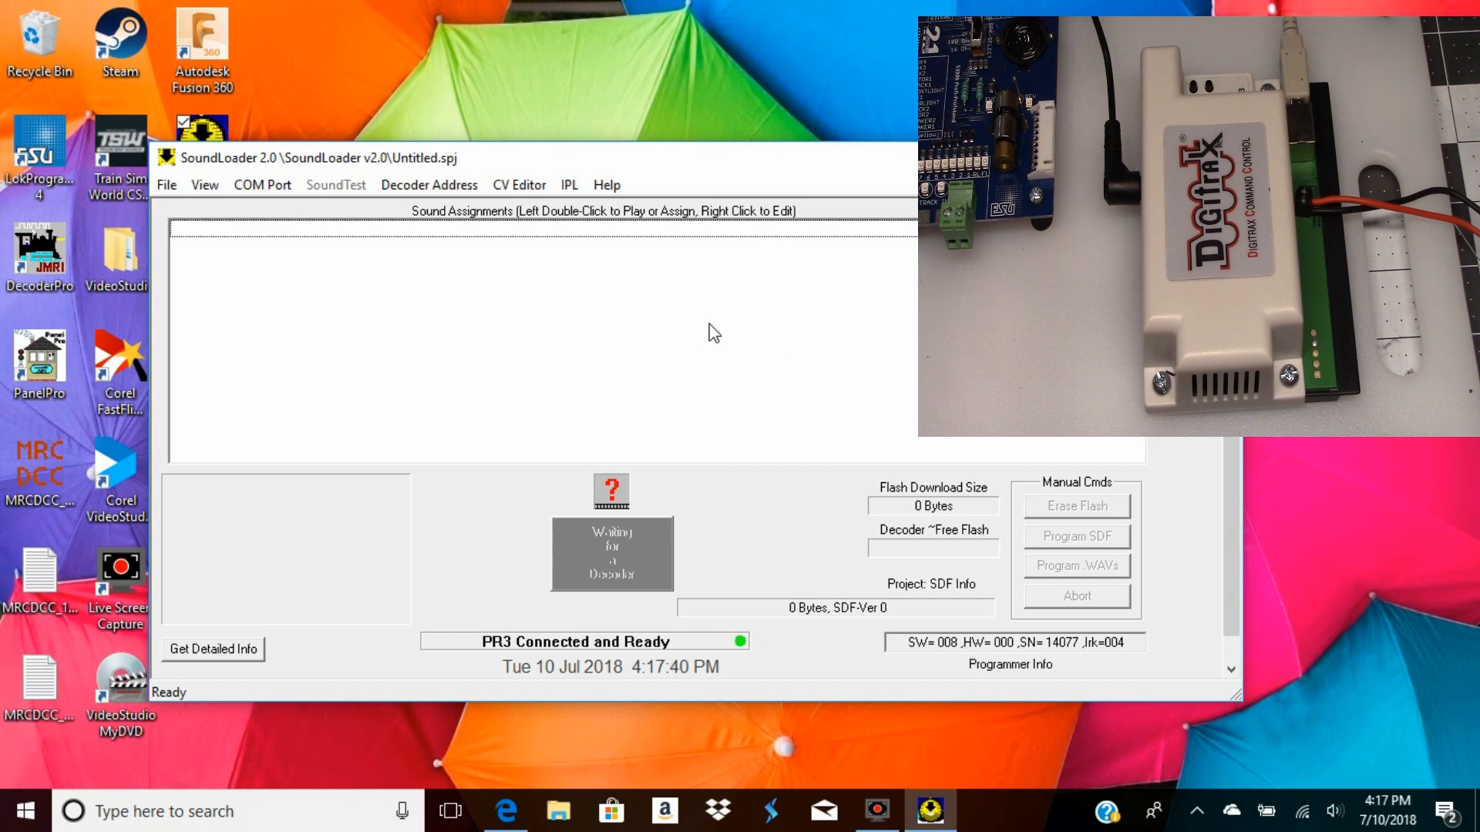
mouse_move(769, 501)
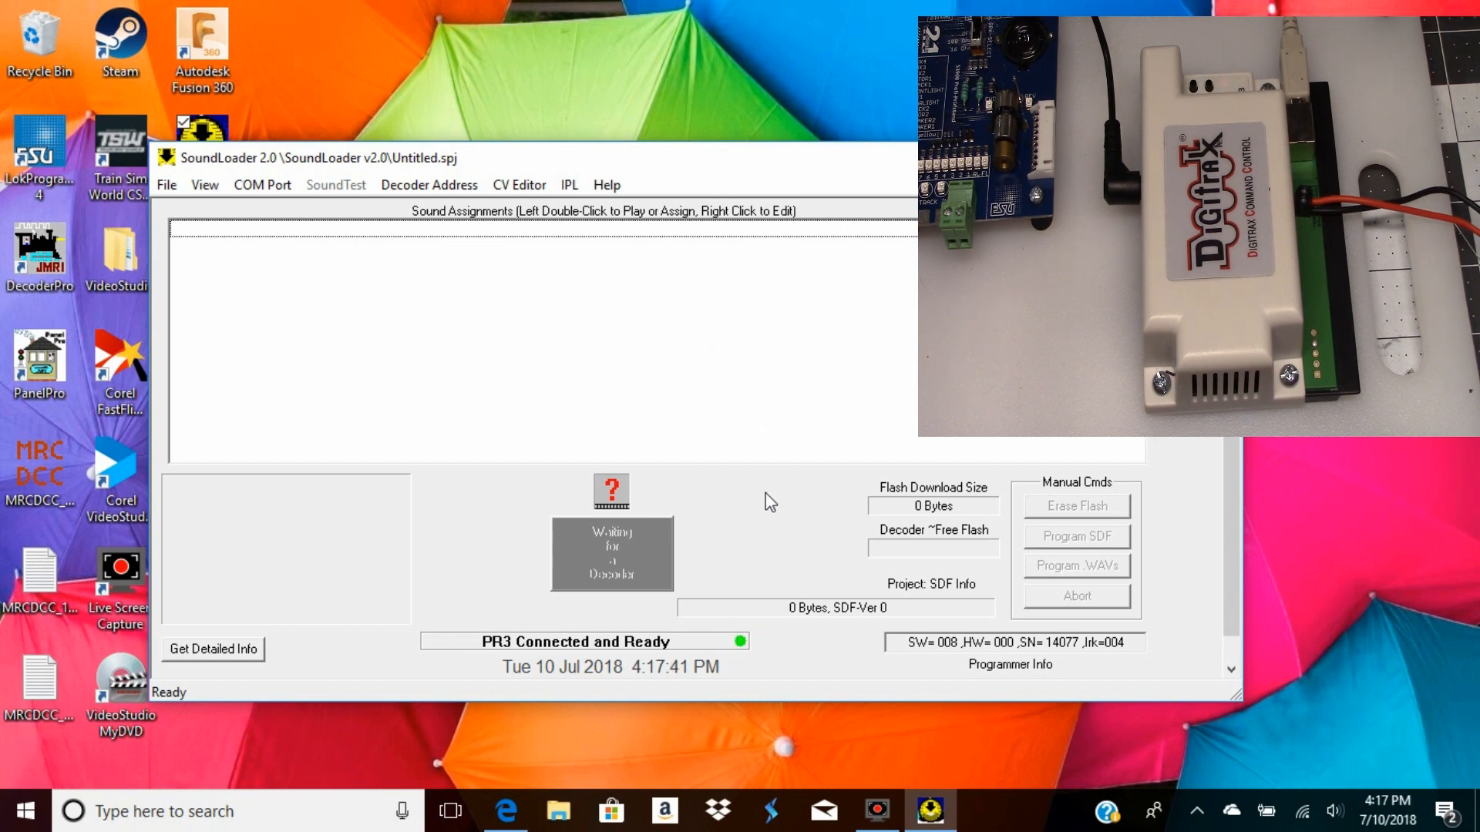
mouse_move(722, 499)
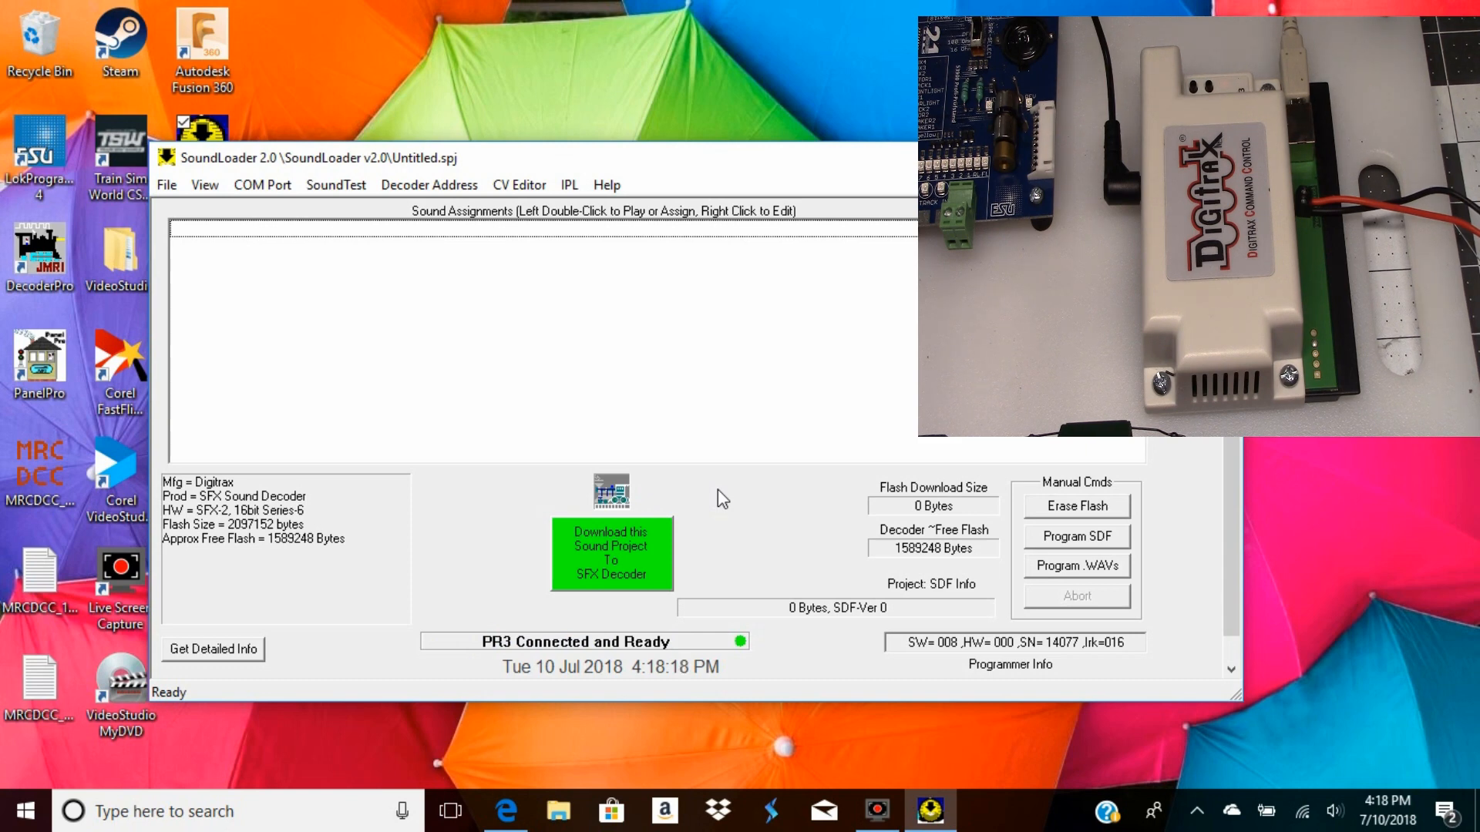
mouse_move(482, 344)
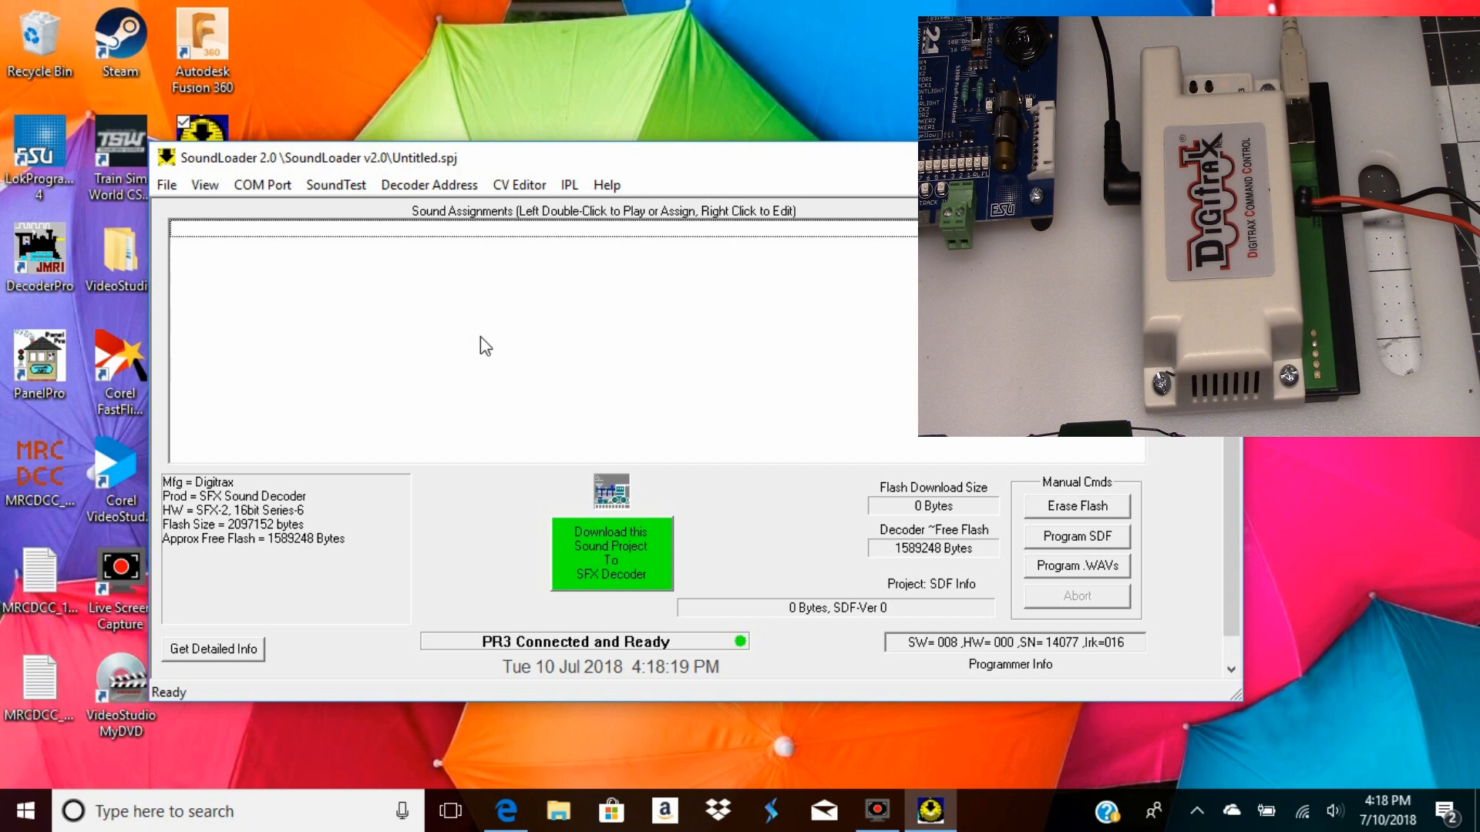
mouse_move(316, 602)
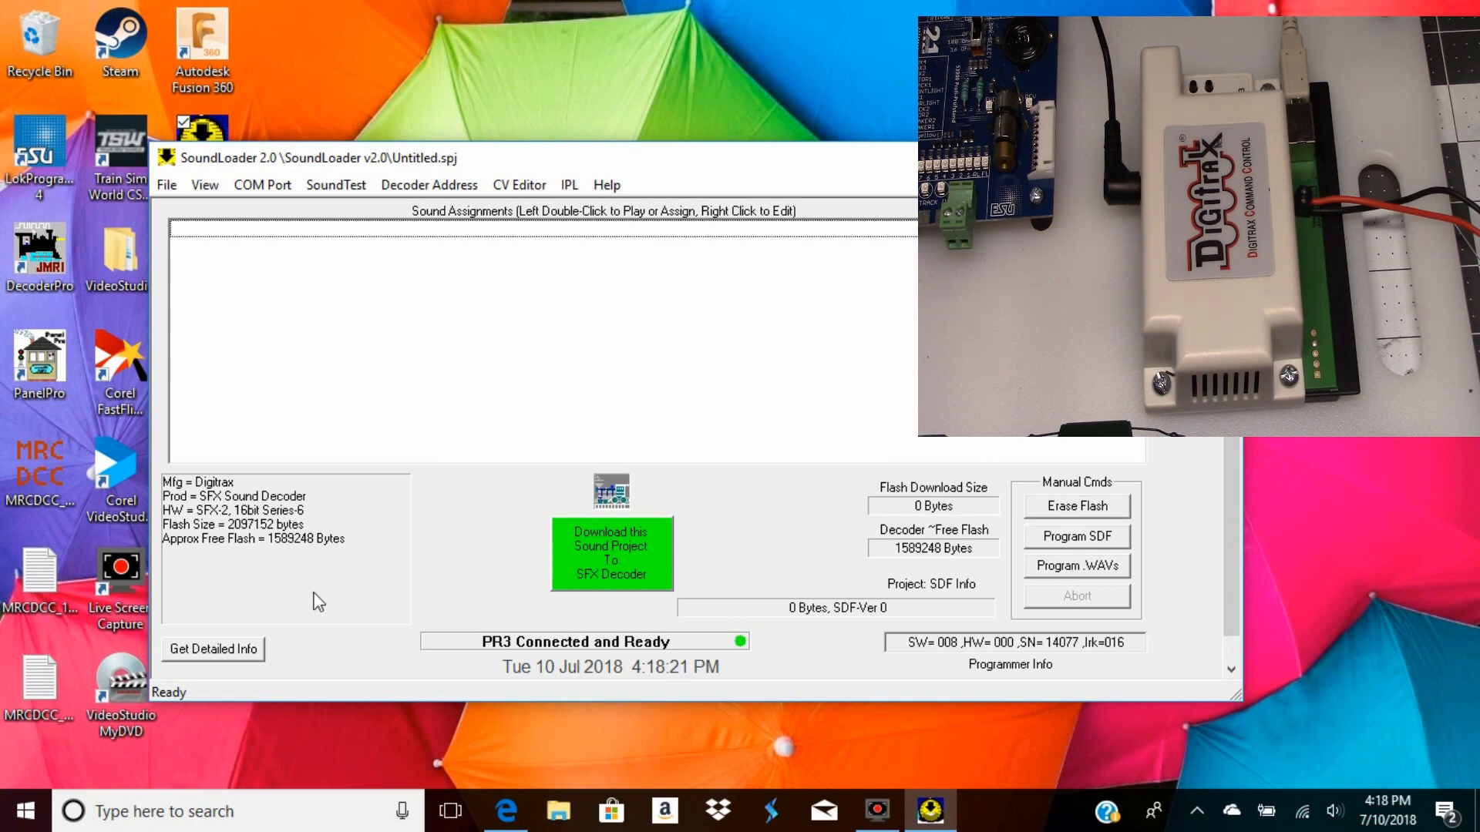
Get detailed decoder info, reading S/W Ver 8 and CVs 152=251, 153=11, 105=0, 106=0
click(213, 649)
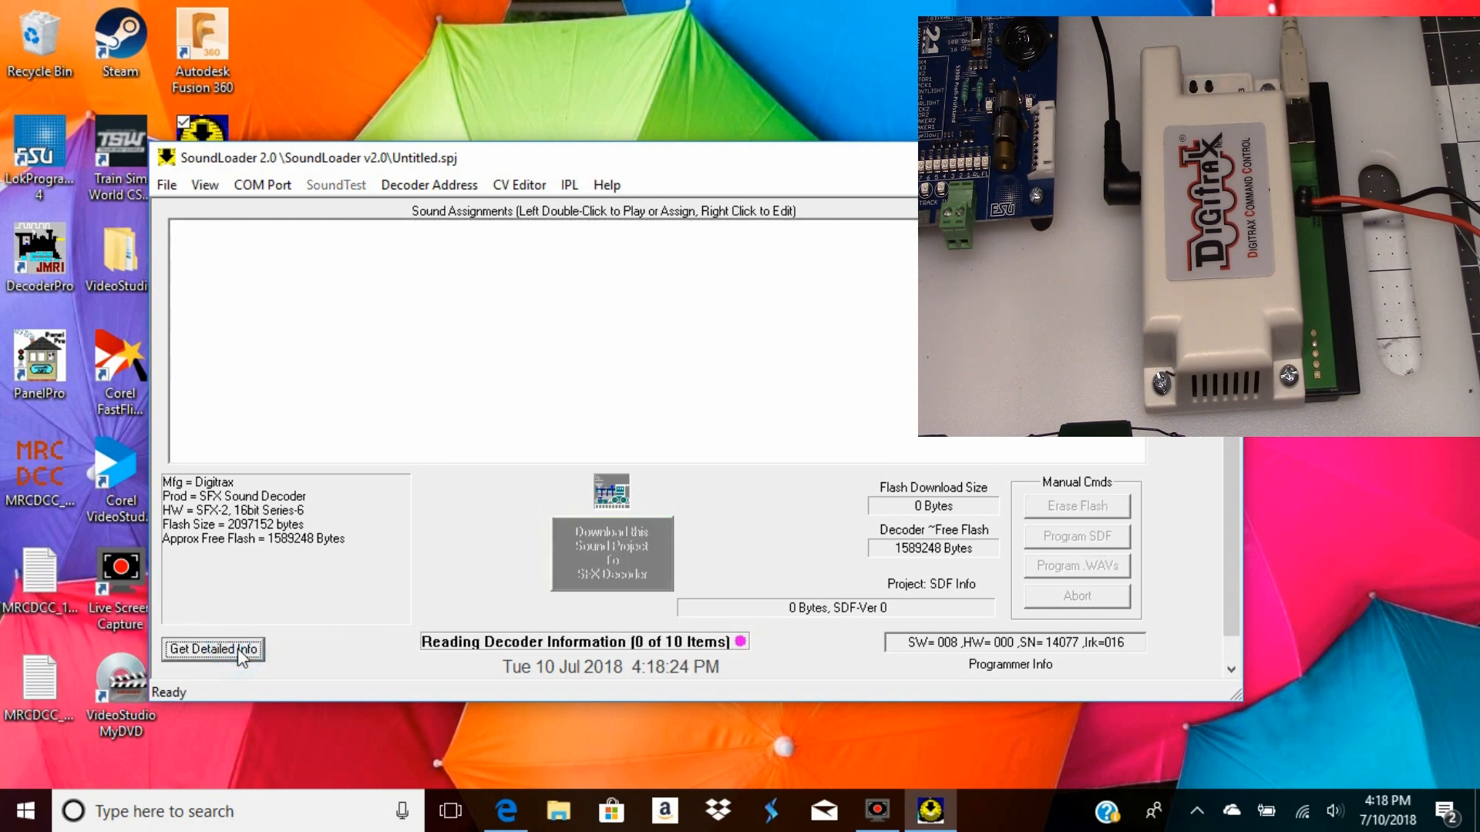
click(211, 649)
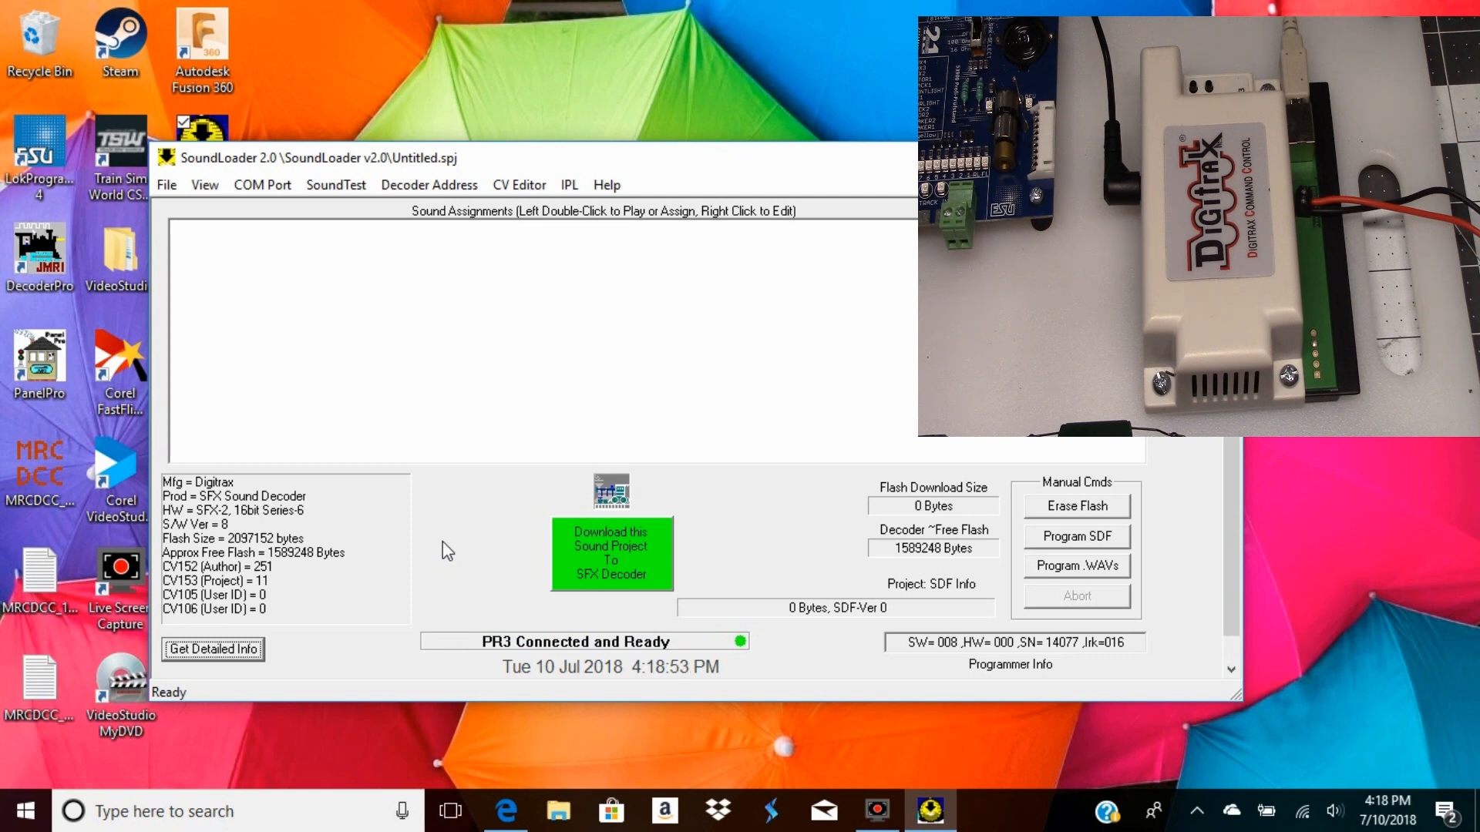
mouse_move(301, 243)
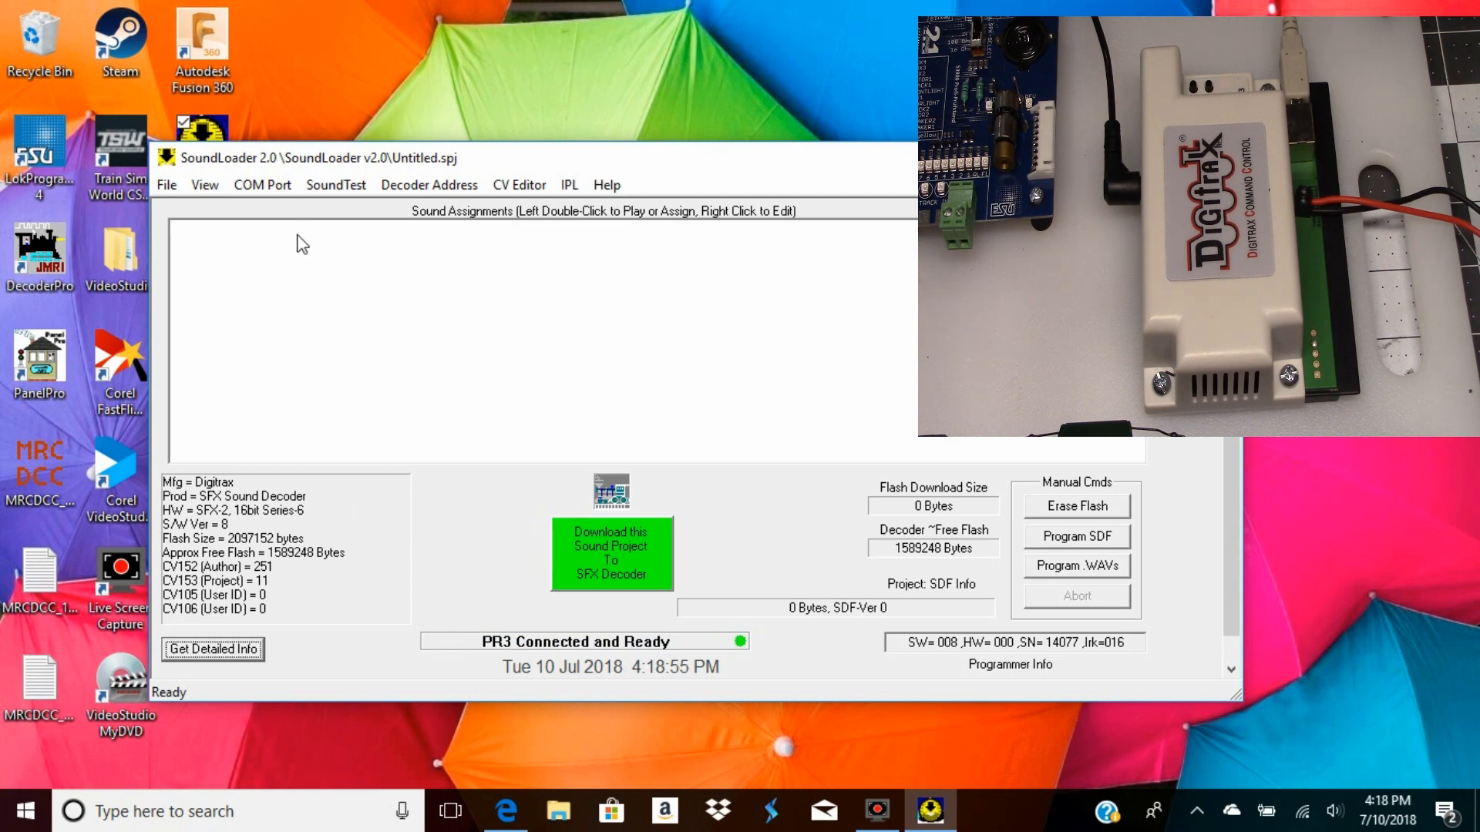
mouse_move(335, 183)
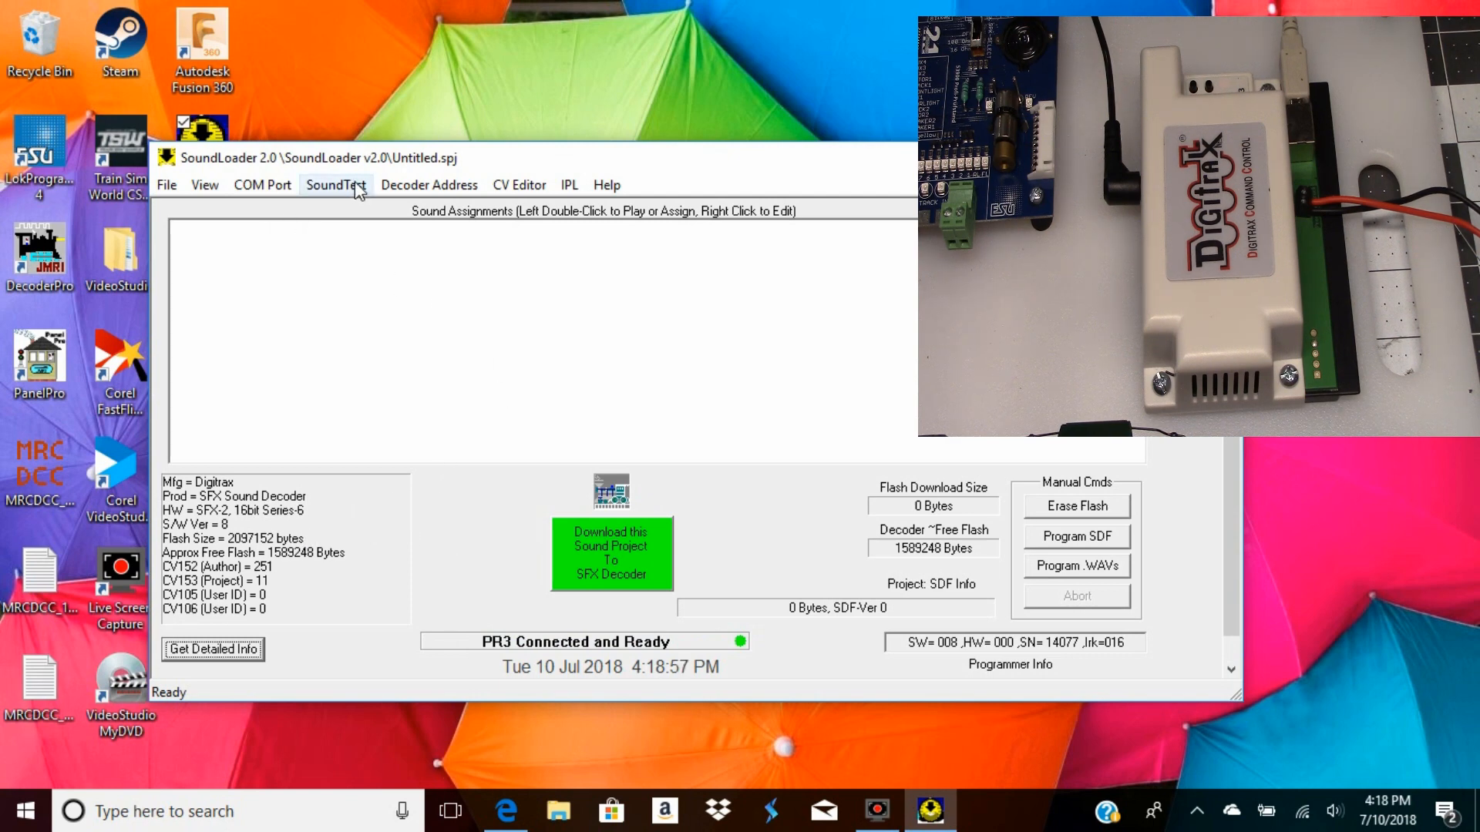
Launch the Digitrax SFX Sound Test, which finds the decoder at address 4610
click(335, 183)
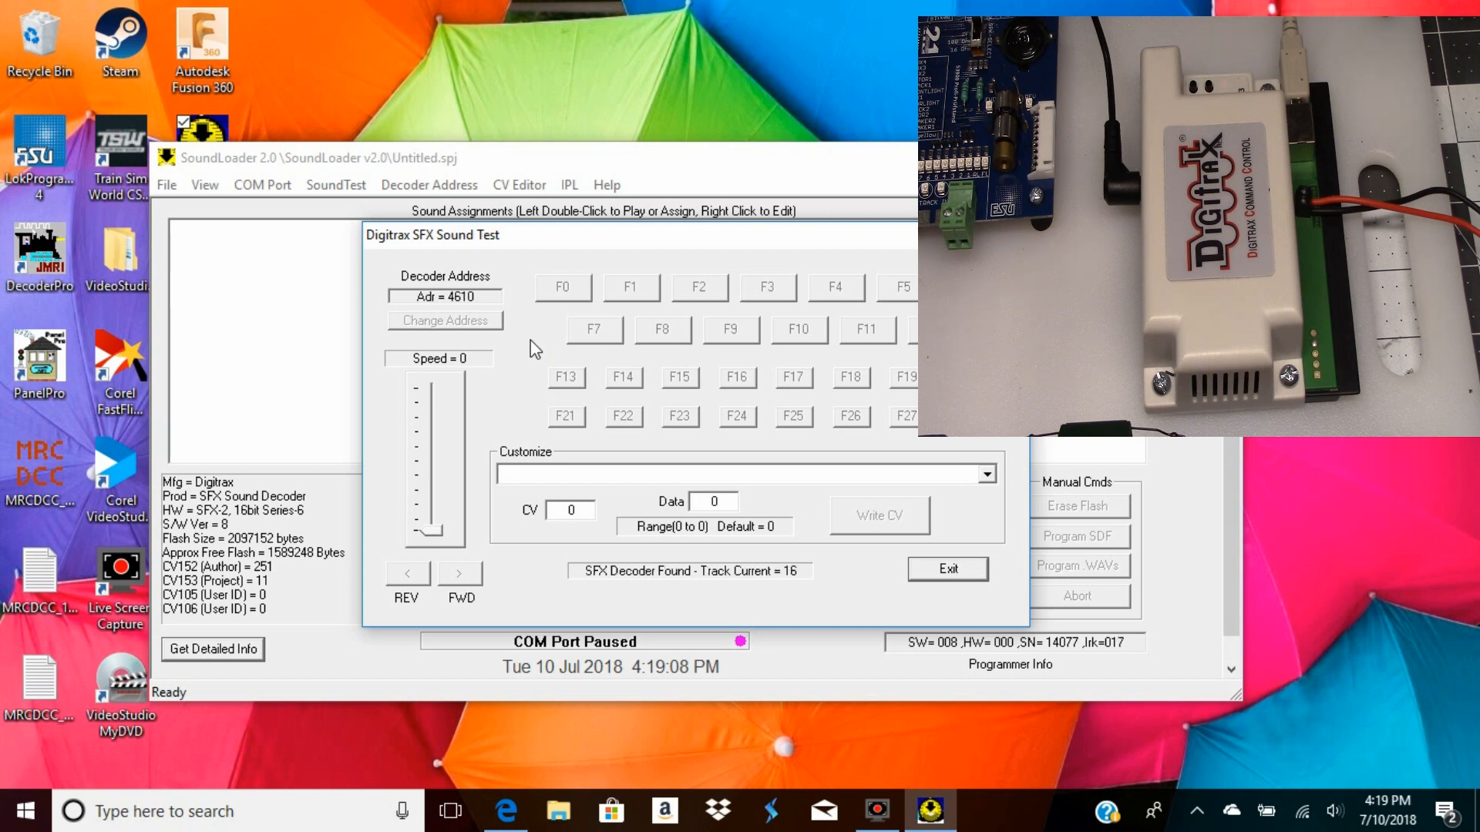
click(461, 573)
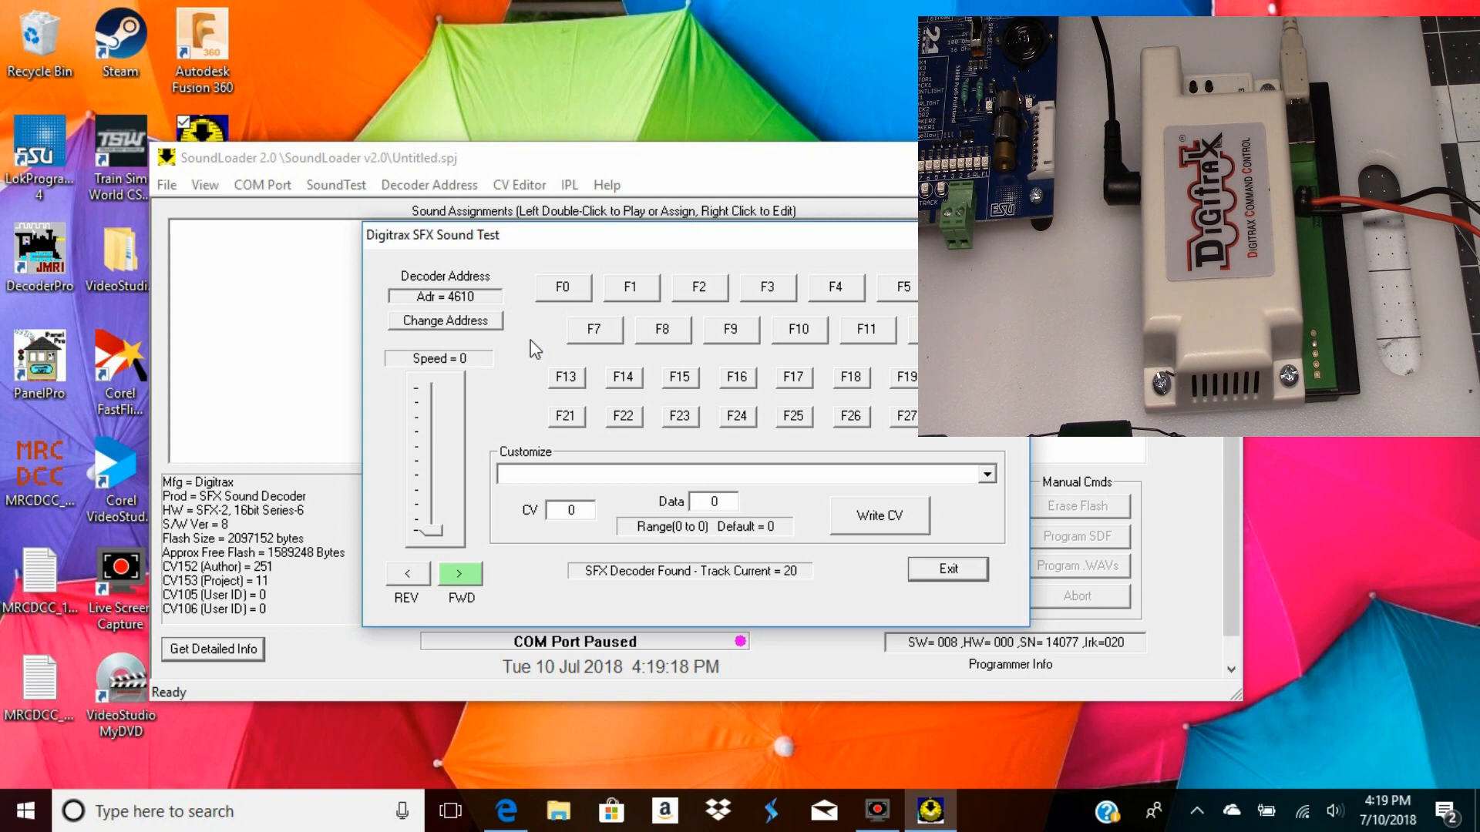
mouse_move(985, 522)
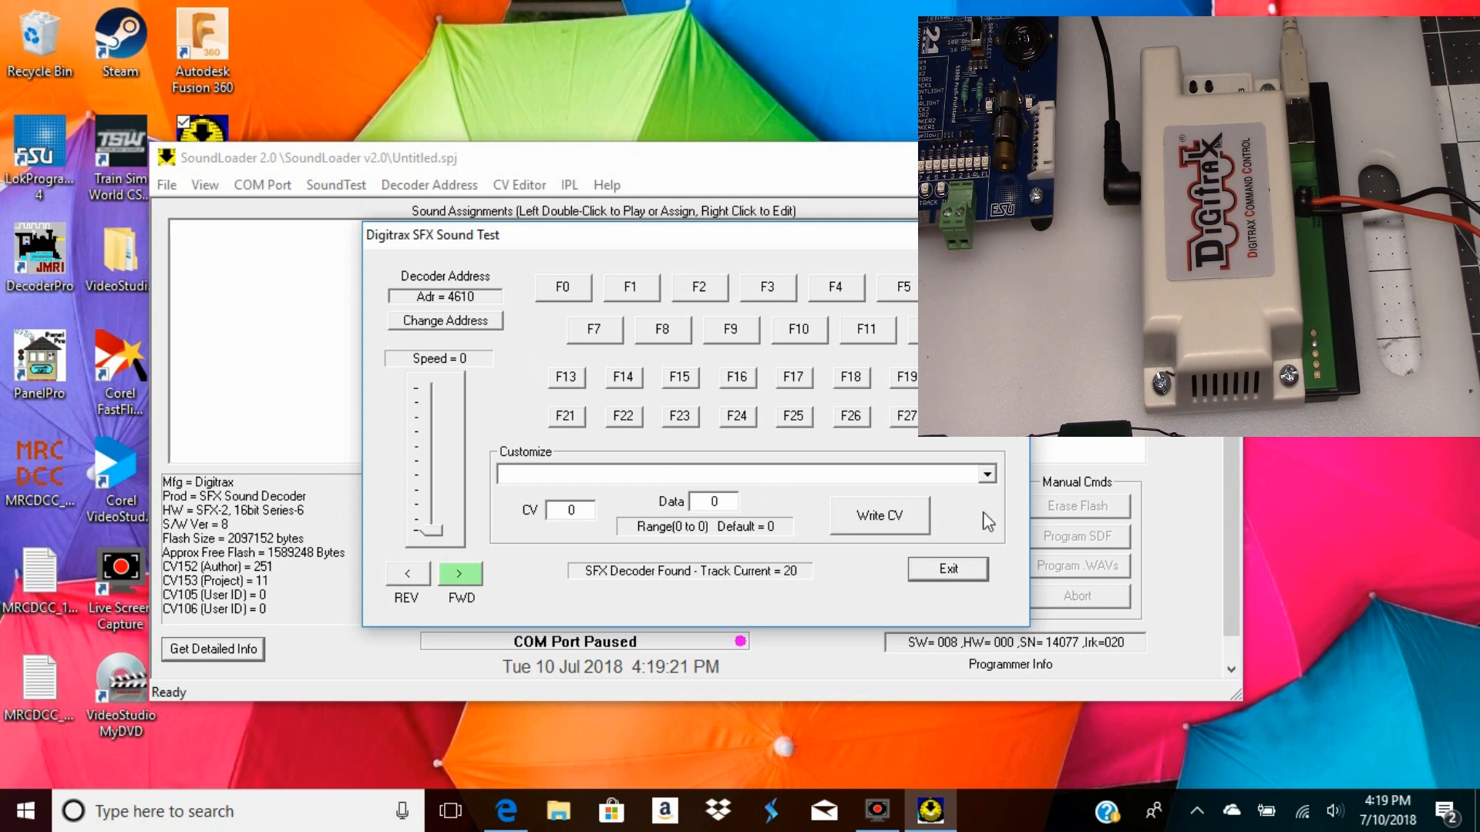
mouse_move(956, 574)
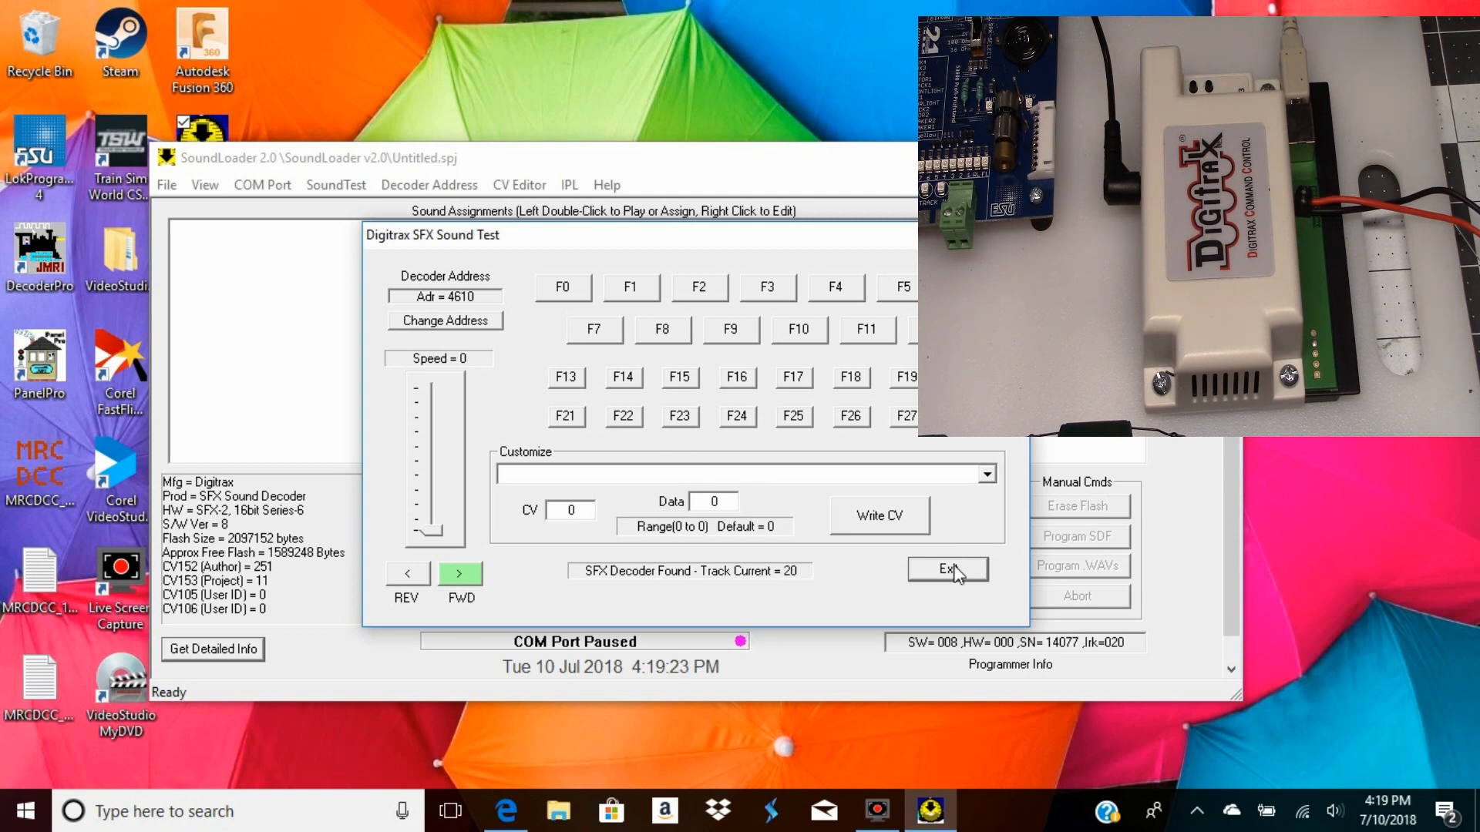